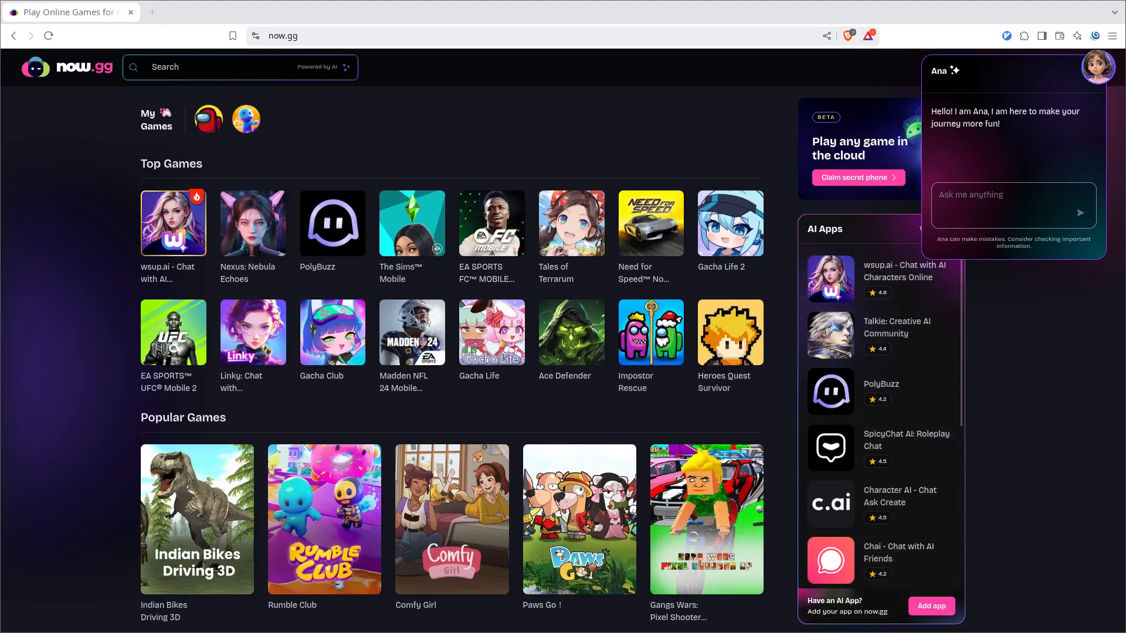
{"action": "mouse_move", "coordinate": [615, 157]}
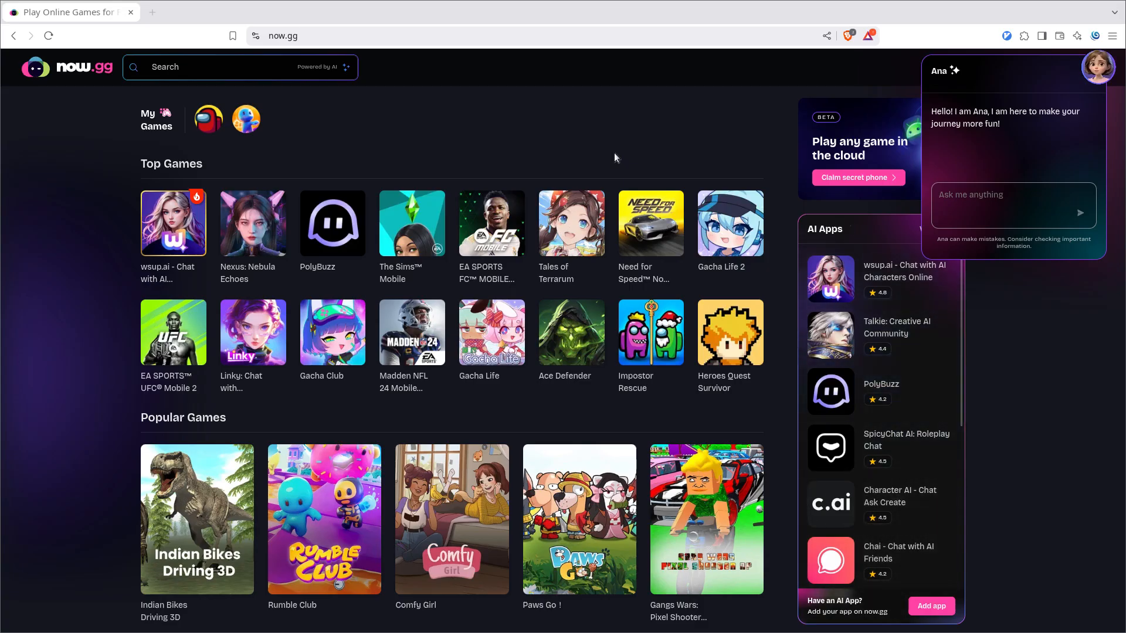
{"action": "mouse_move", "coordinate": [497, 136]}
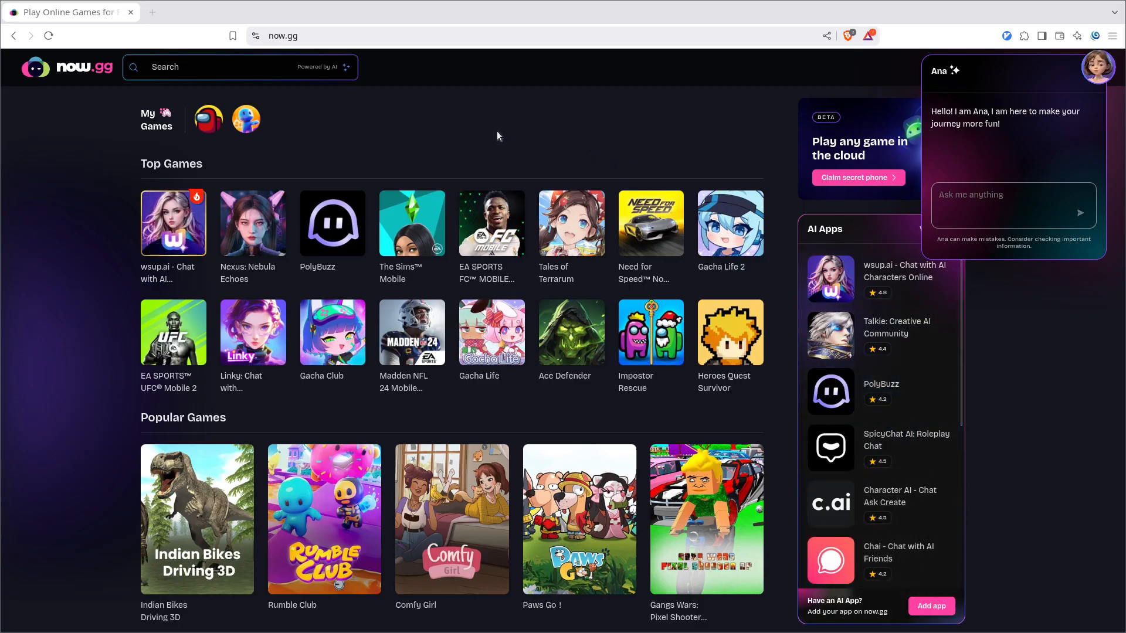
{"action": "mouse_move", "coordinate": [490, 132]}
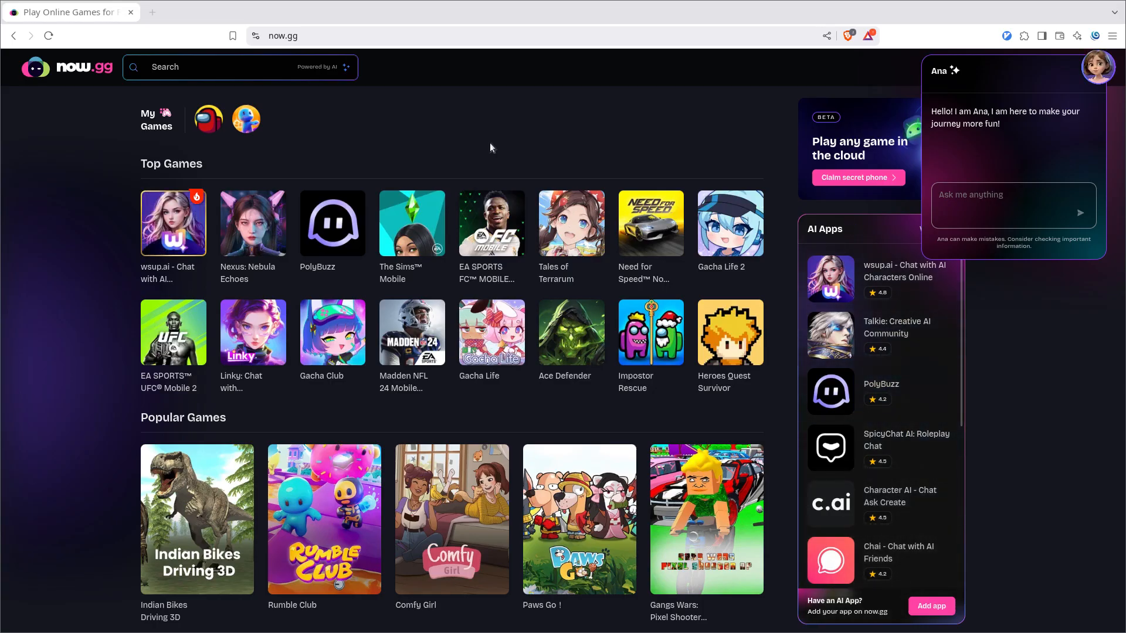
{"action": "mouse_move", "coordinate": [375, 126]}
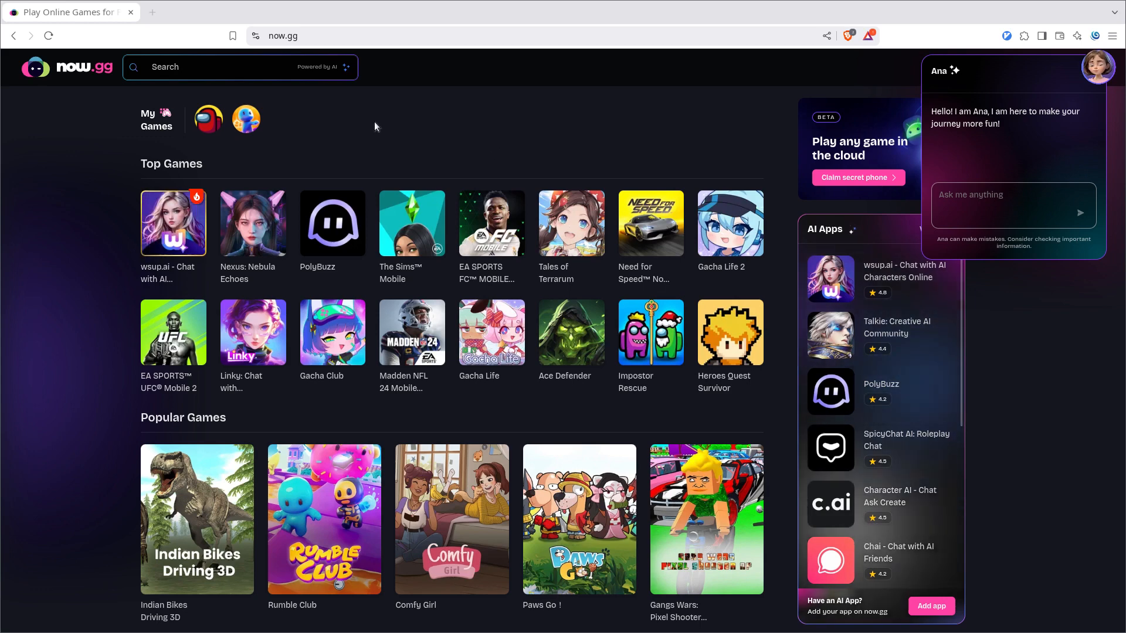
{"action": "mouse_move", "coordinate": [385, 131]}
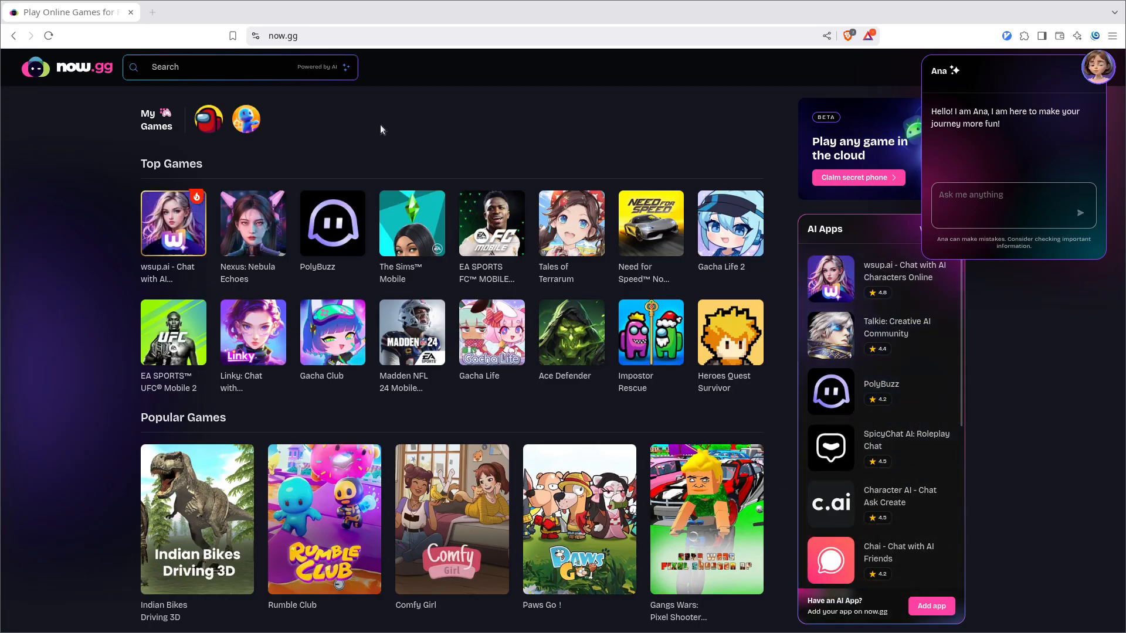
{"action": "mouse_move", "coordinate": [80, 94]}
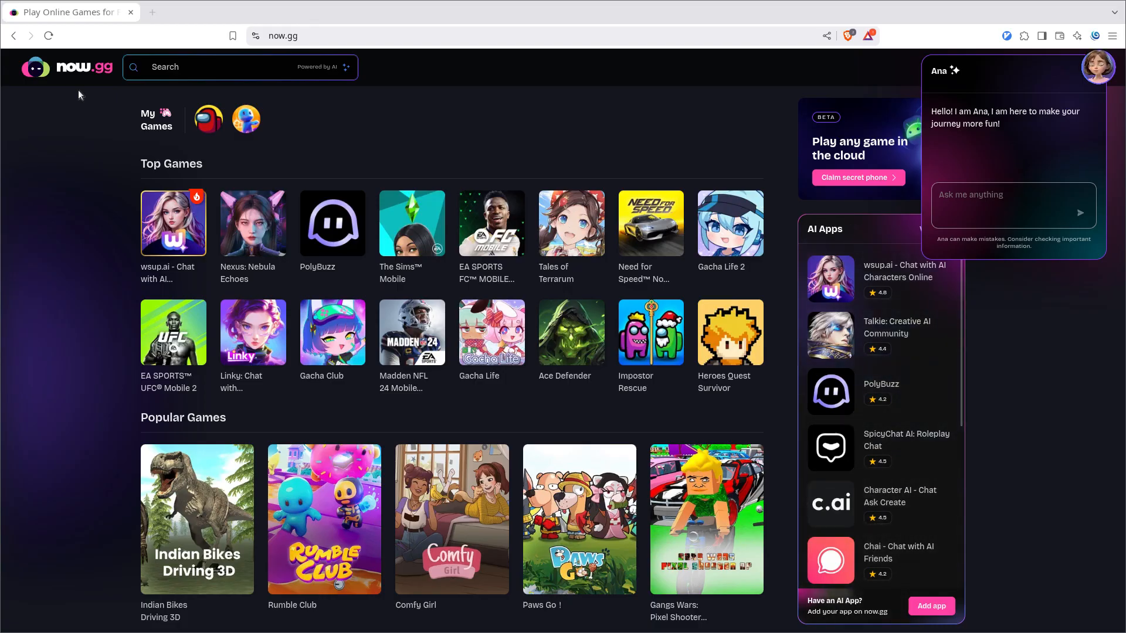
{"action": "mouse_move", "coordinate": [230, 80]}
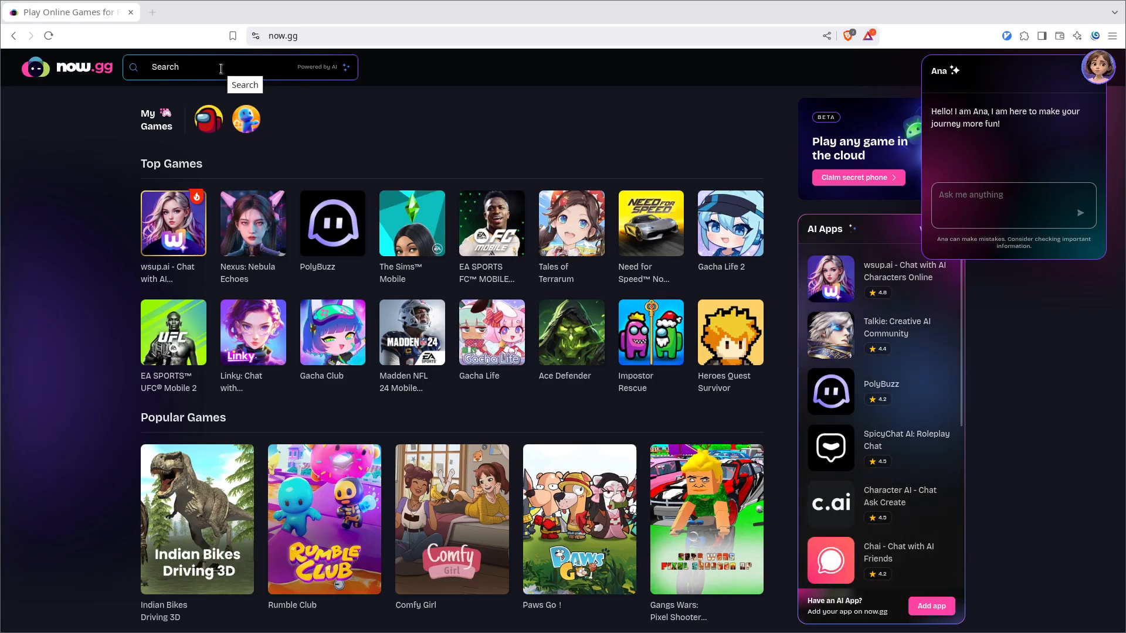
{"action": "mouse_move", "coordinate": [459, 145]}
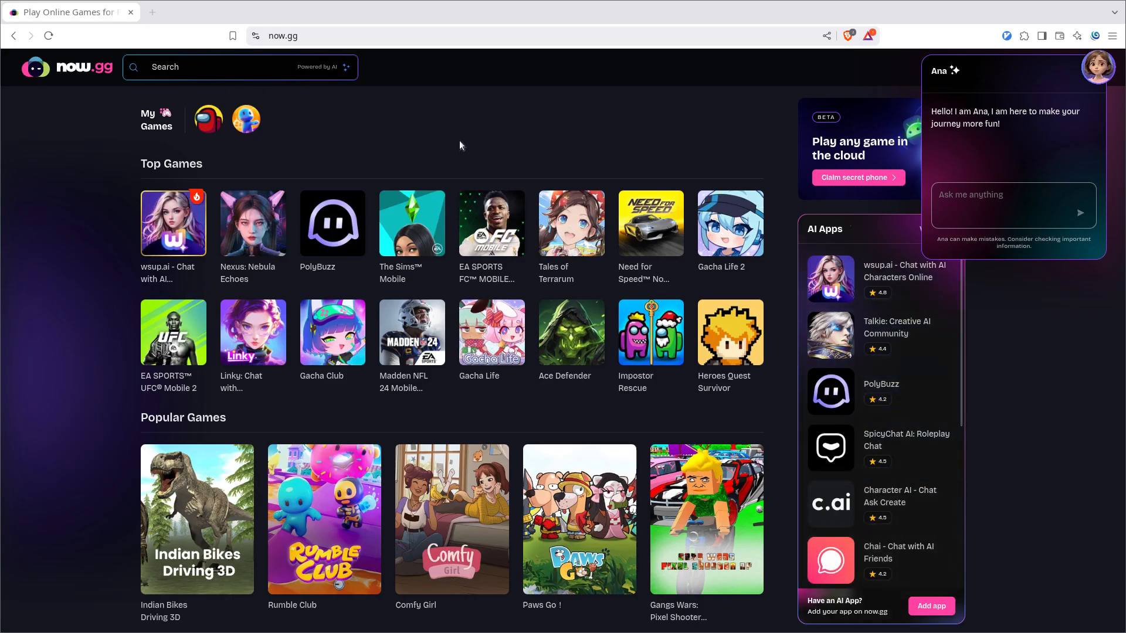
Step: Search now.gg for Among Us and open its game page
{"action": "left_click", "coordinate": [224, 69]}
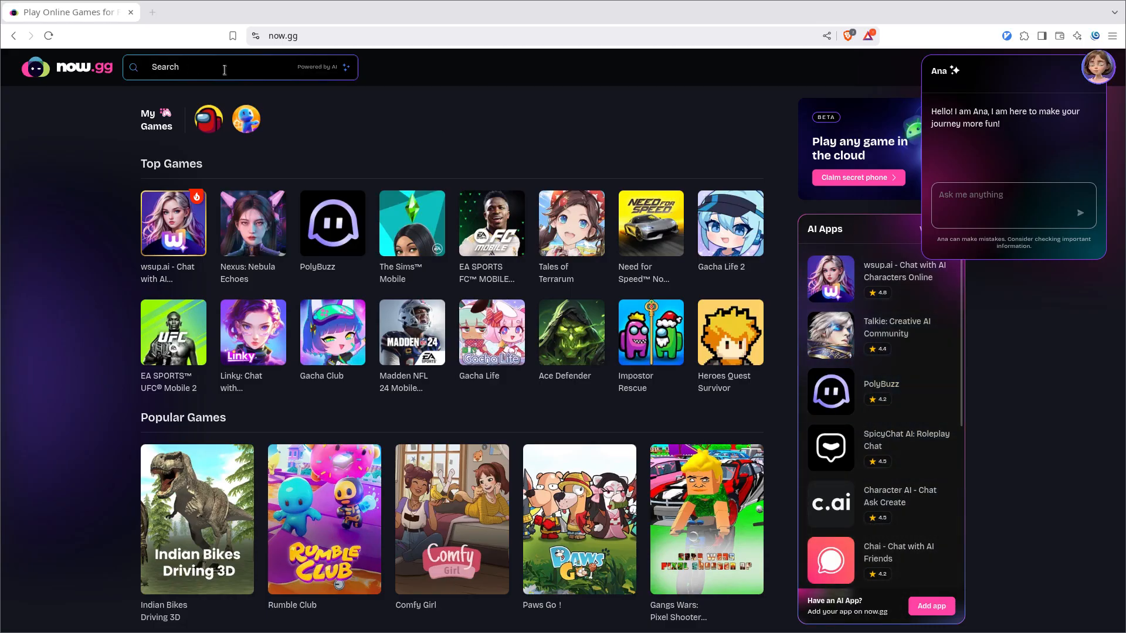
{"action": "mouse_move", "coordinate": [221, 68]}
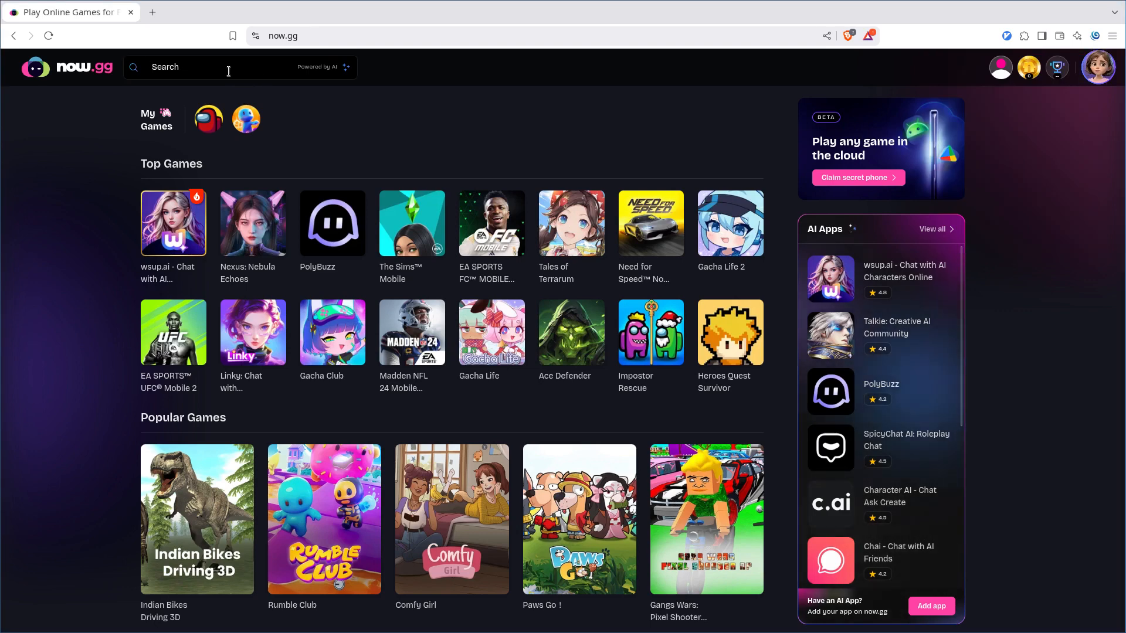
{"action": "type", "text": "amo"}
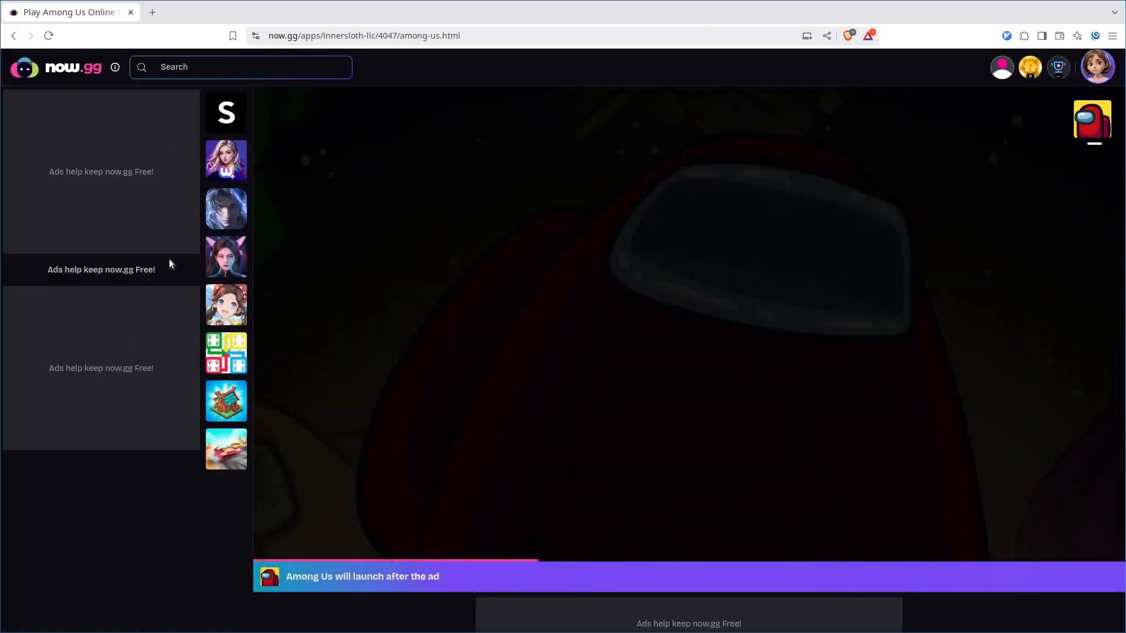
Step: Use Block elements to remove the side ad panels and the overlay covering the game
{"action": "right_click", "coordinate": [183, 287]}
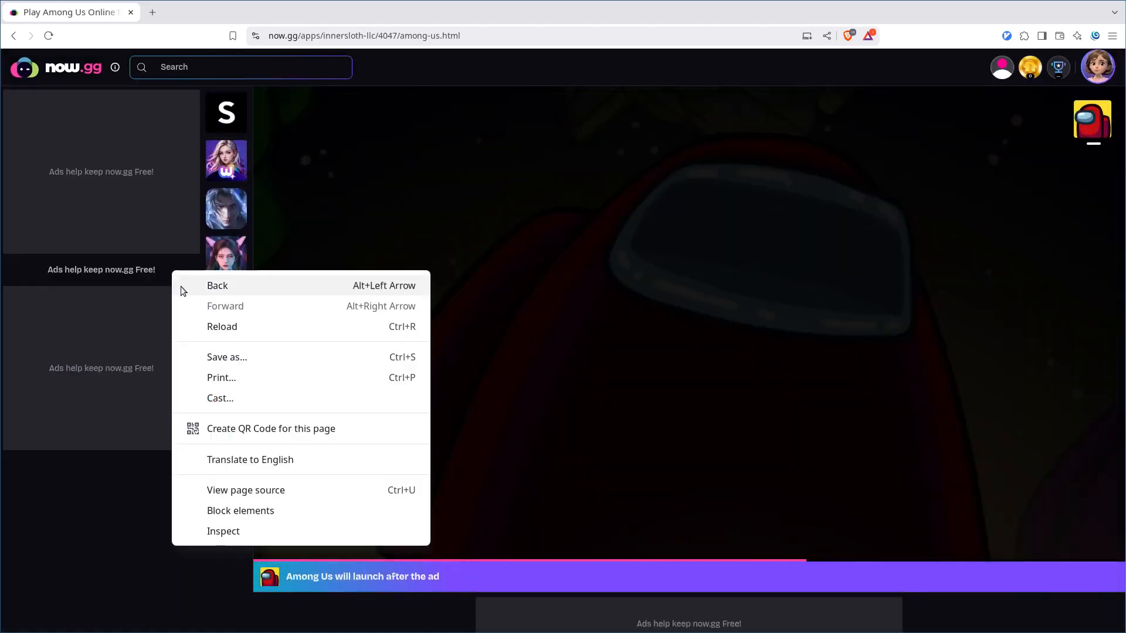
{"action": "mouse_move", "coordinate": [251, 515]}
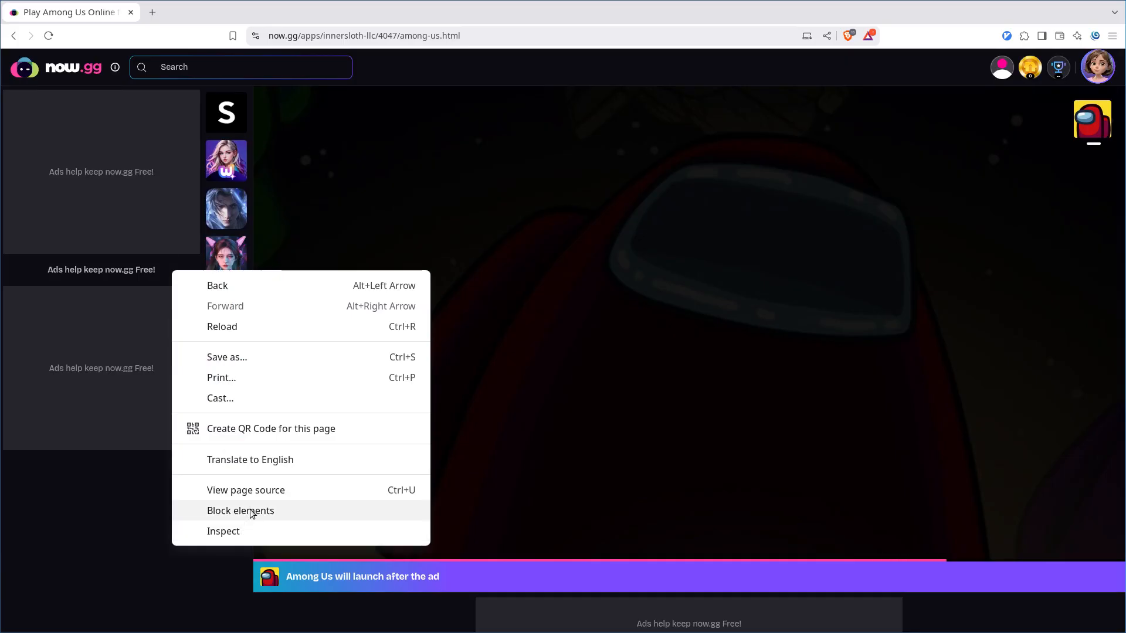
{"action": "left_click", "coordinate": [240, 511]}
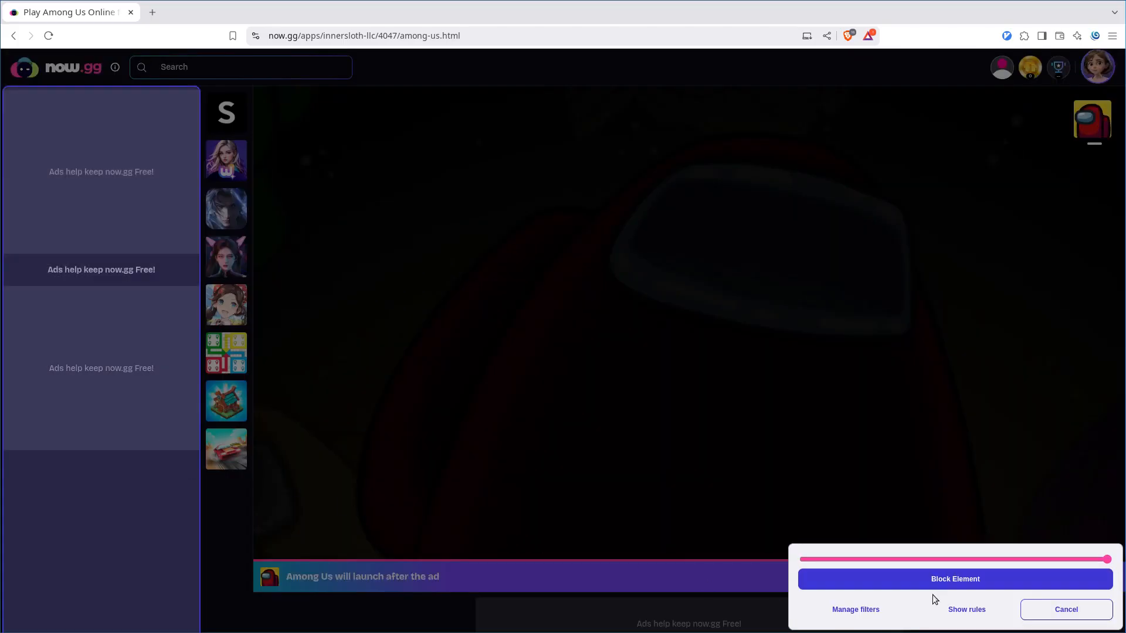
{"action": "mouse_move", "coordinate": [944, 603]}
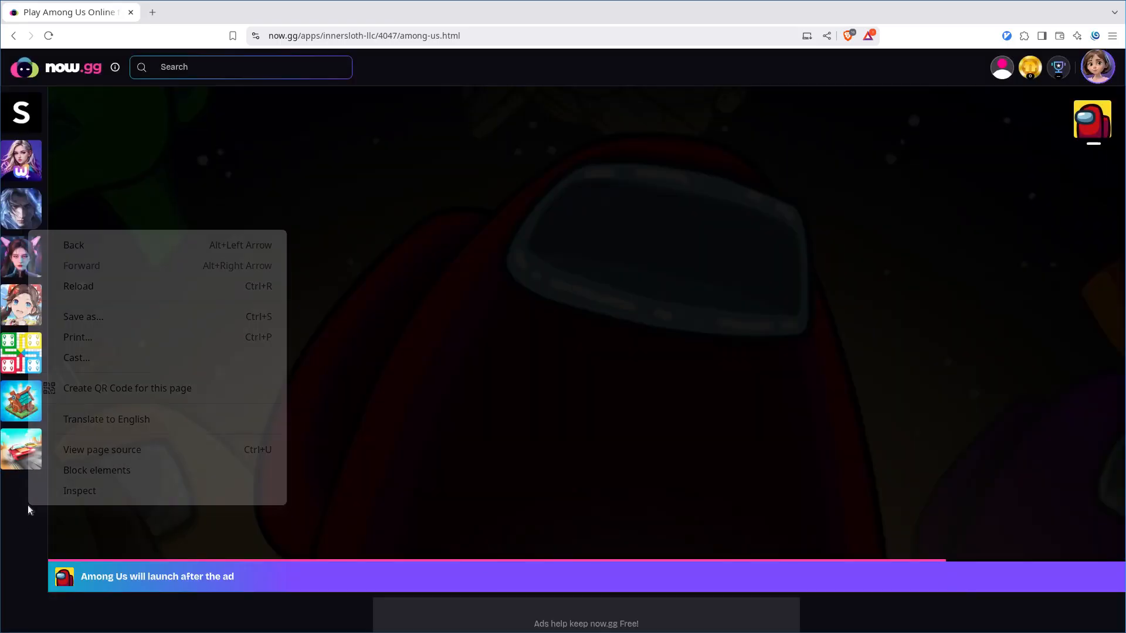
{"action": "left_click", "coordinate": [96, 470]}
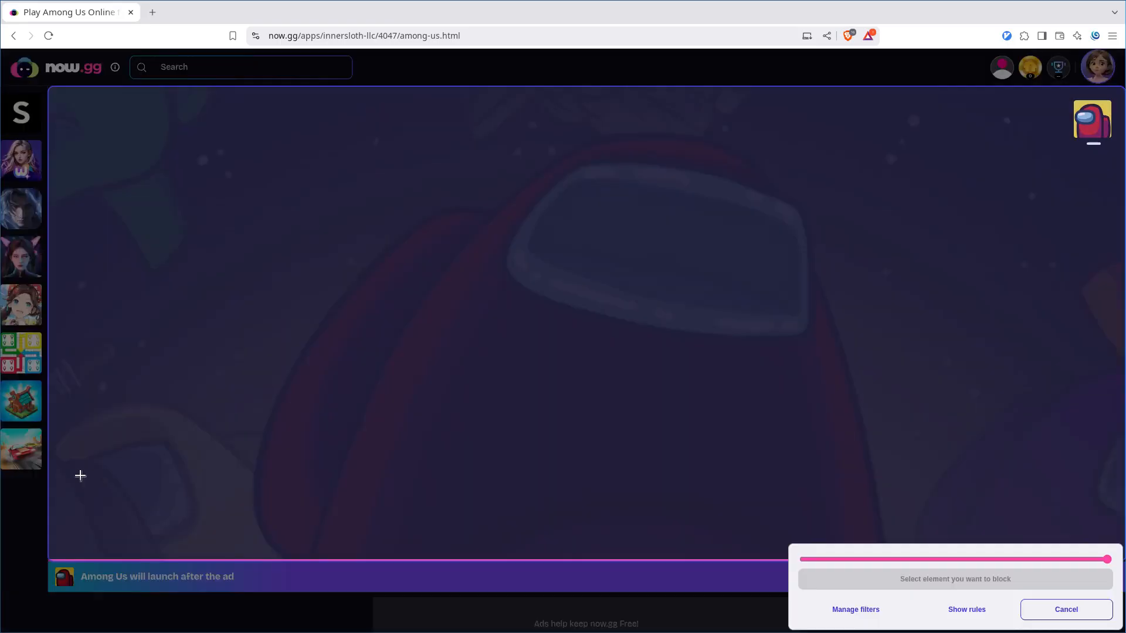
{"action": "left_click", "coordinate": [1065, 610]}
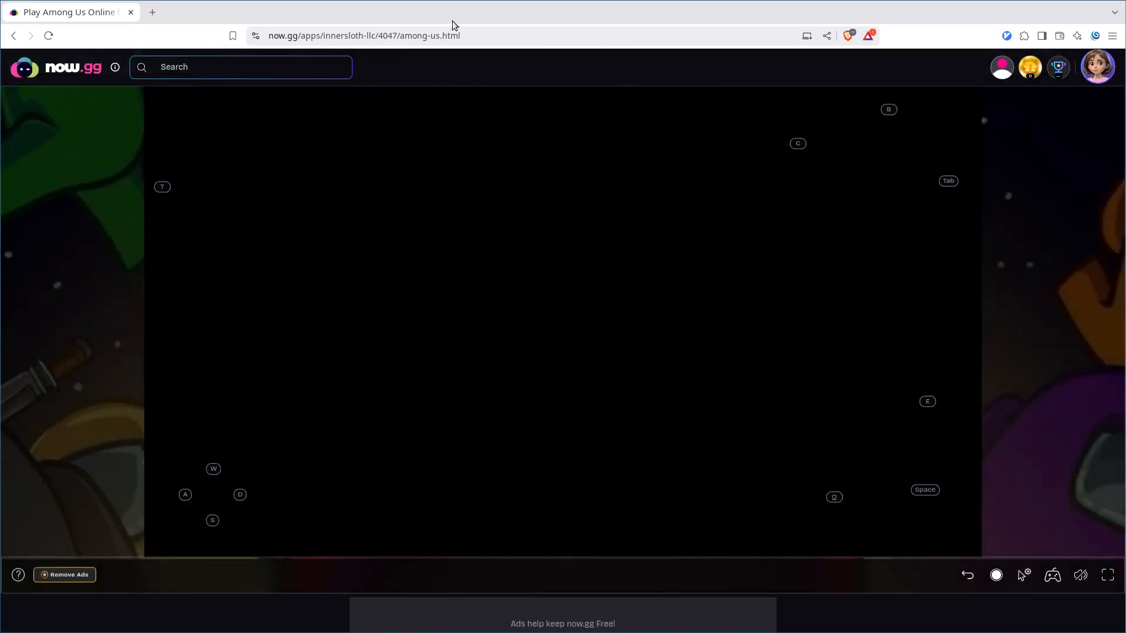
Step: Reload the Among Us page and launch the game with Play in browser
{"action": "left_click", "coordinate": [386, 35]}
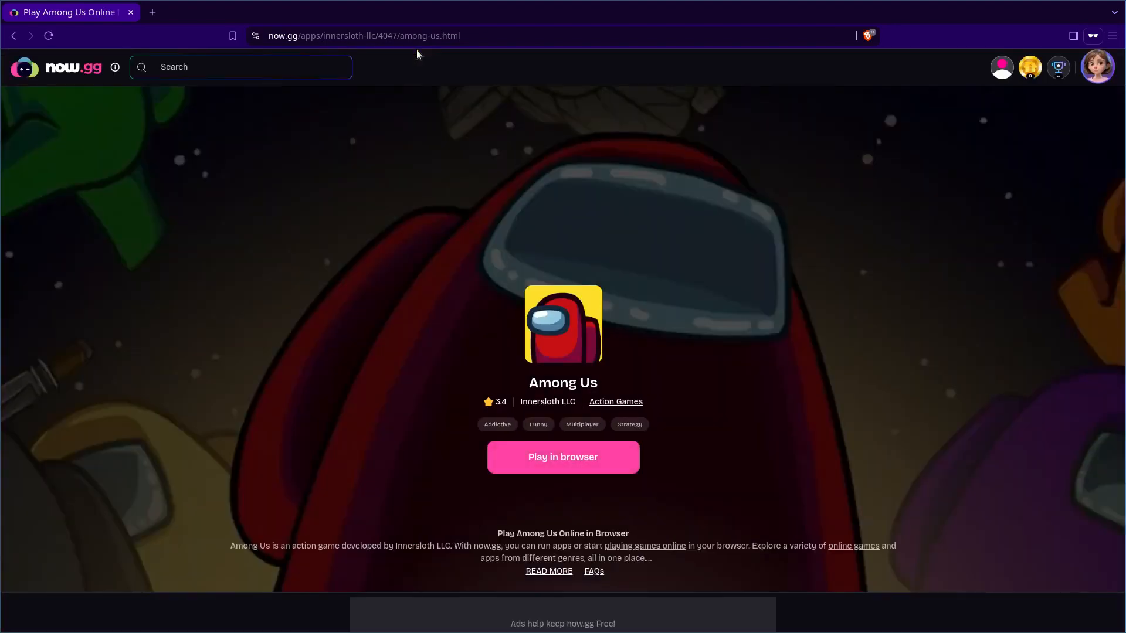
{"action": "left_click", "coordinate": [563, 456]}
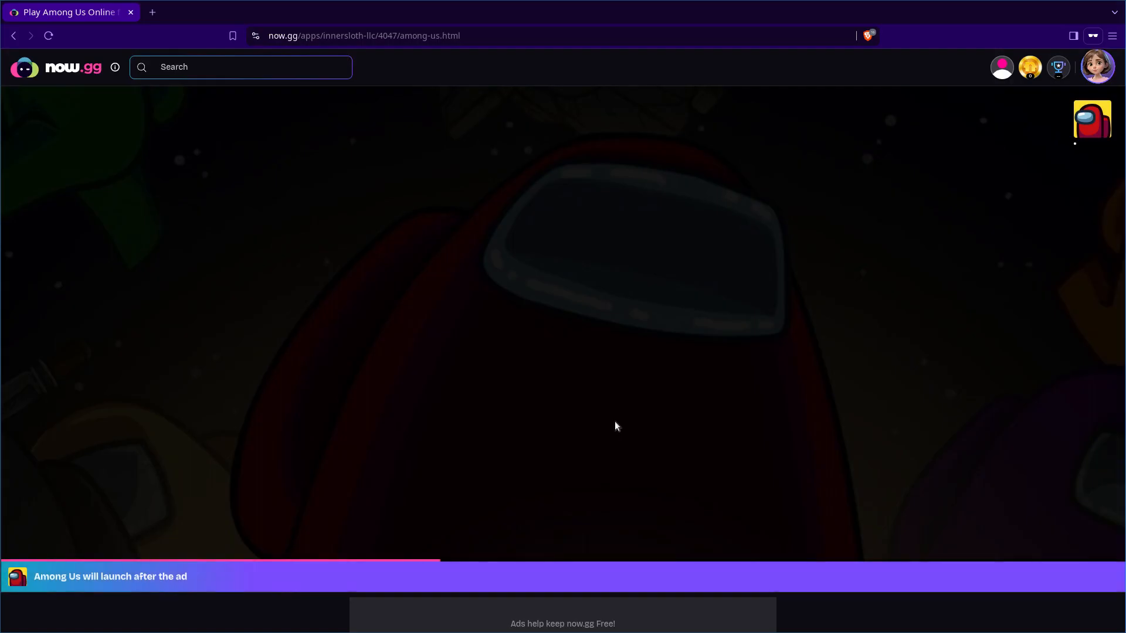
{"action": "mouse_move", "coordinate": [627, 400]}
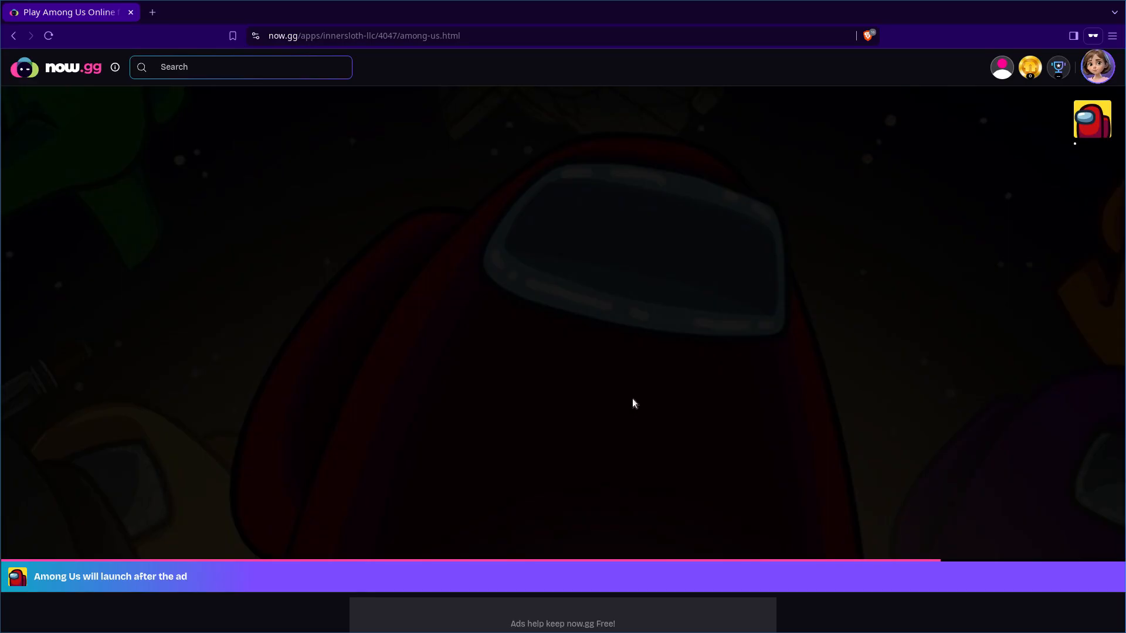
{"action": "mouse_move", "coordinate": [675, 390]}
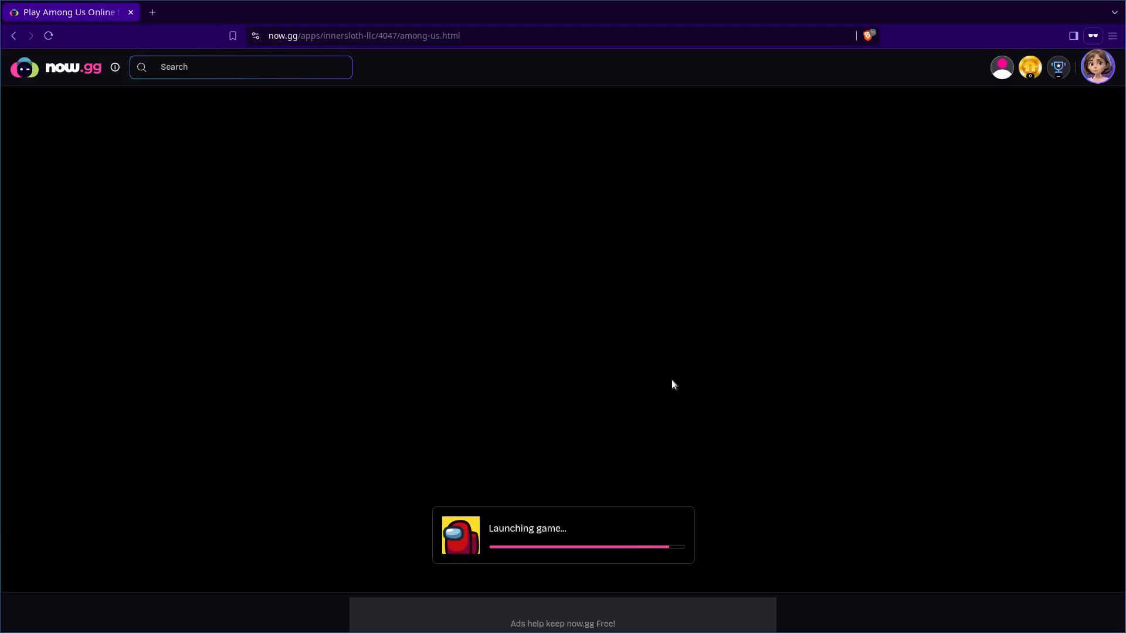
{"action": "mouse_move", "coordinate": [808, 324]}
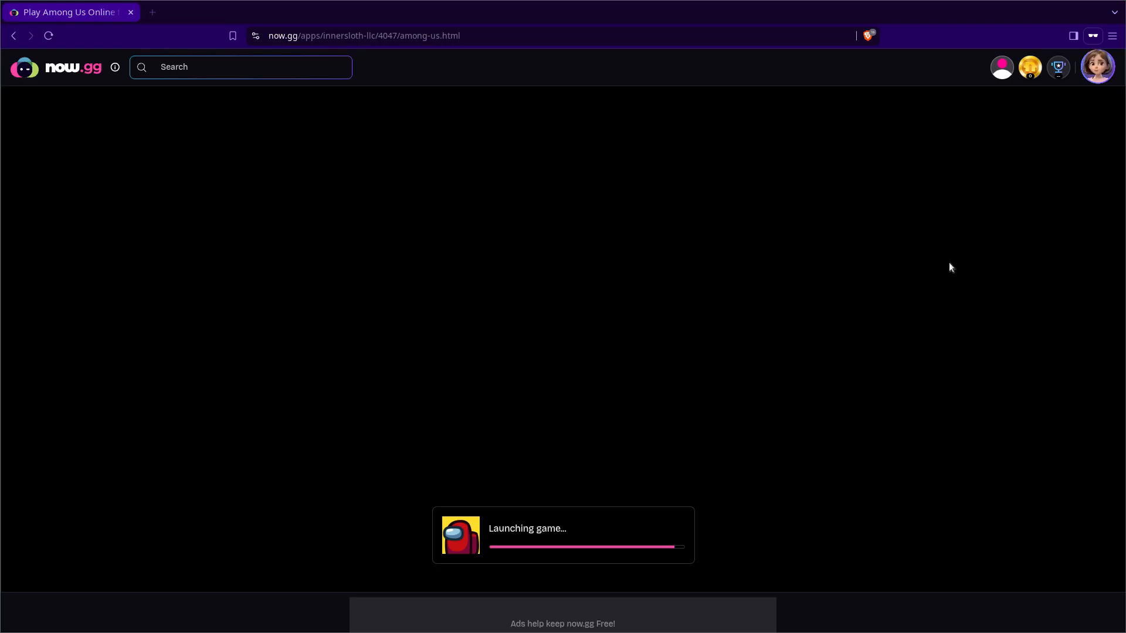
{"action": "mouse_move", "coordinate": [934, 260]}
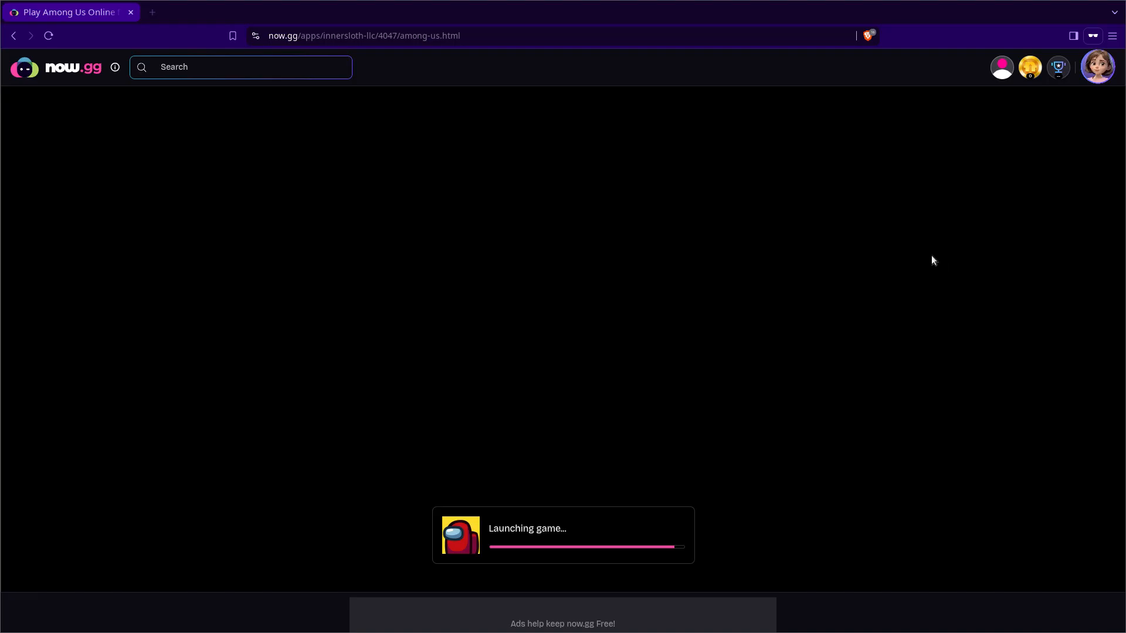
{"action": "mouse_move", "coordinate": [859, 254]}
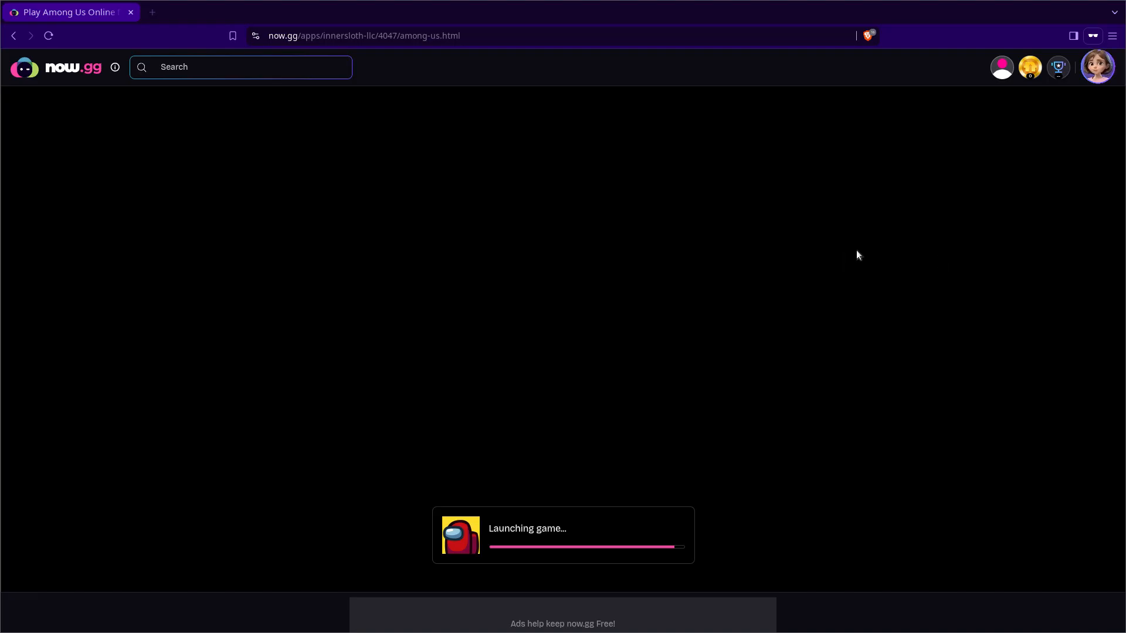
{"action": "mouse_move", "coordinate": [926, 261]}
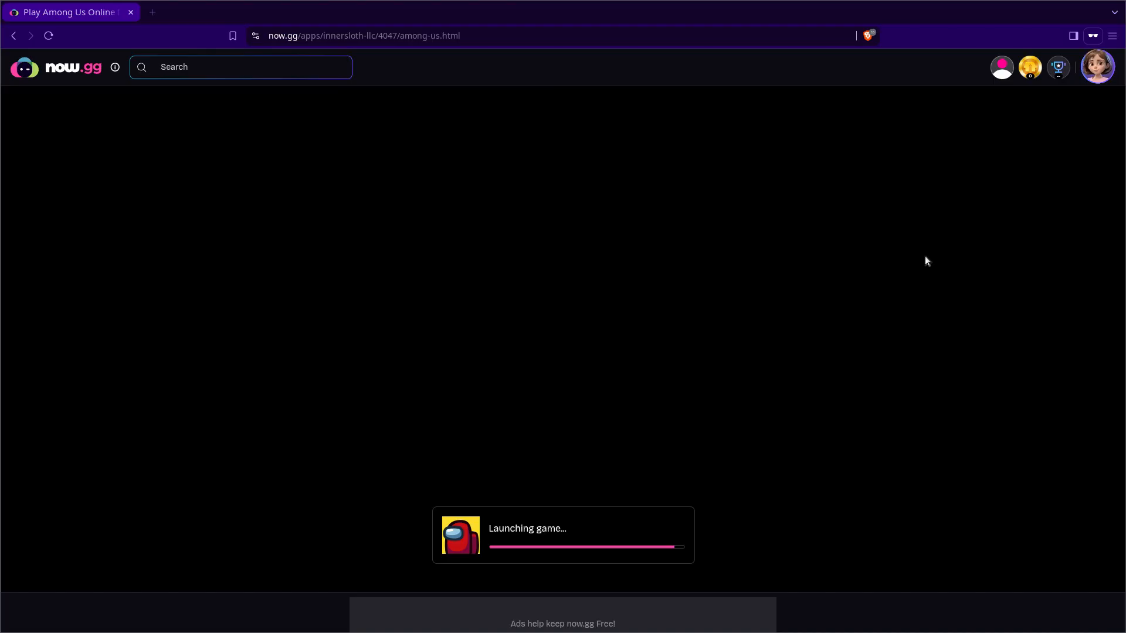
{"action": "mouse_move", "coordinate": [798, 236]}
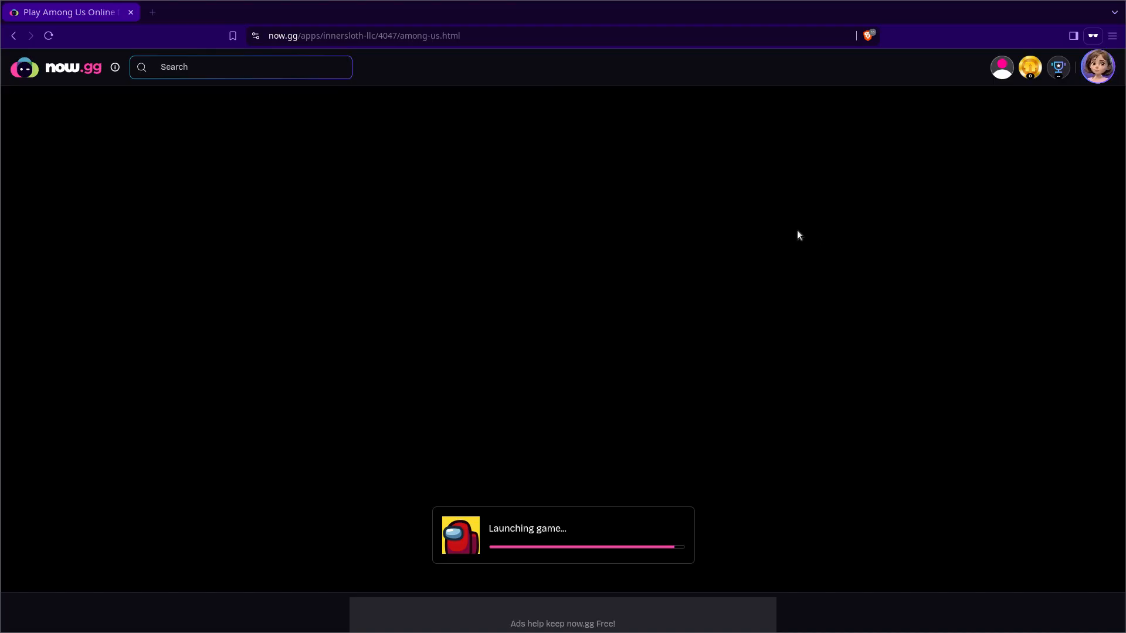
{"action": "mouse_move", "coordinate": [591, 248]}
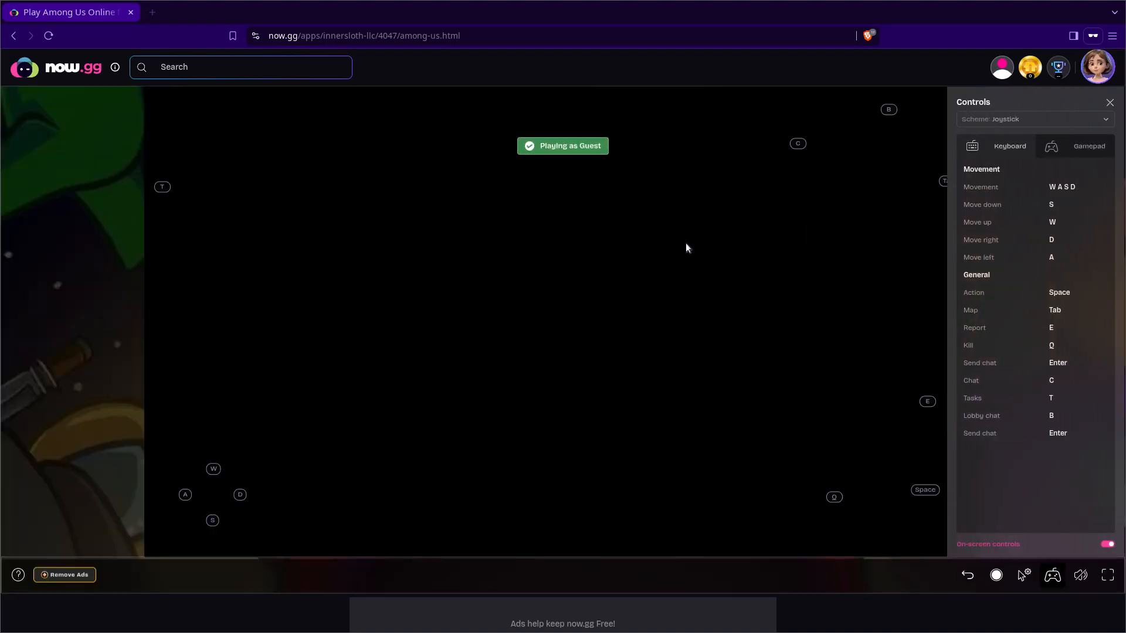
Step: Close the keyboard controls list while Among Us loads to its privacy prompt
{"action": "left_click", "coordinate": [1109, 102]}
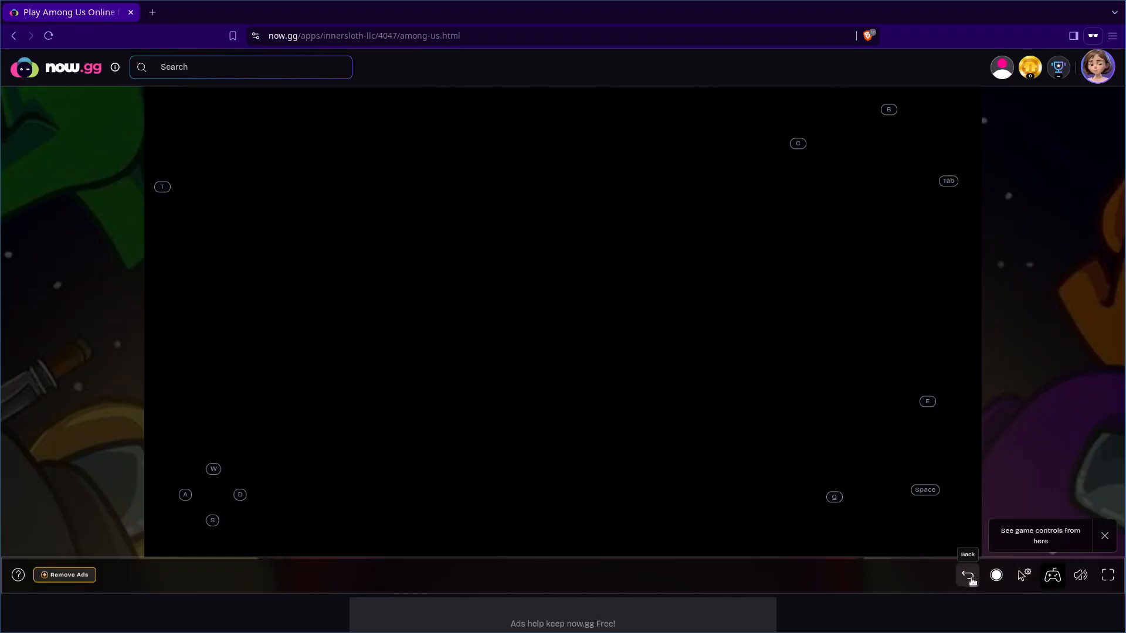
{"action": "mouse_move", "coordinate": [521, 385]}
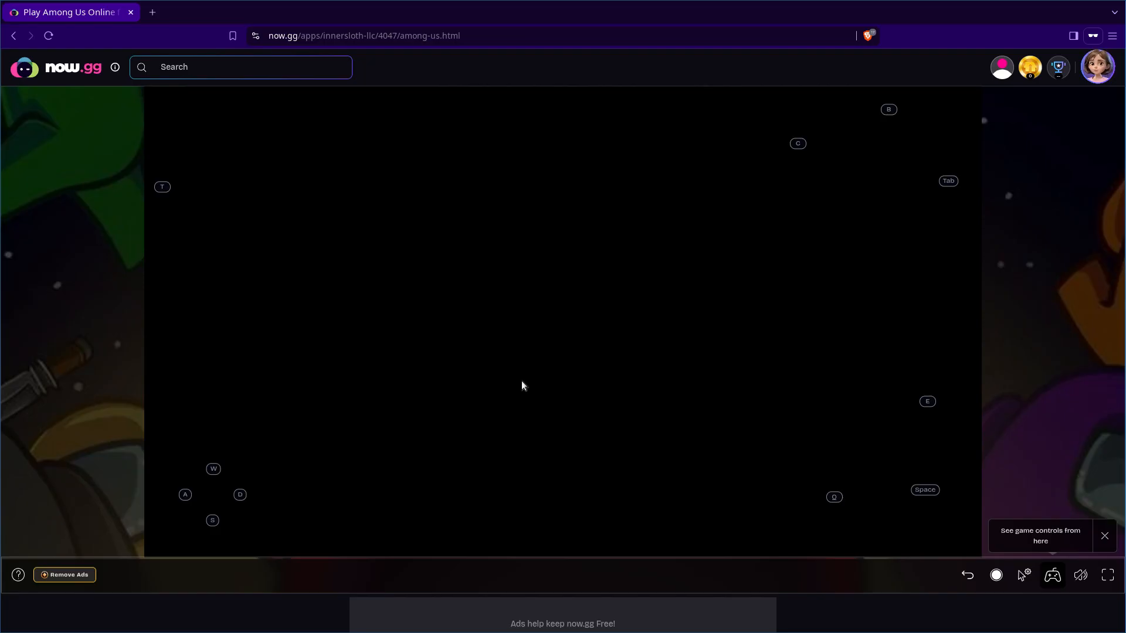
{"action": "mouse_move", "coordinate": [528, 382]}
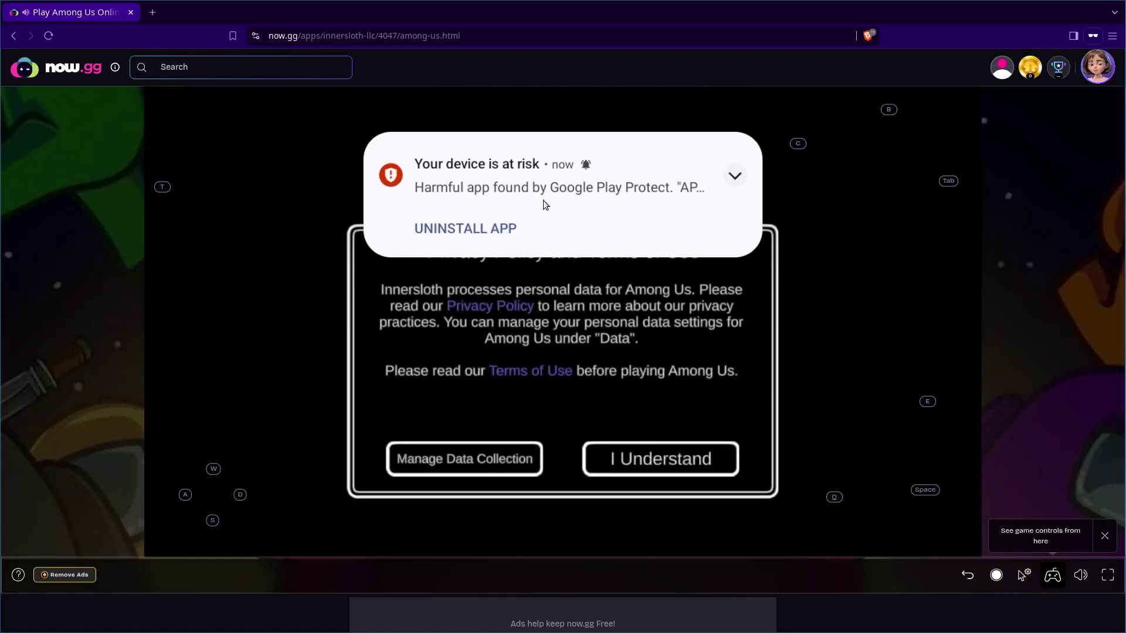
{"action": "mouse_move", "coordinate": [553, 194]}
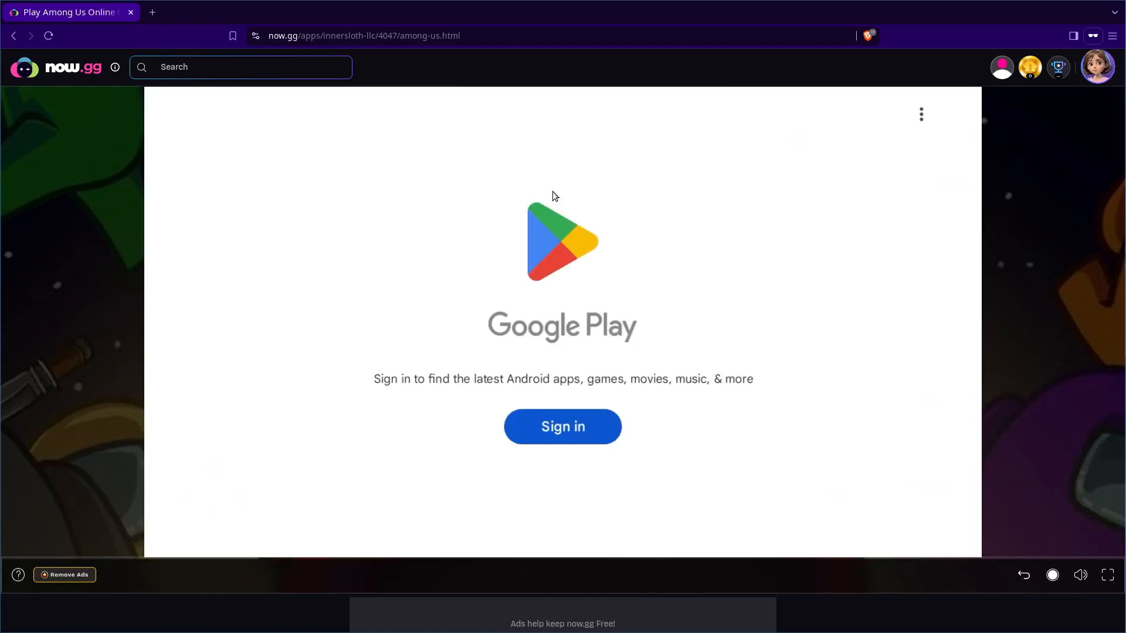
{"action": "mouse_move", "coordinate": [786, 209]}
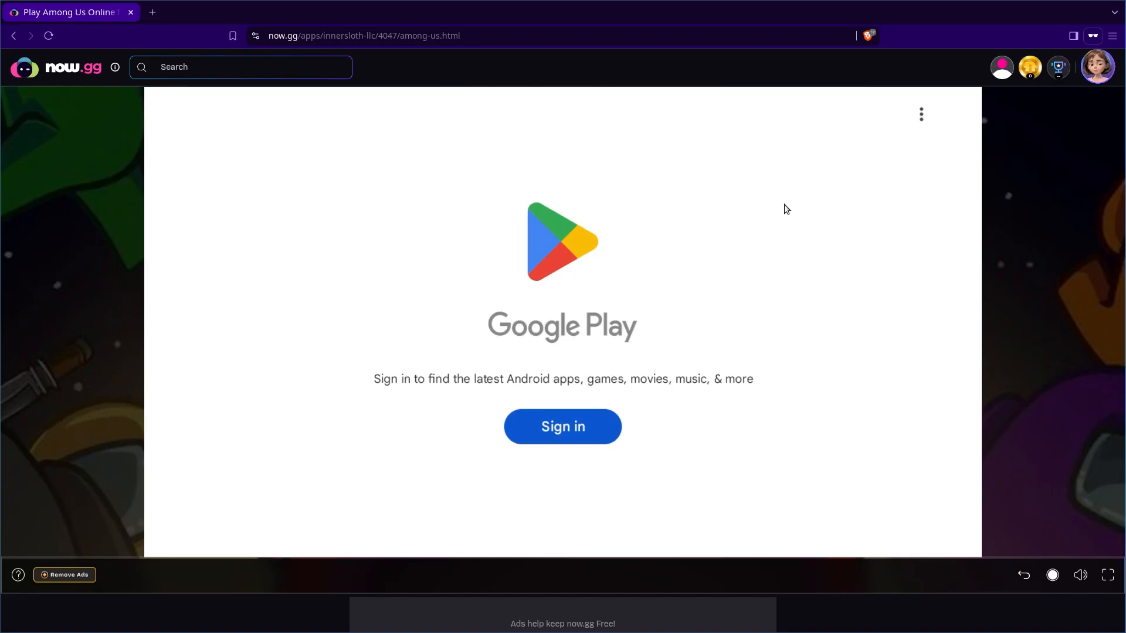
Step: Reach the Play Store's About settings and the Google System updates help article
{"action": "left_click", "coordinate": [922, 114]}
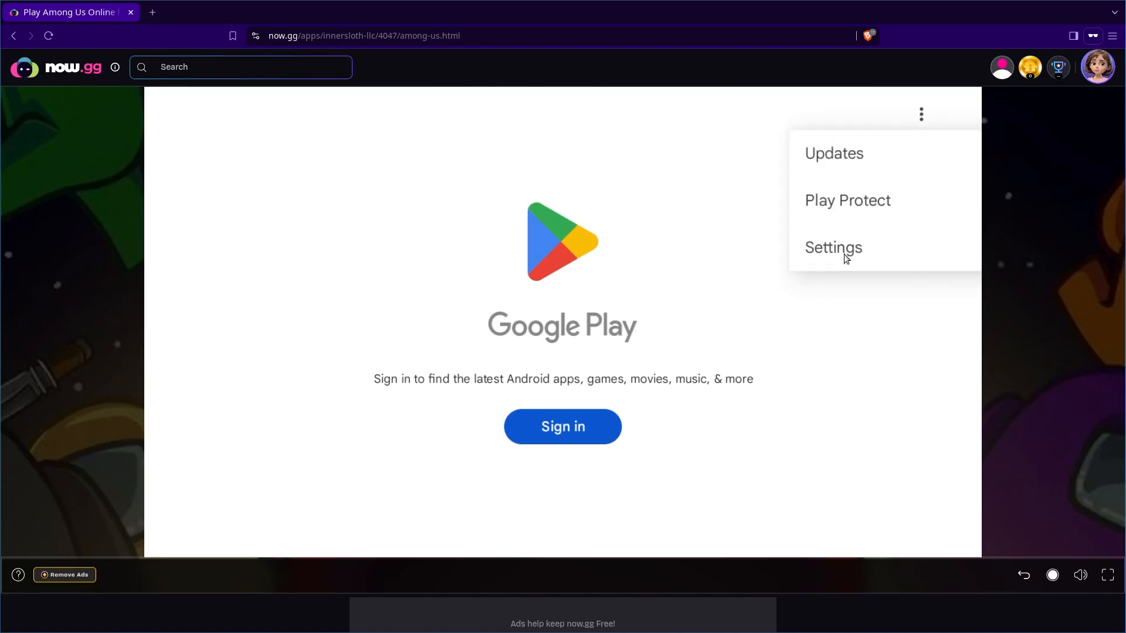
{"action": "left_click", "coordinate": [832, 247]}
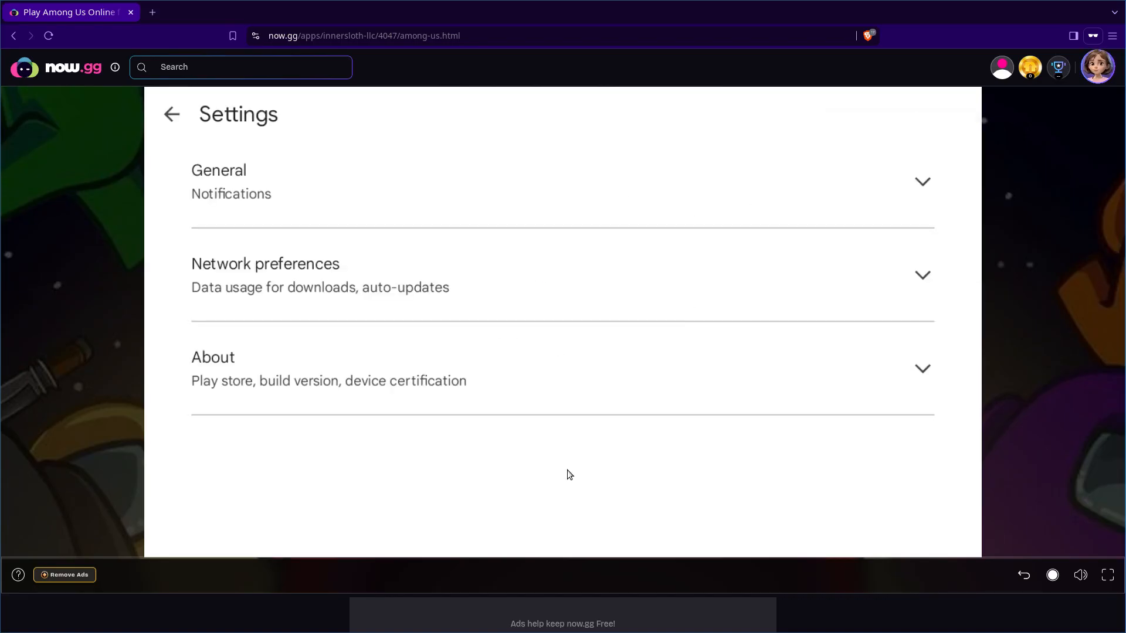
{"action": "left_click", "coordinate": [922, 368]}
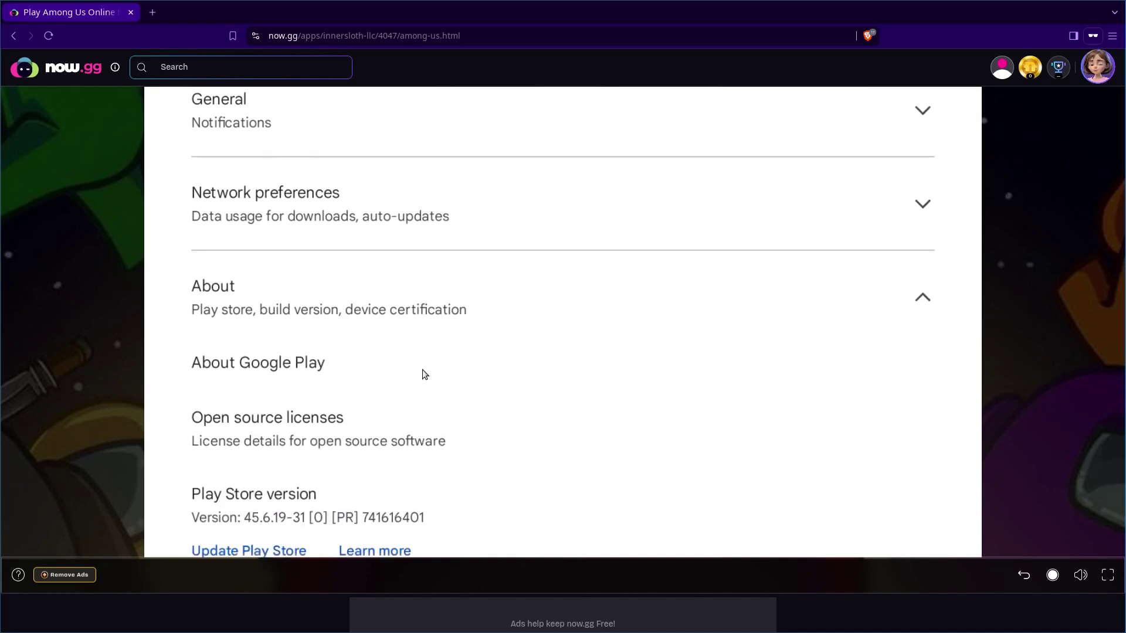
{"action": "scroll", "scroll_direction": "down", "scroll_amount": 3}
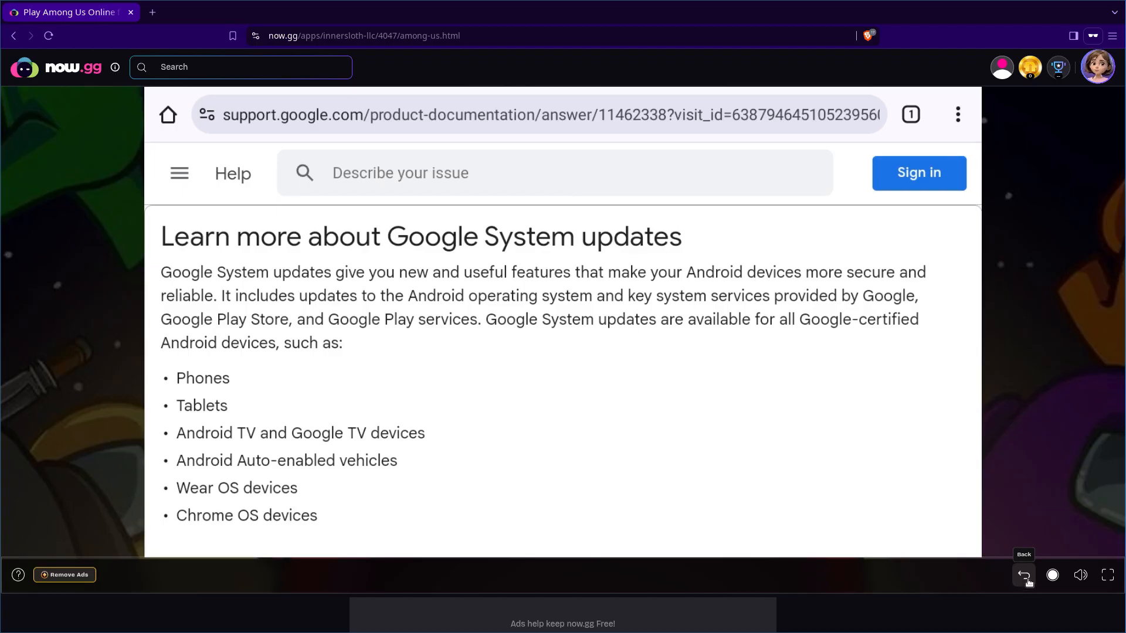
Step: Return to Among Us and dismiss the privacy prompt, account error and announcements
{"action": "left_click", "coordinate": [1023, 575]}
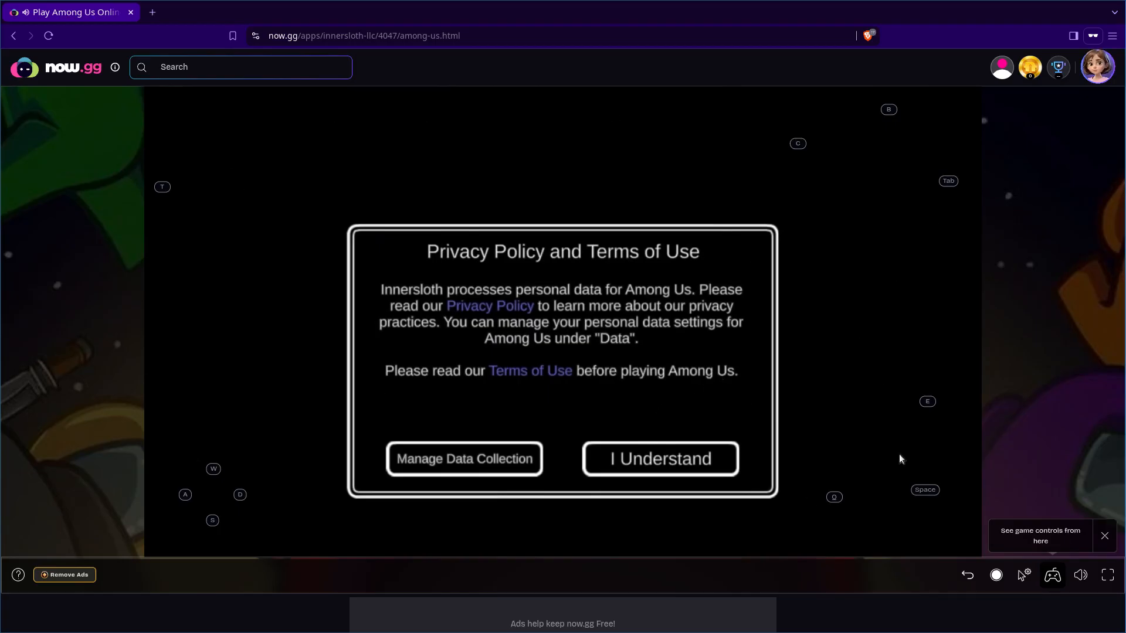
{"action": "mouse_move", "coordinate": [697, 418]}
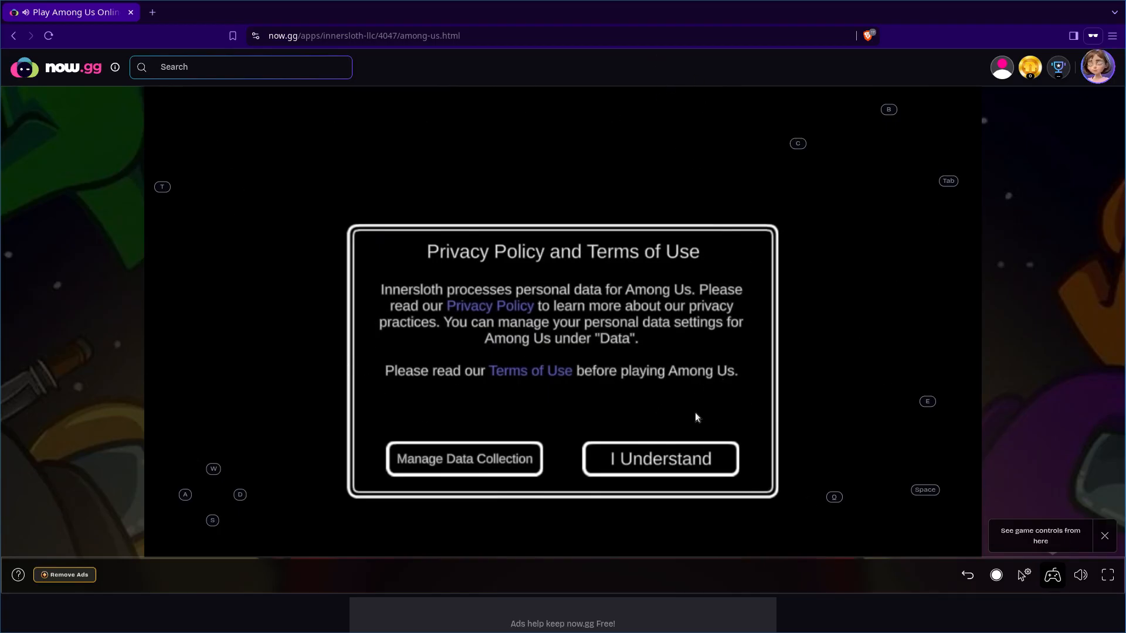
{"action": "mouse_move", "coordinate": [639, 466]}
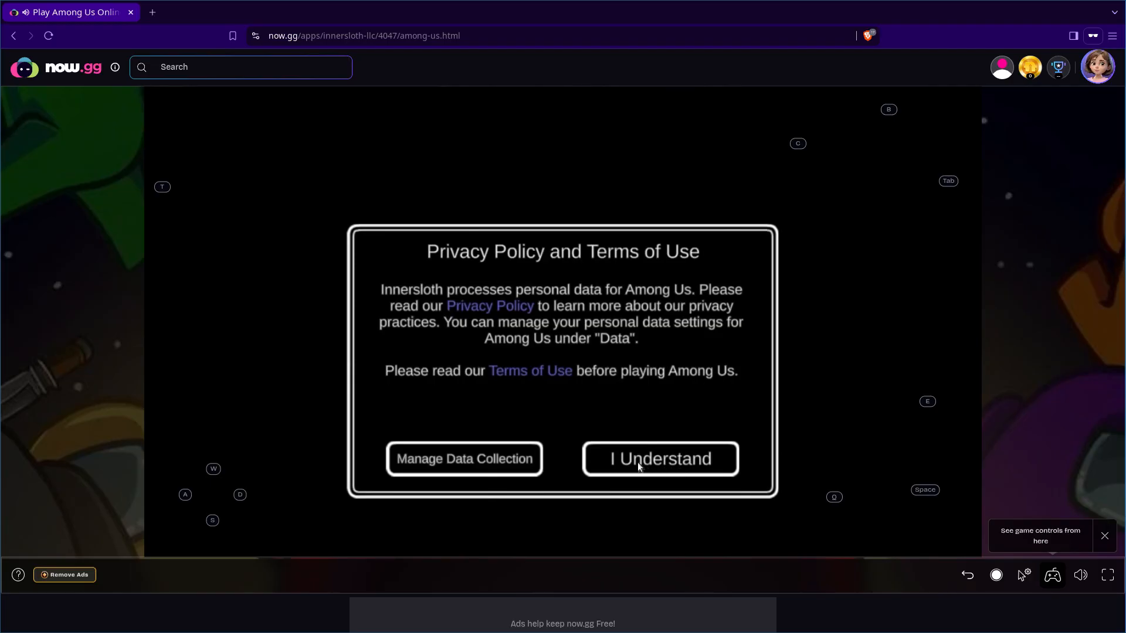
{"action": "left_click", "coordinate": [660, 459]}
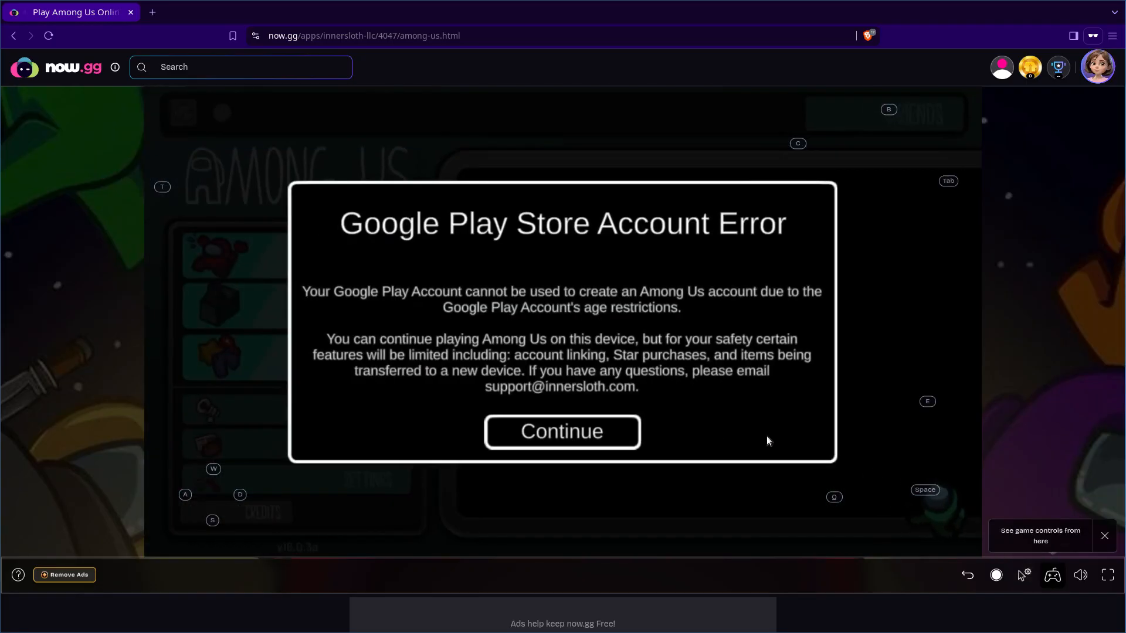
{"action": "left_click", "coordinate": [562, 431]}
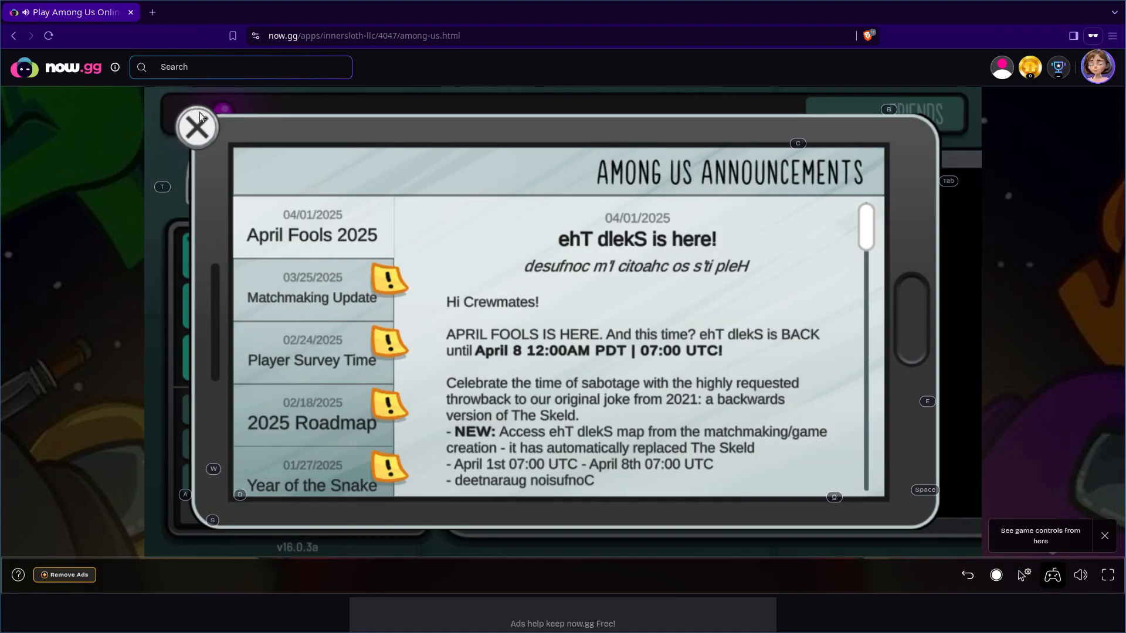
{"action": "left_click", "coordinate": [197, 126]}
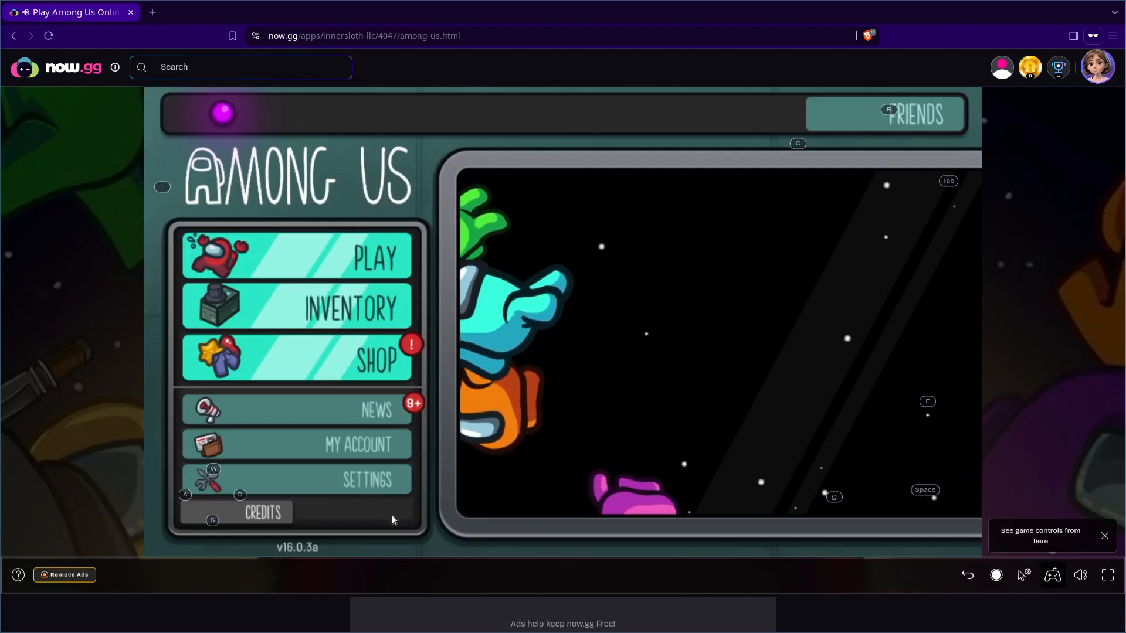
Step: From the Among Us credits, follow the Innersloth X link into the in-emulator browser
{"action": "left_click", "coordinate": [263, 513]}
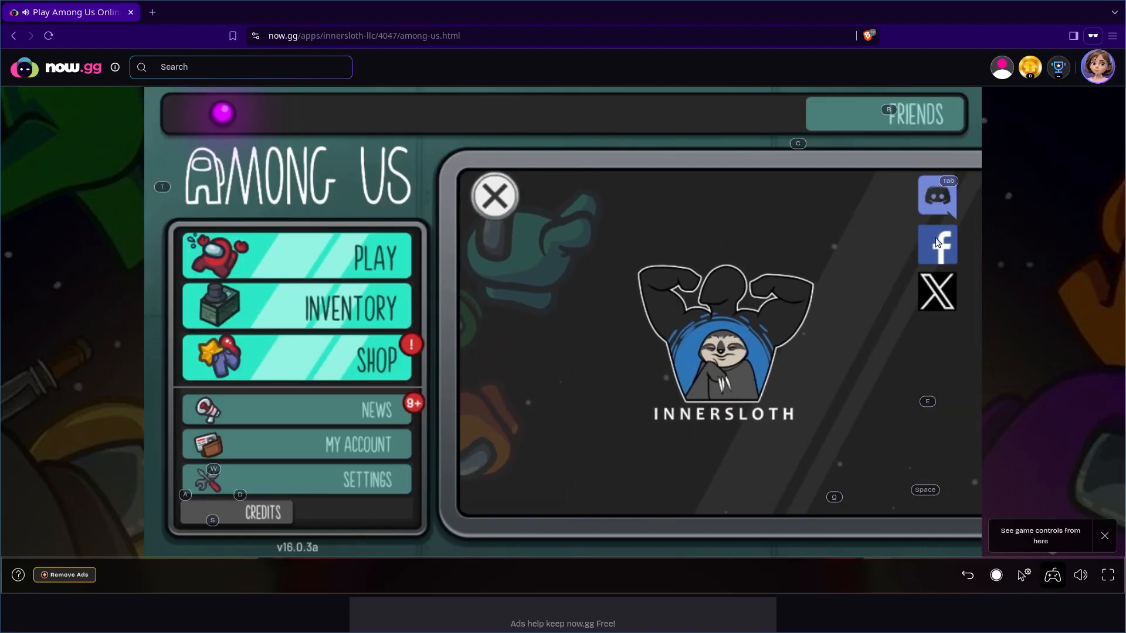
{"action": "left_click", "coordinate": [936, 291]}
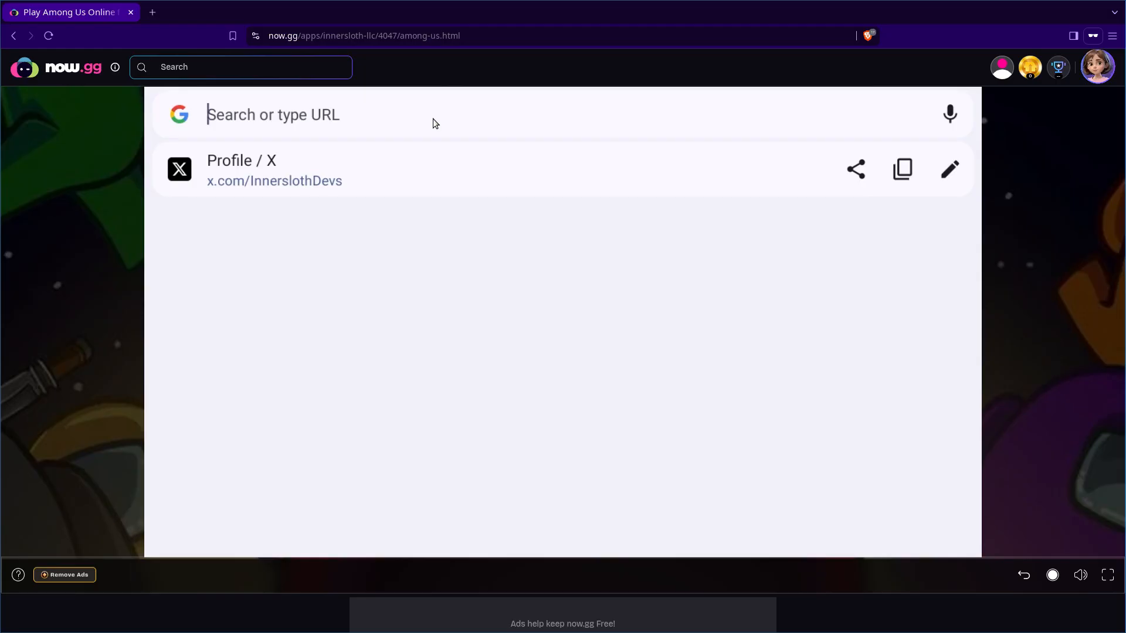
Step: Search the web for droifify and open the Droid-ify F-Droid package page
{"action": "type", "text": "filmsbyk"}
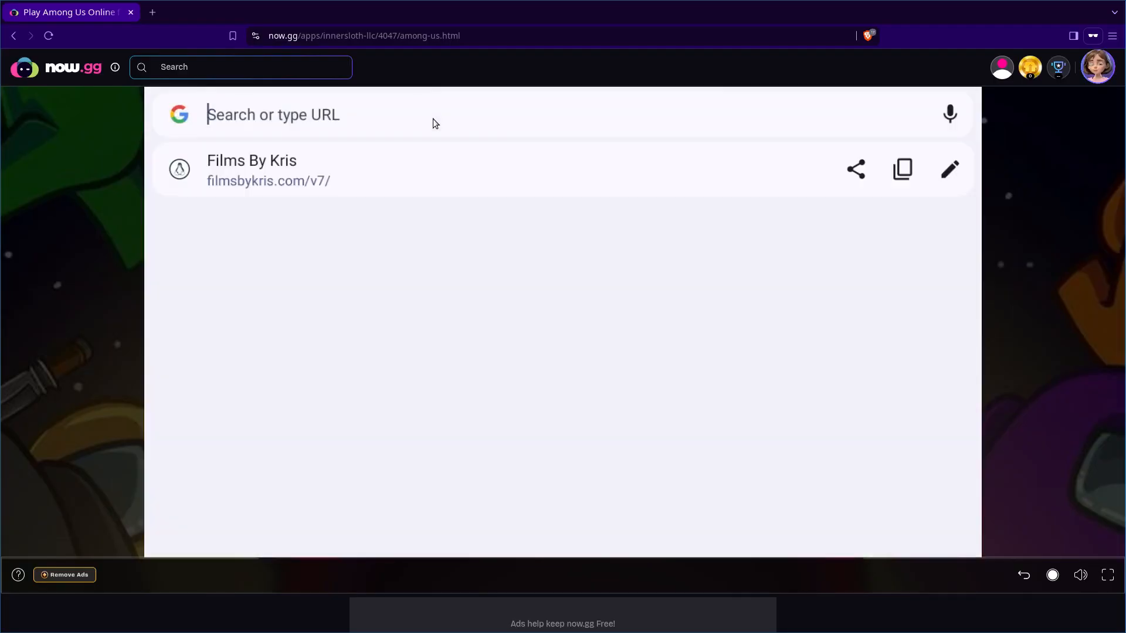
{"action": "type", "text": "droifify"}
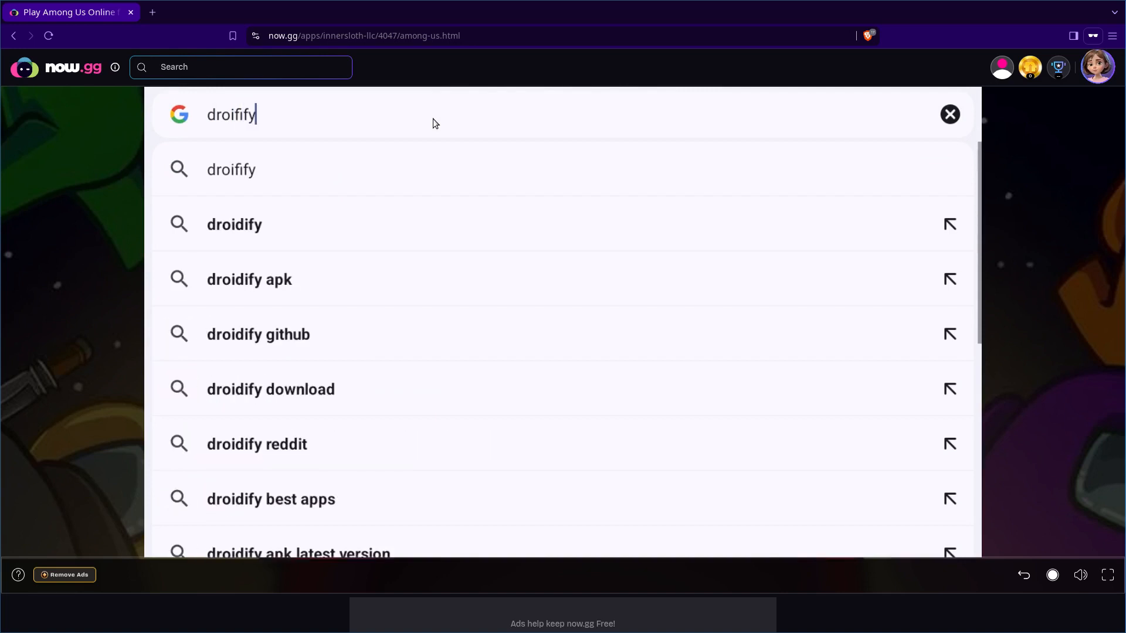
{"action": "key", "text": "Enter"}
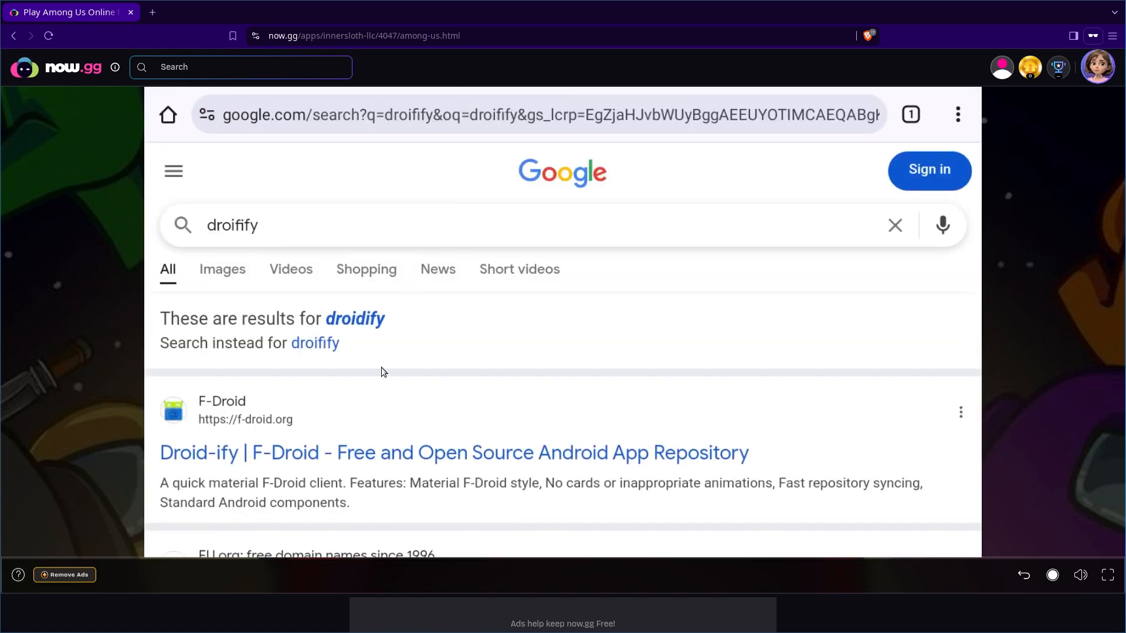
{"action": "scroll", "scroll_direction": "down", "scroll_amount": 3}
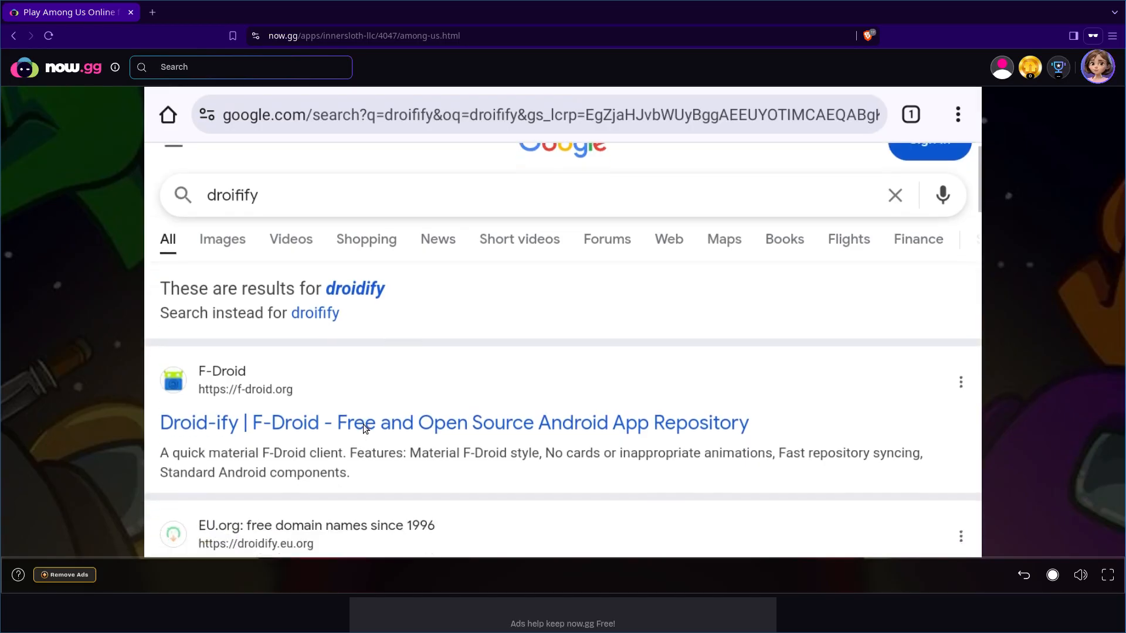
{"action": "mouse_move", "coordinate": [309, 426]}
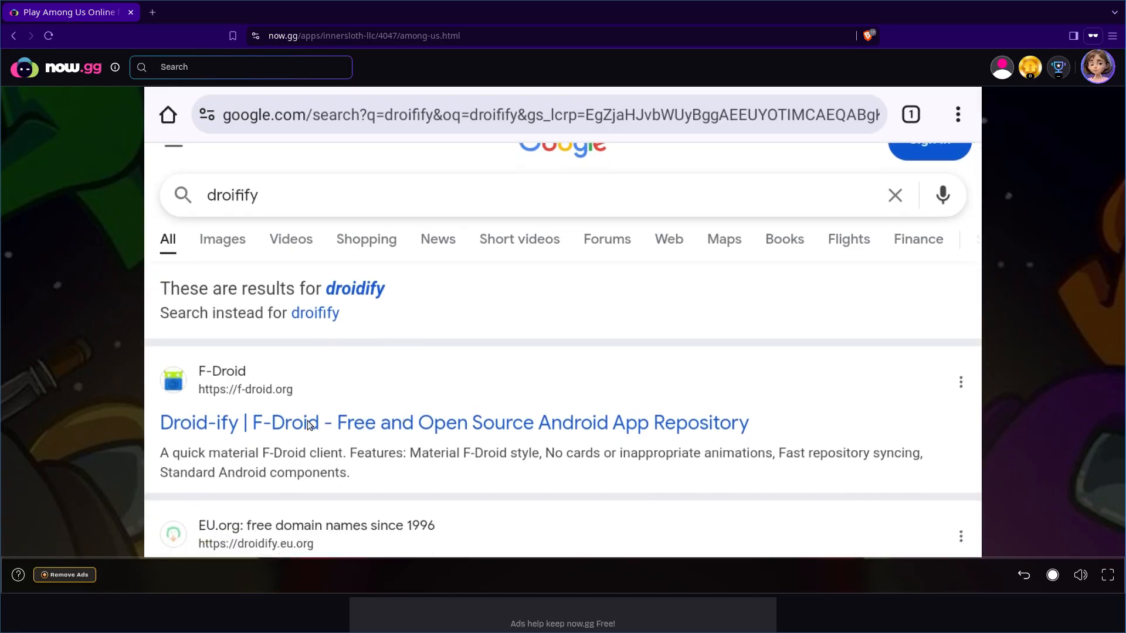
{"action": "left_click", "coordinate": [308, 422]}
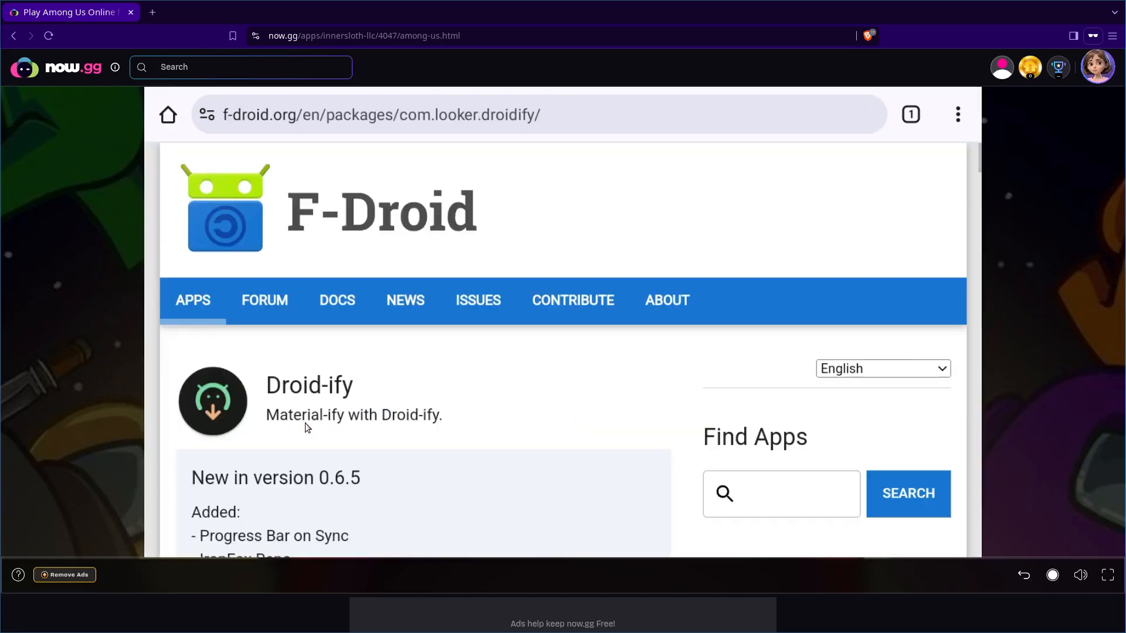
Step: Download the Droid-ify APK from F-Droid, accepting the Download anyway warning
{"action": "scroll", "scroll_direction": "down", "scroll_amount": 3}
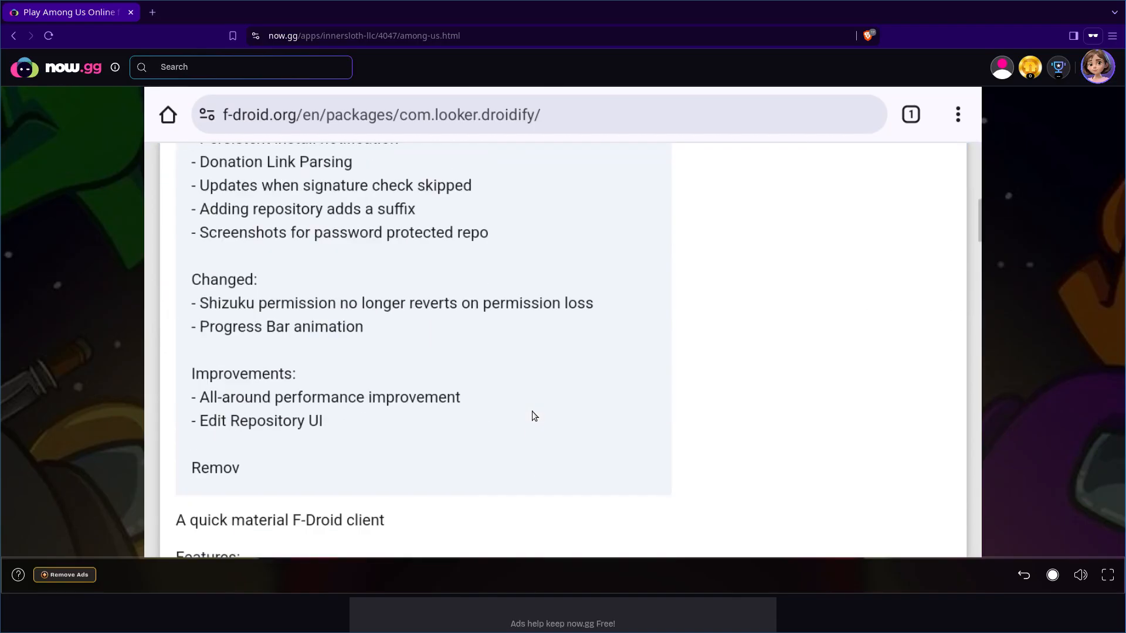
{"action": "scroll", "scroll_direction": "down", "scroll_amount": 3}
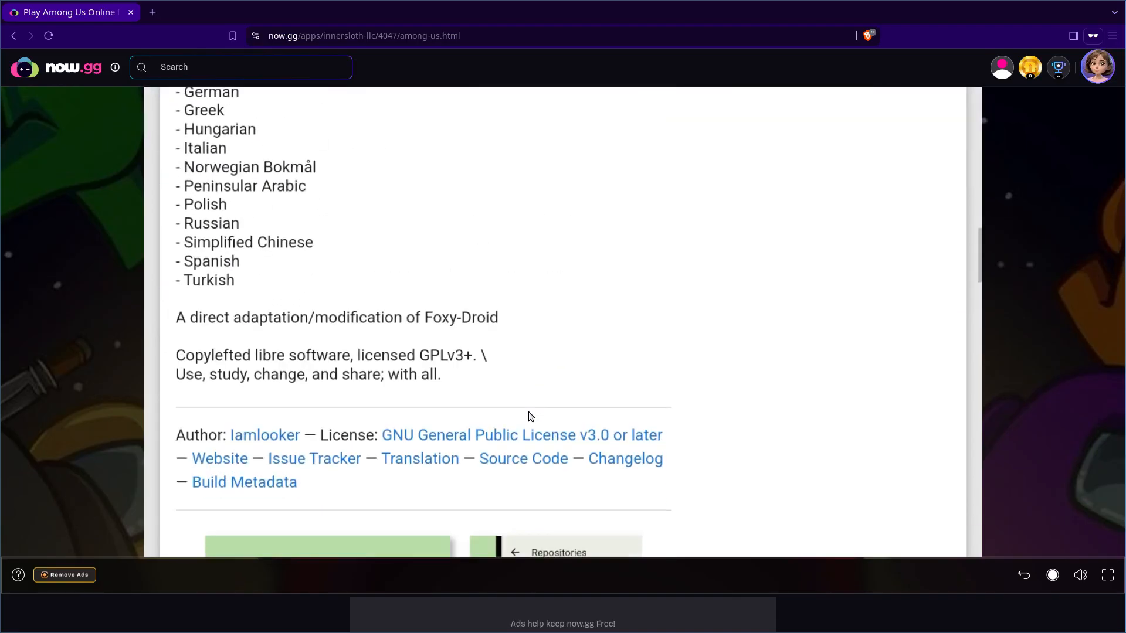
{"action": "scroll", "scroll_direction": "down", "scroll_amount": 3}
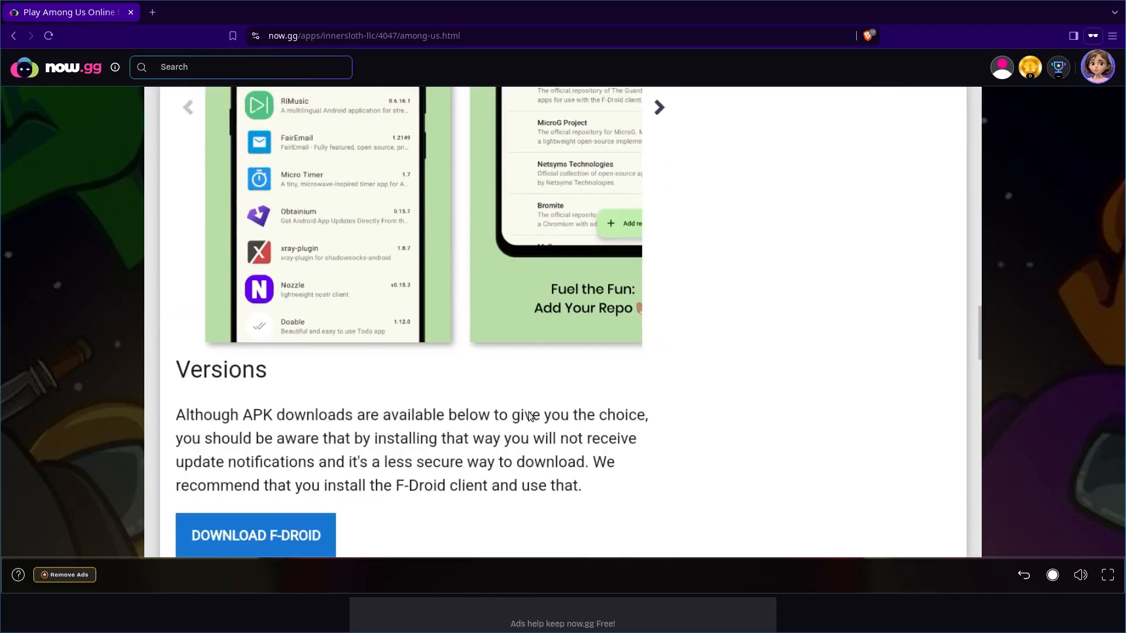
{"action": "scroll", "scroll_direction": "down", "scroll_amount": 3}
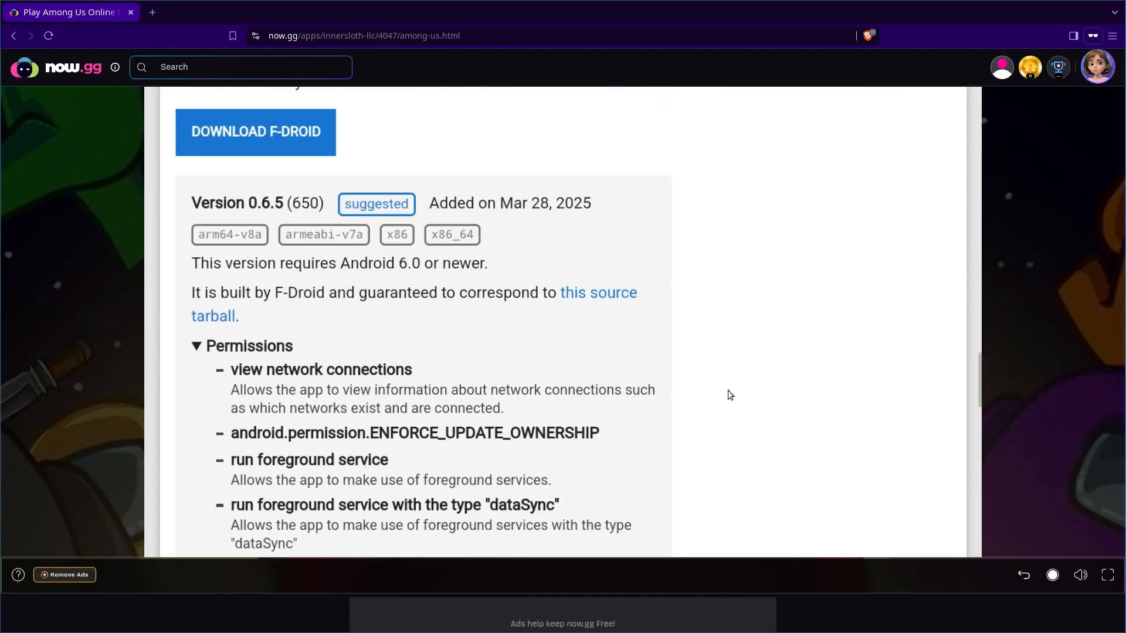
{"action": "scroll", "scroll_direction": "down", "scroll_amount": 3}
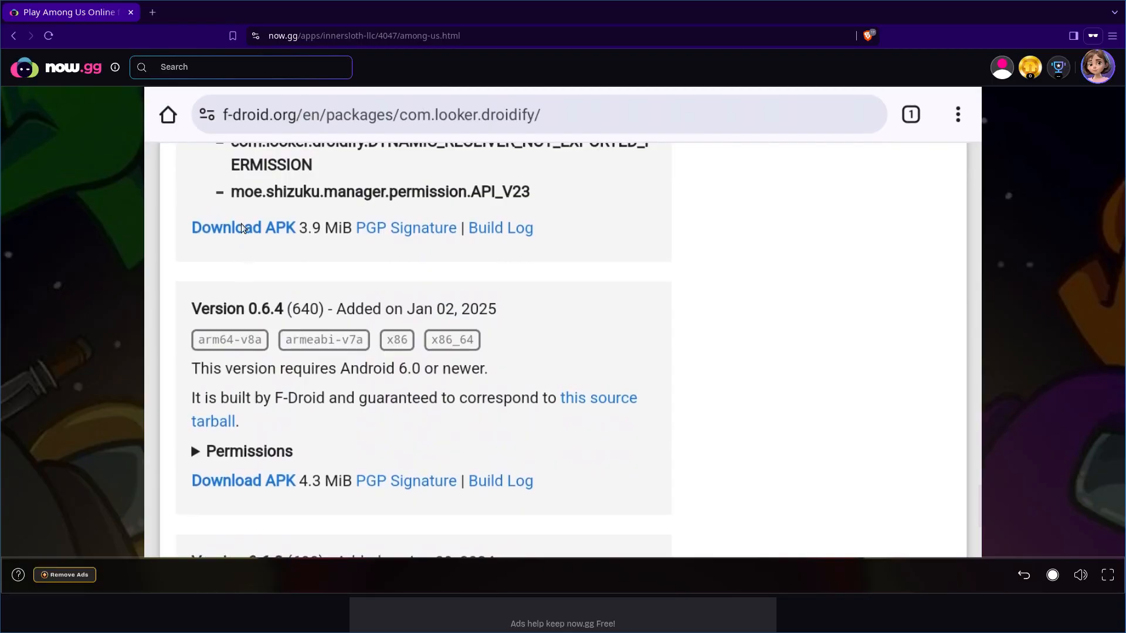
{"action": "left_click", "coordinate": [243, 227]}
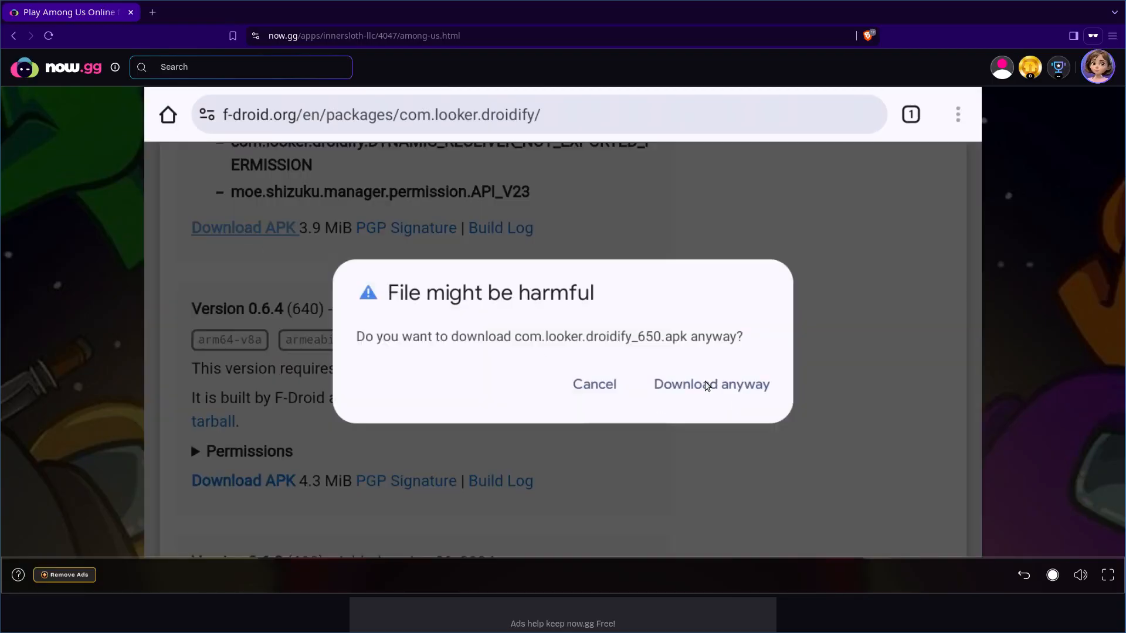
{"action": "left_click", "coordinate": [711, 385]}
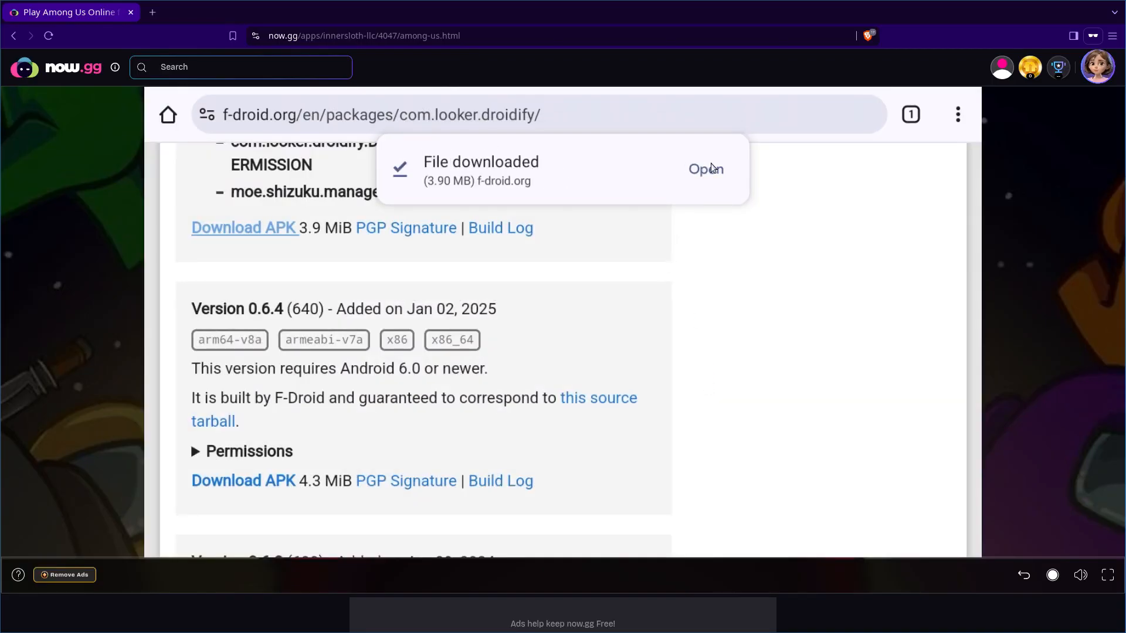
Step: Install Droid-ify from the downloaded APK and land on its Explore catalog
{"action": "left_click", "coordinate": [705, 169]}
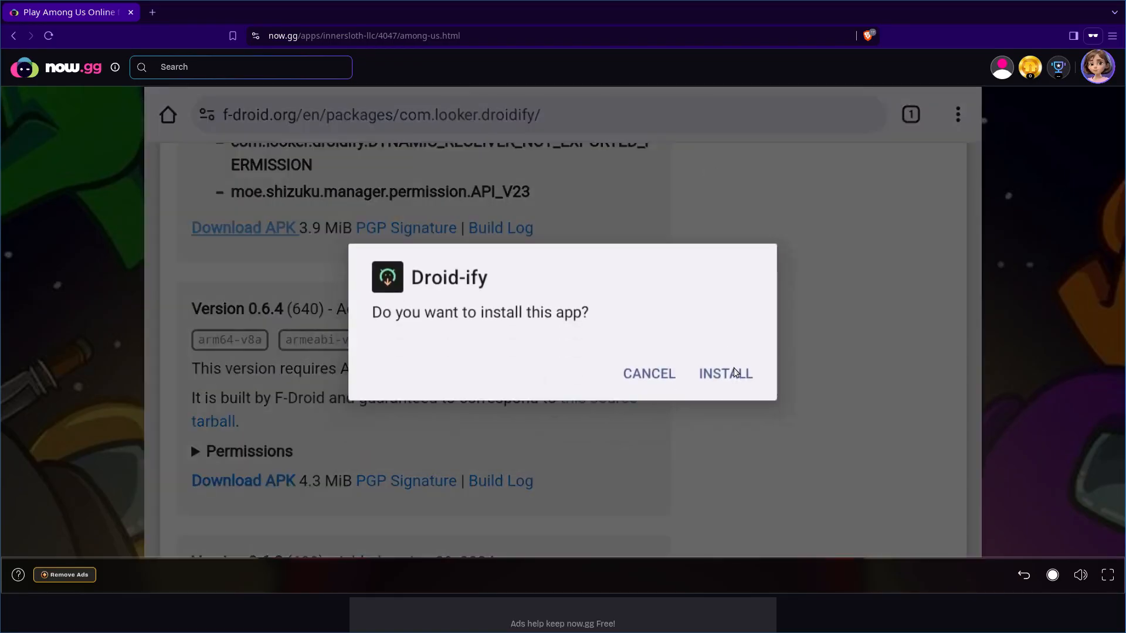
{"action": "left_click", "coordinate": [725, 374]}
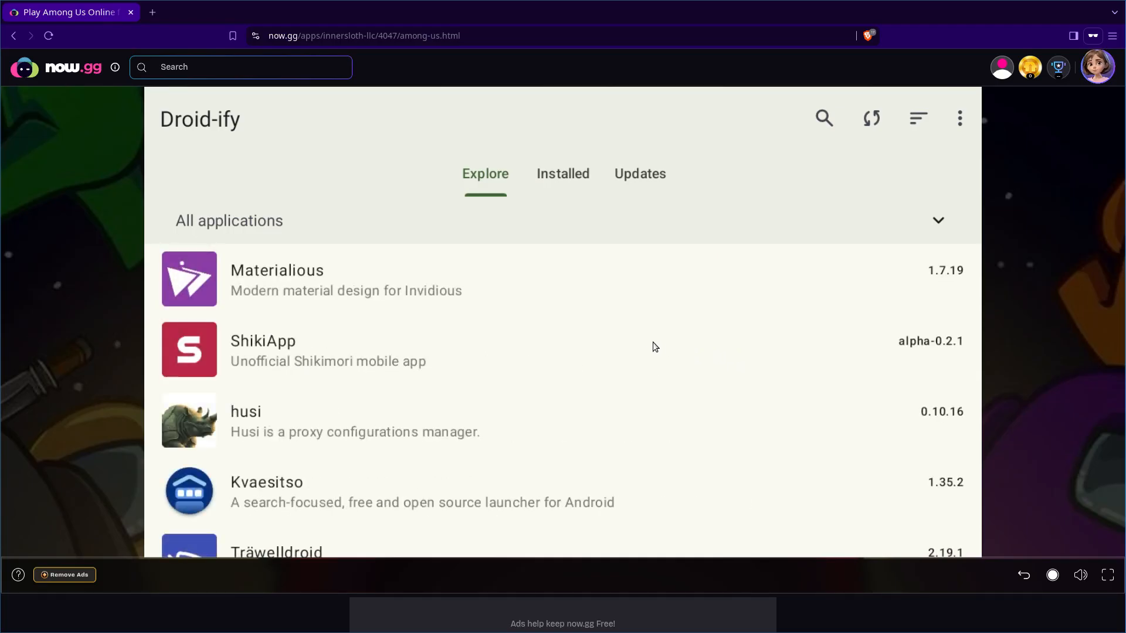
{"action": "mouse_move", "coordinate": [630, 338]}
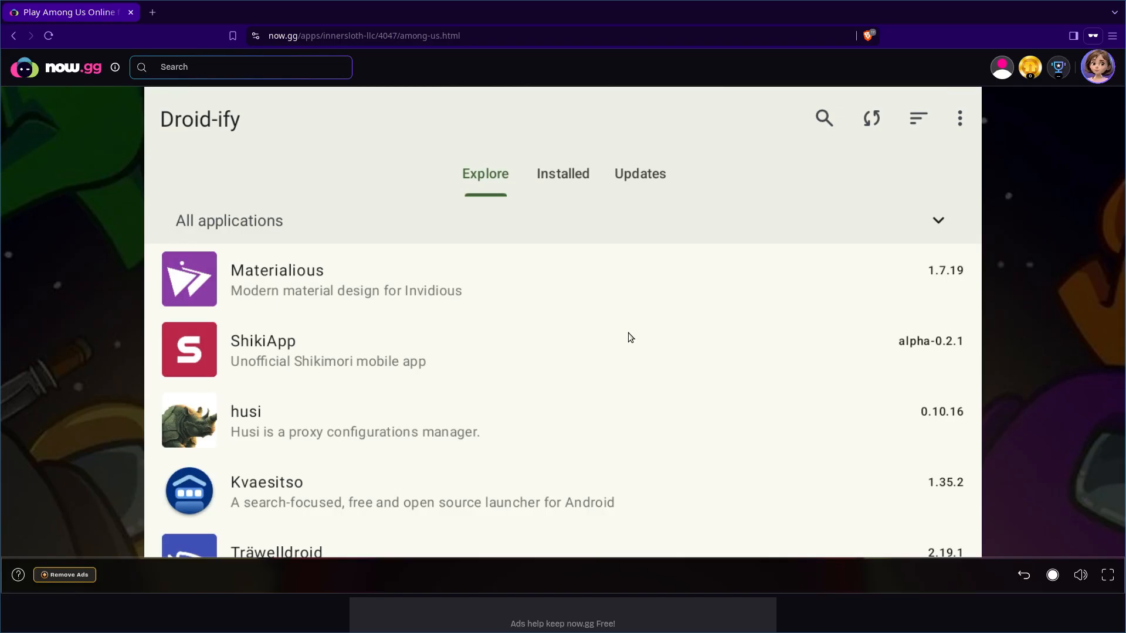
{"action": "mouse_move", "coordinate": [813, 131]}
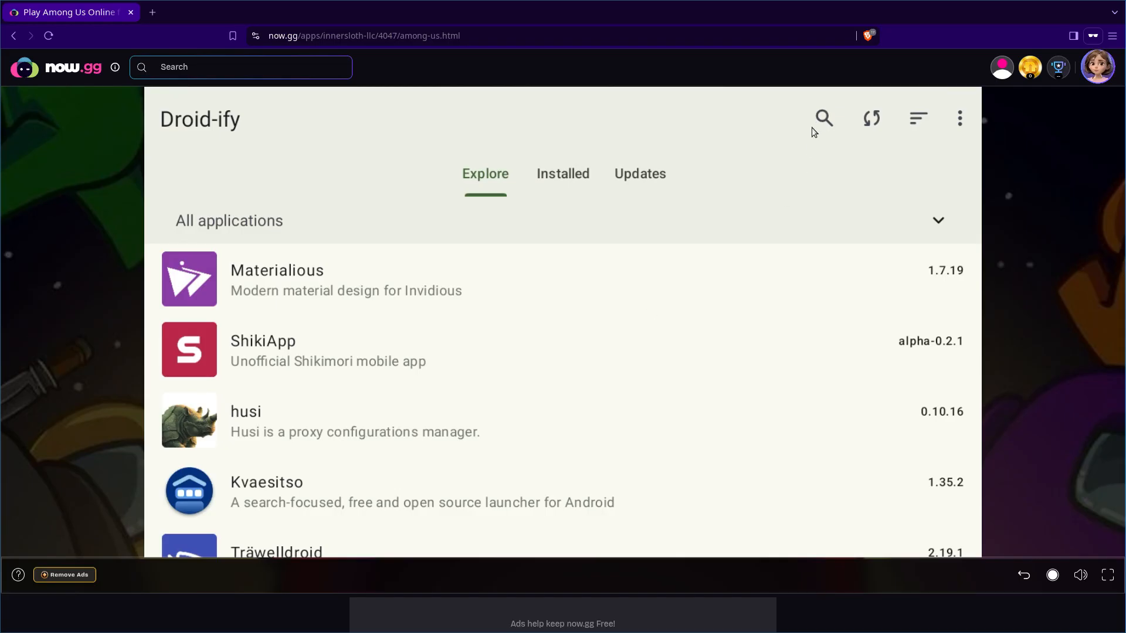
Step: Search Droid-ify for termux, view the Termux details page, and return to results
{"action": "left_click", "coordinate": [823, 118]}
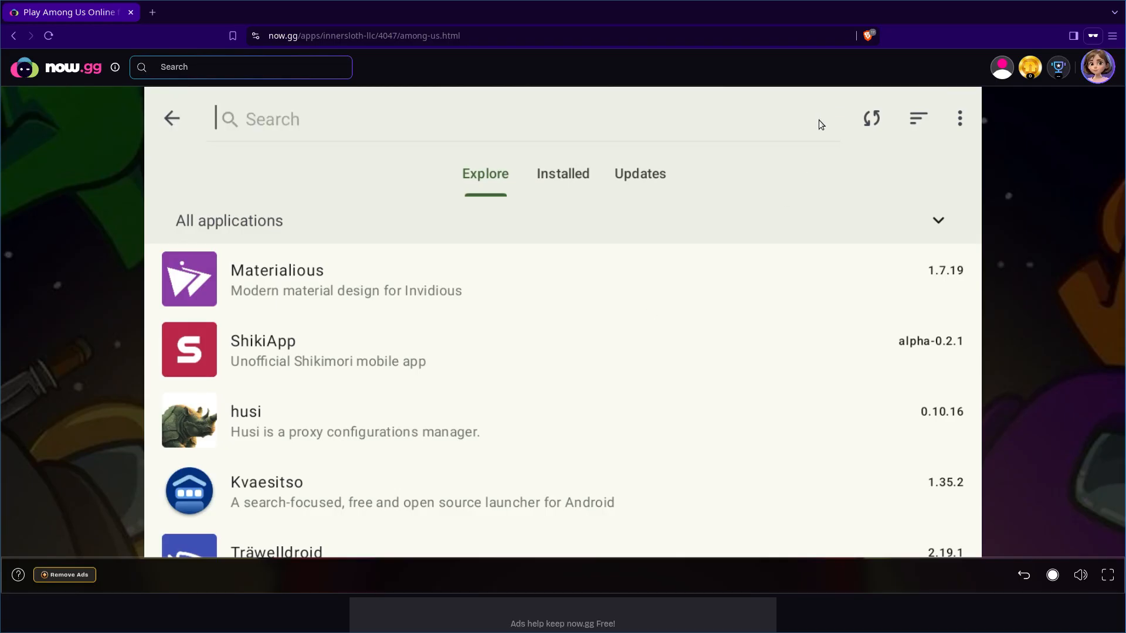
{"action": "type", "text": "termux"}
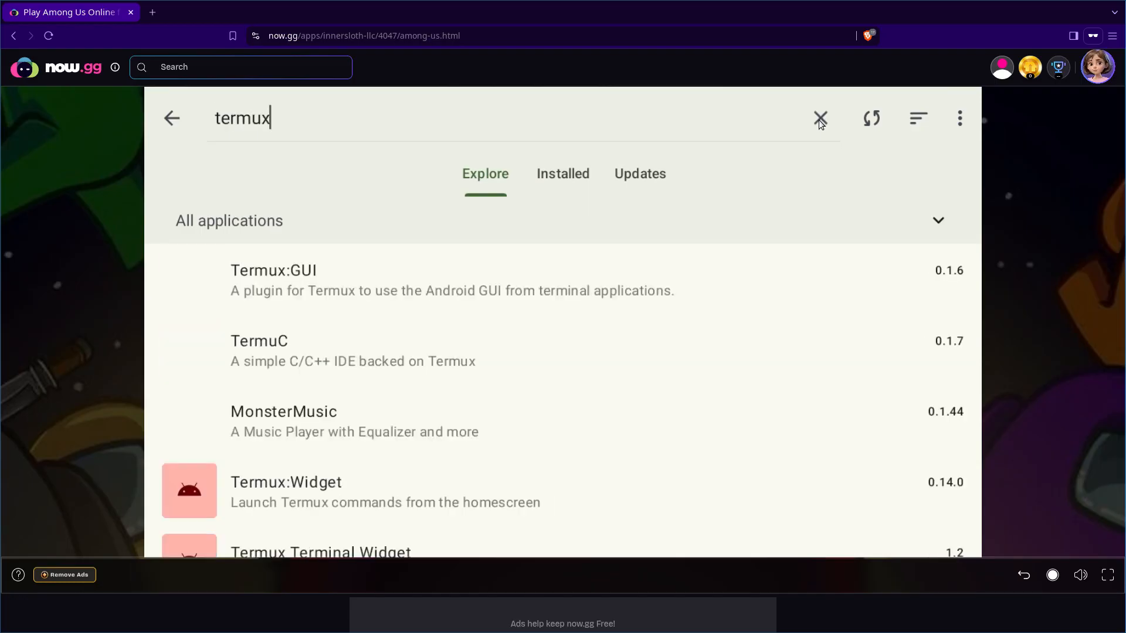
{"action": "scroll", "scroll_direction": "down", "scroll_amount": 3}
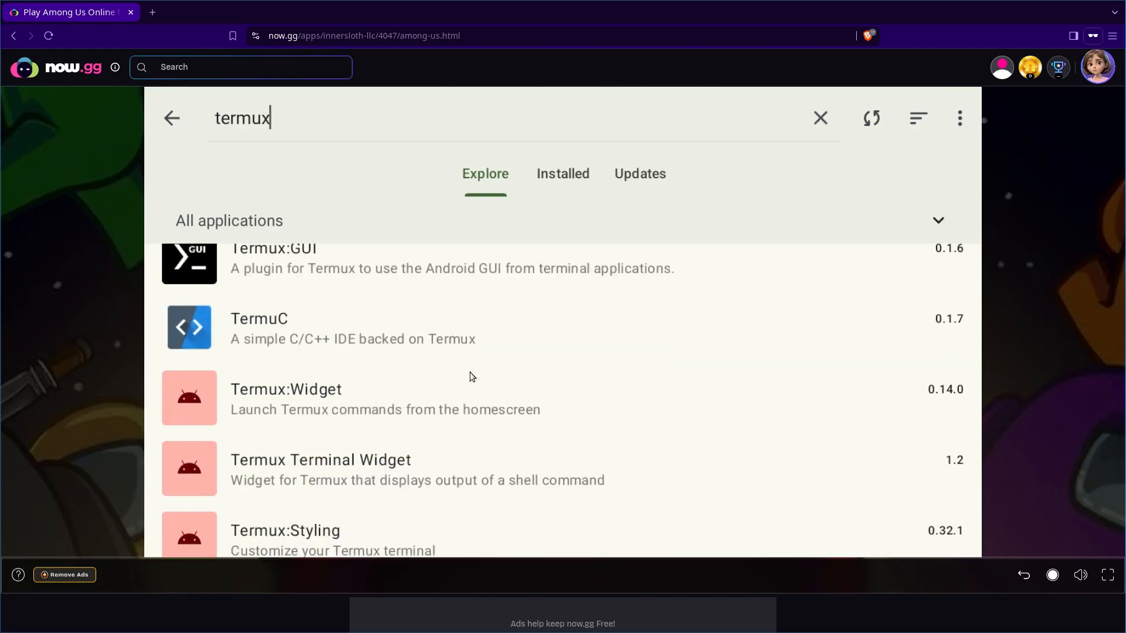
{"action": "scroll", "scroll_direction": "down", "scroll_amount": 3}
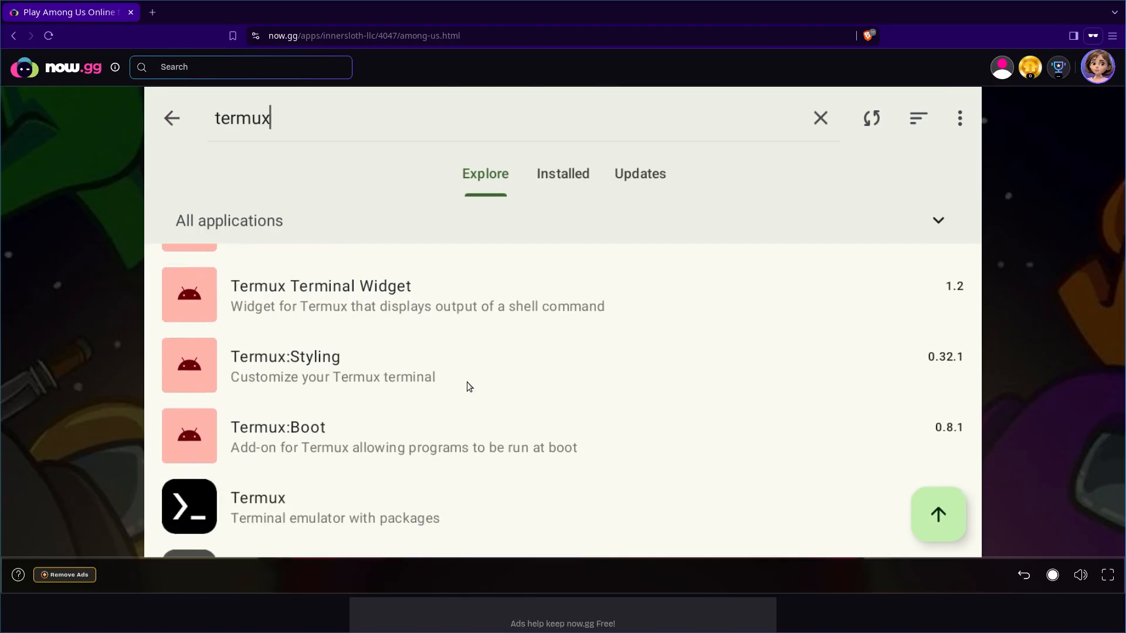
{"action": "scroll", "scroll_direction": "down", "scroll_amount": 3}
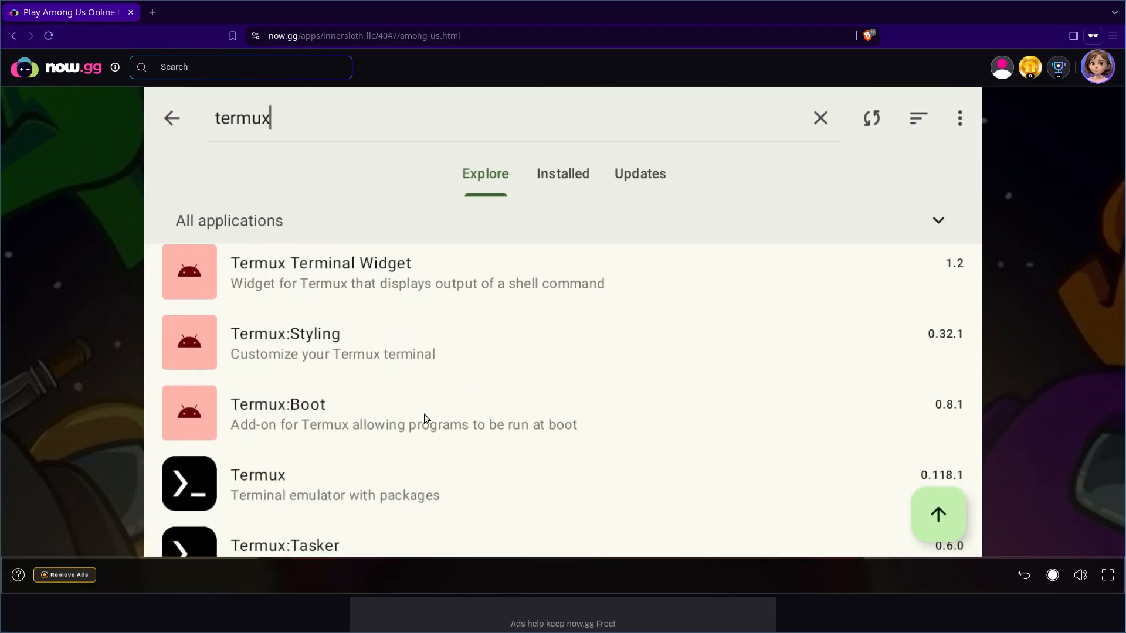
{"action": "mouse_move", "coordinate": [322, 489]}
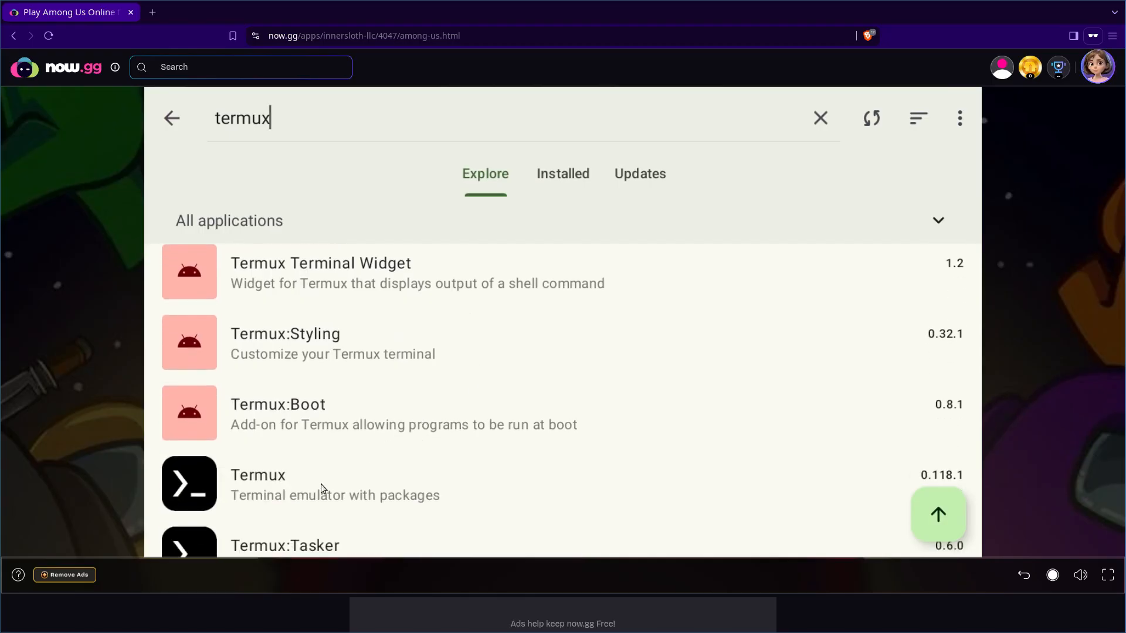
{"action": "mouse_move", "coordinate": [286, 487]}
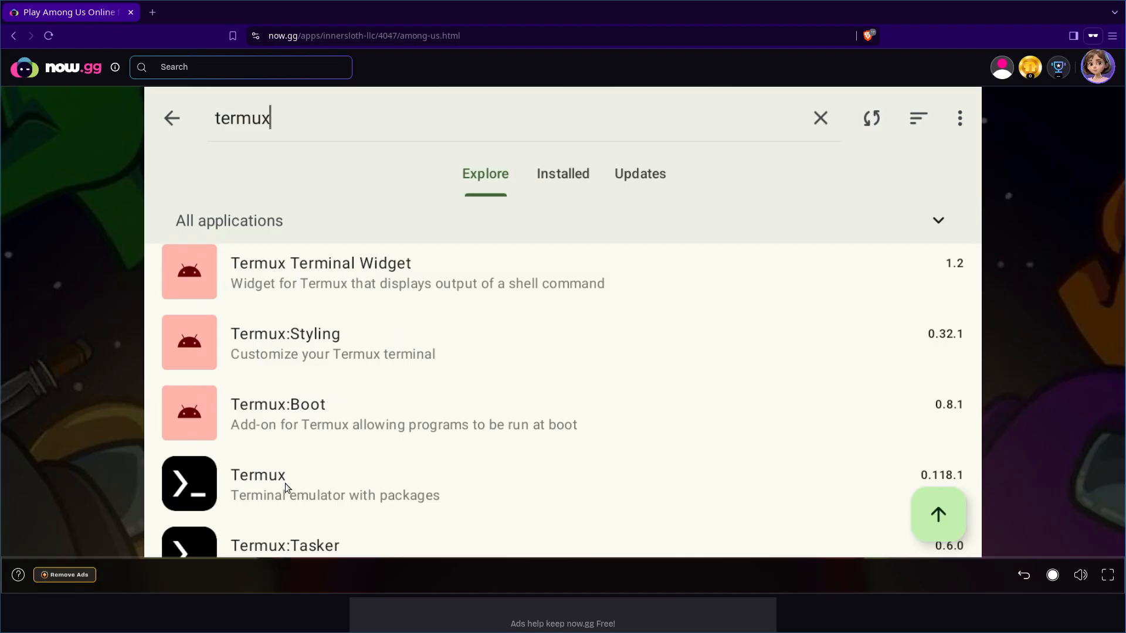
{"action": "left_click", "coordinate": [258, 475]}
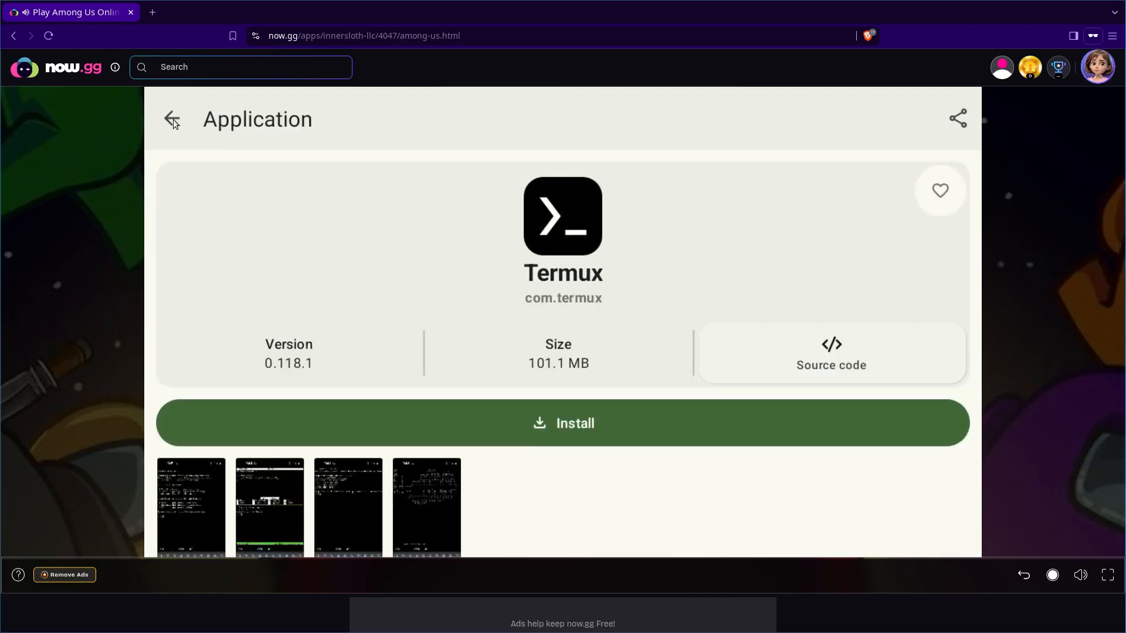
{"action": "left_click", "coordinate": [171, 120]}
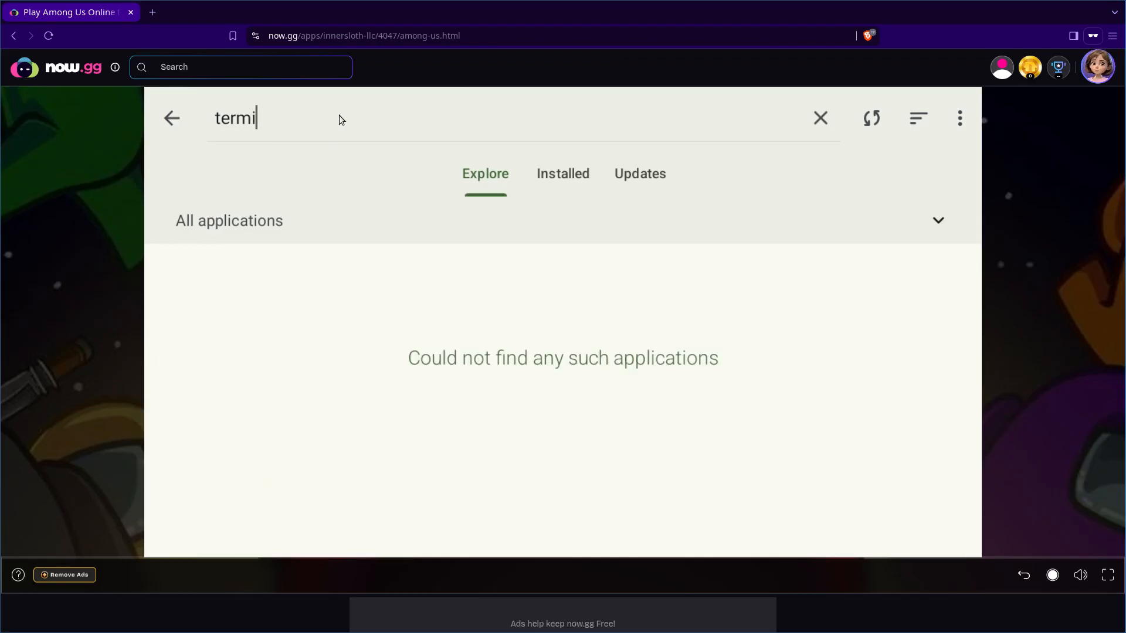
Step: Find Terminal Emulator in Droid-ify, install it, and launch it
{"action": "key", "text": "Backspace"}
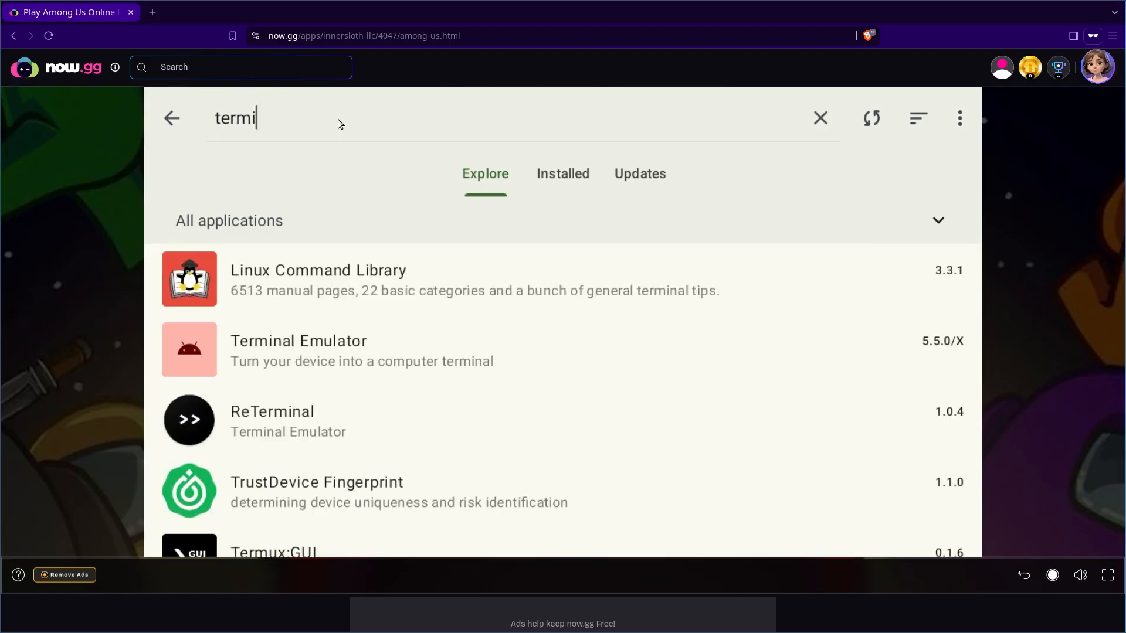
{"action": "left_click", "coordinate": [298, 341]}
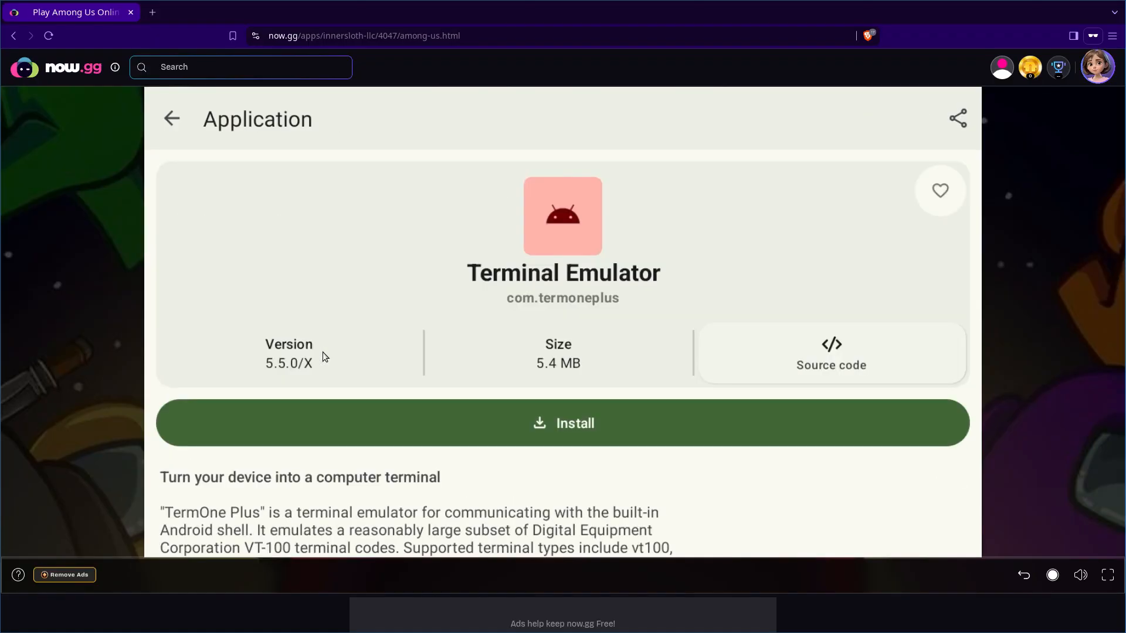
{"action": "left_click", "coordinate": [563, 422]}
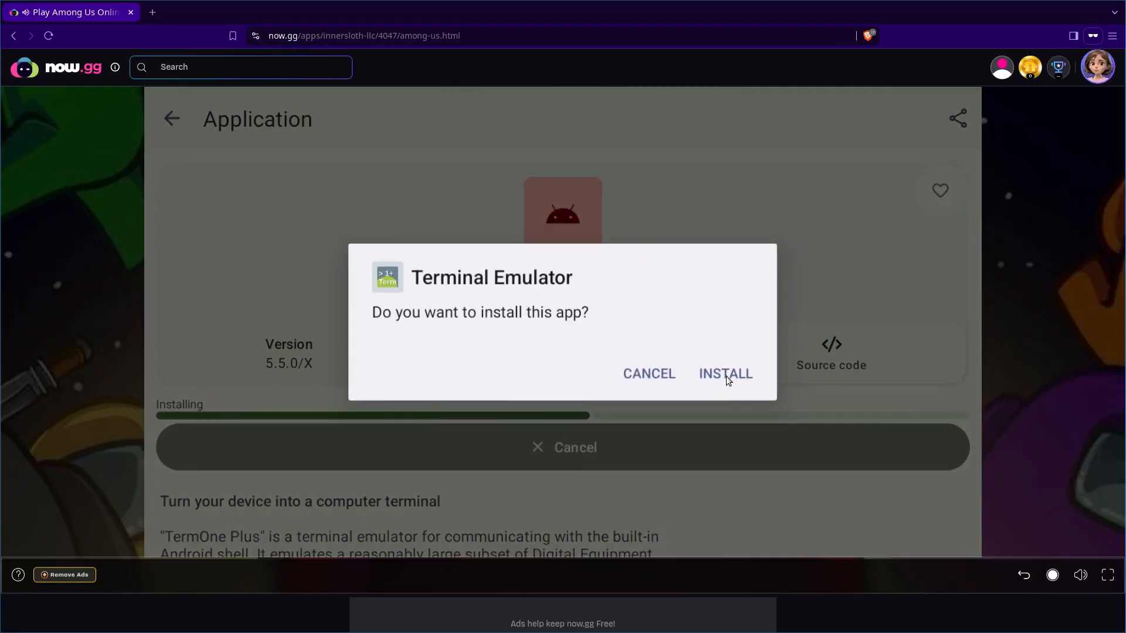
{"action": "left_click", "coordinate": [725, 374]}
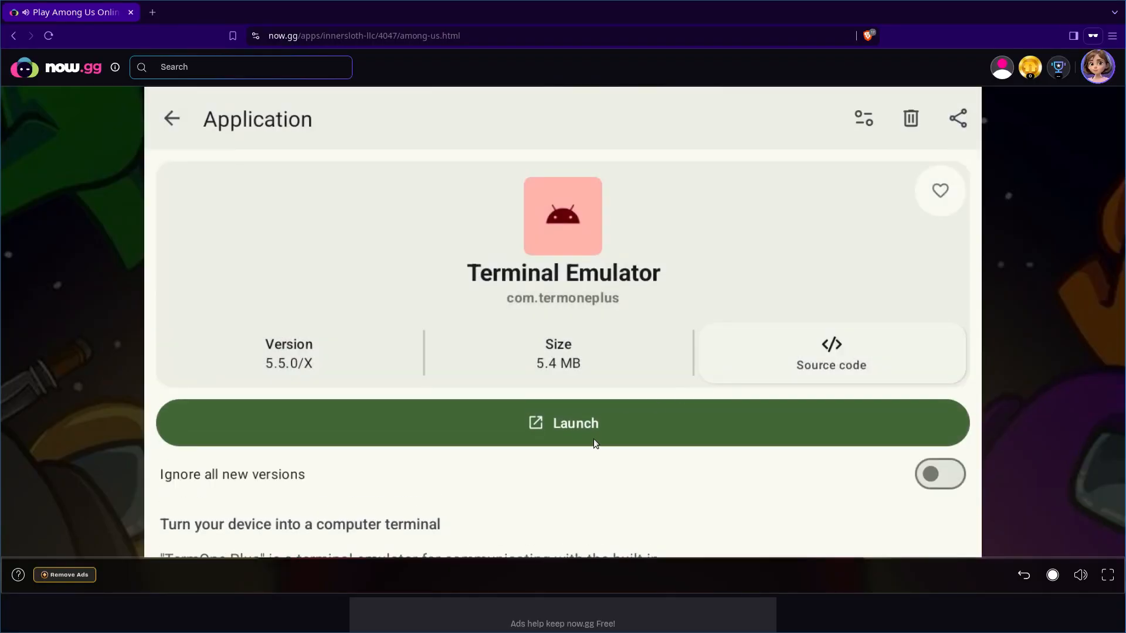
{"action": "mouse_move", "coordinate": [578, 361]}
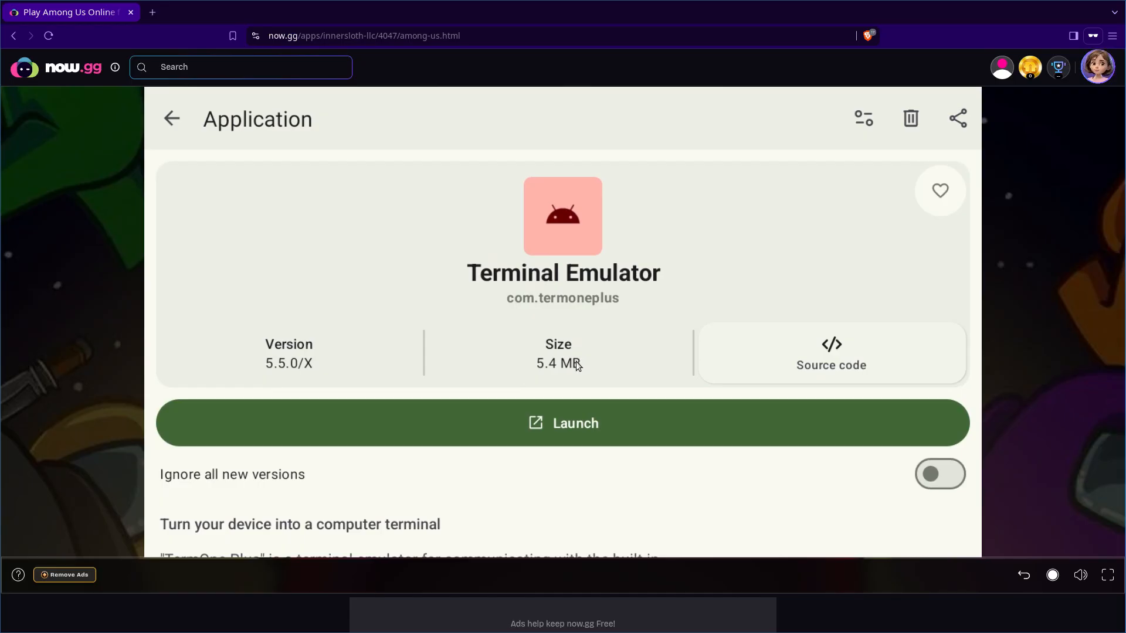
{"action": "mouse_move", "coordinate": [600, 386]}
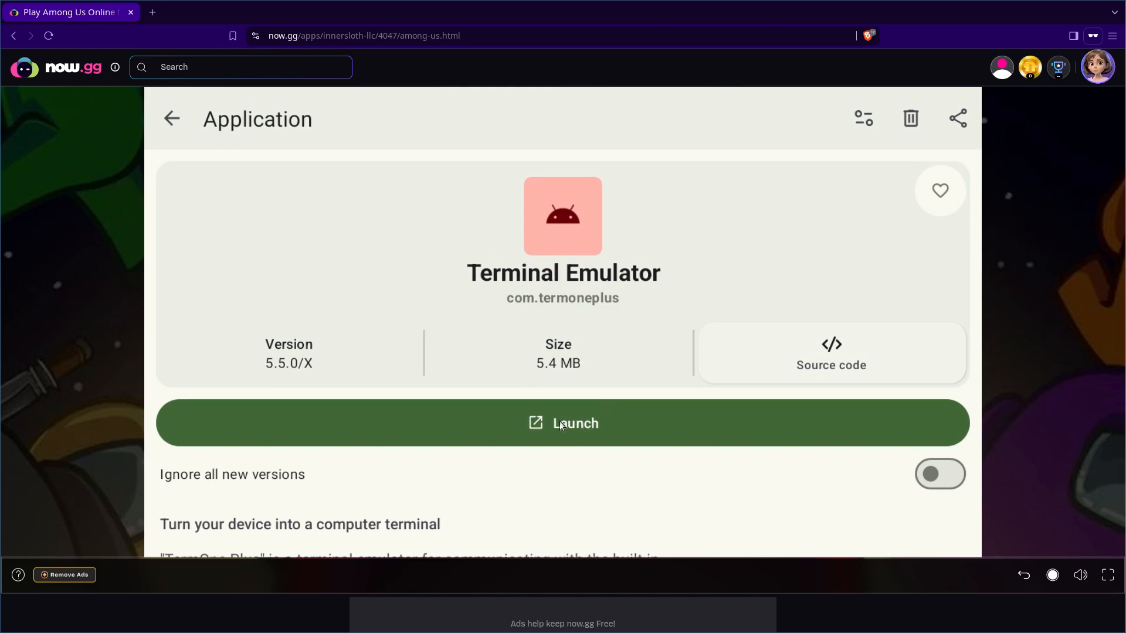
{"action": "left_click", "coordinate": [563, 423]}
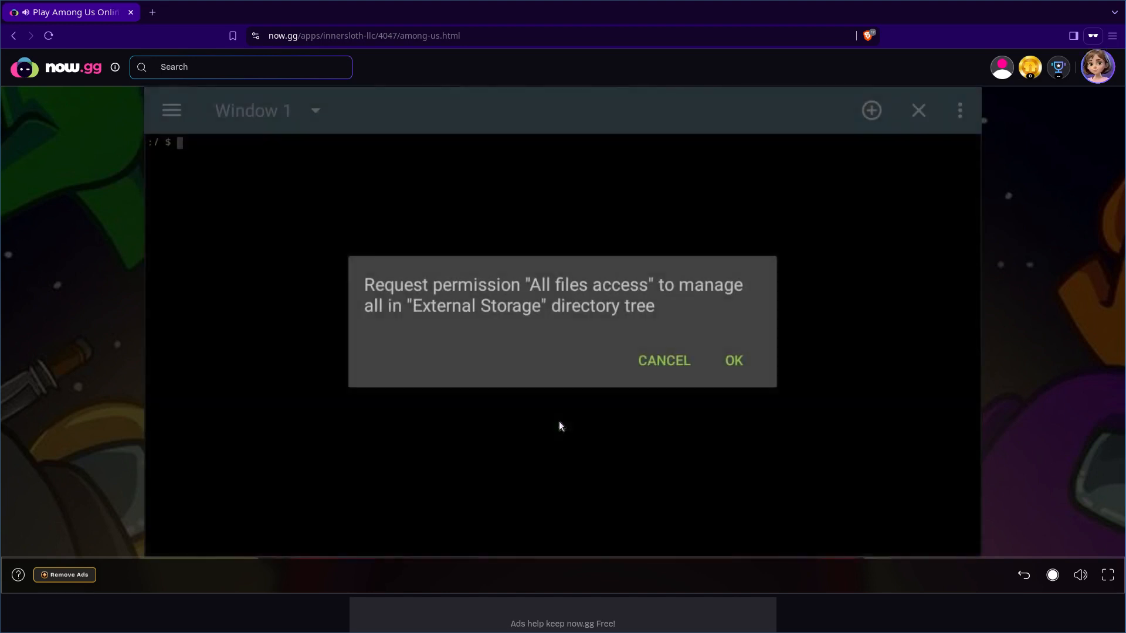
Step: Grant Terminal Emulator all-files access and return to its shell
{"action": "left_click", "coordinate": [733, 361]}
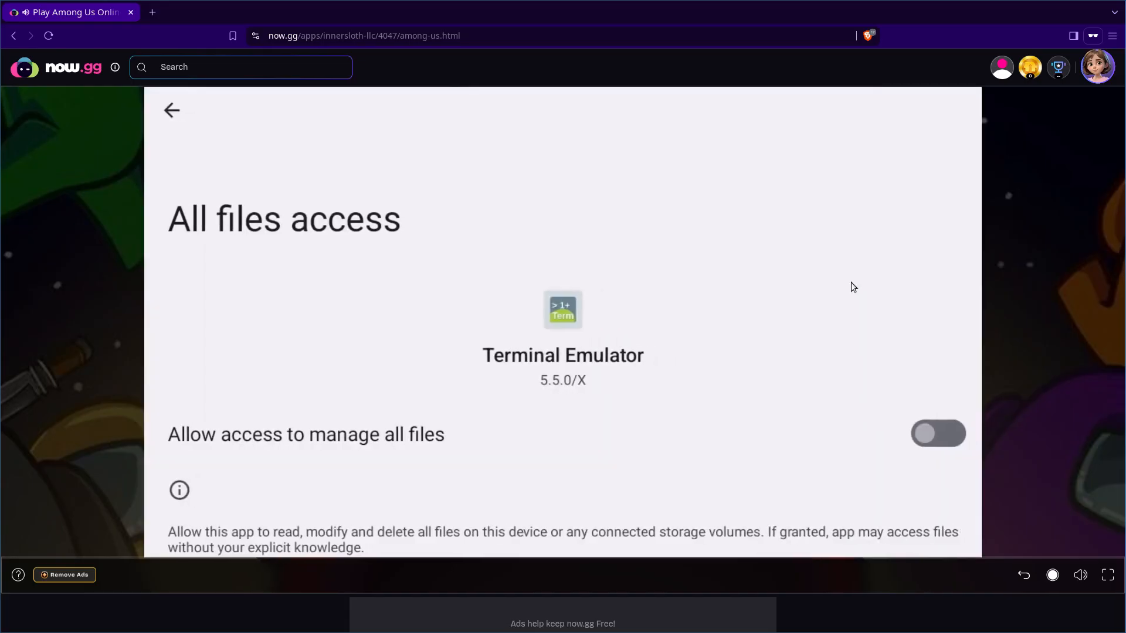
{"action": "left_click", "coordinate": [938, 434]}
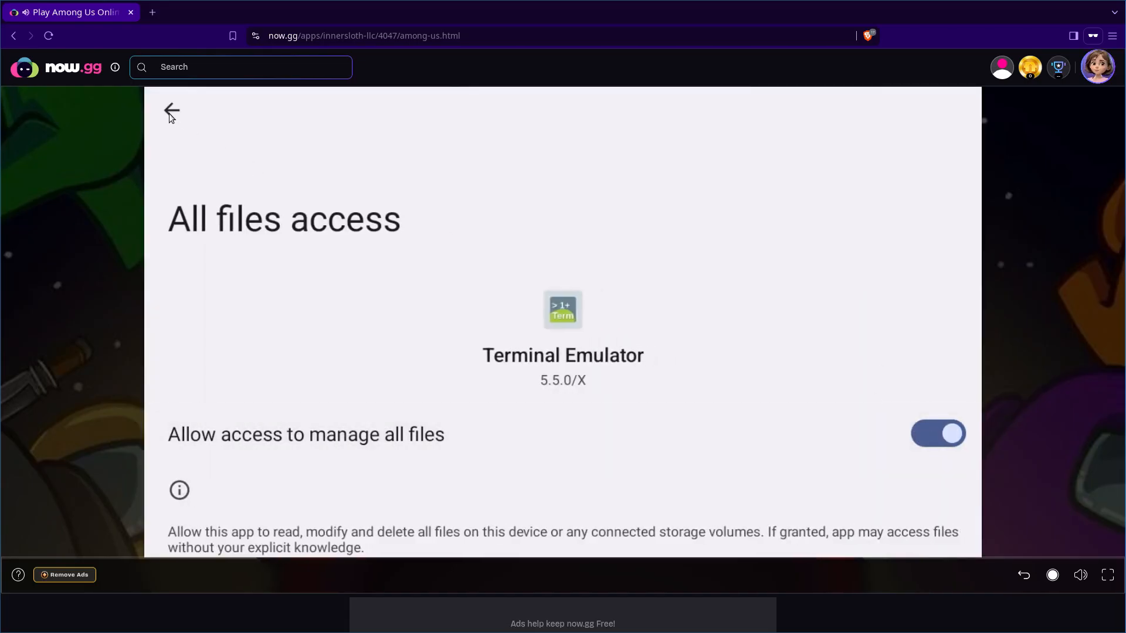
{"action": "left_click", "coordinate": [171, 110]}
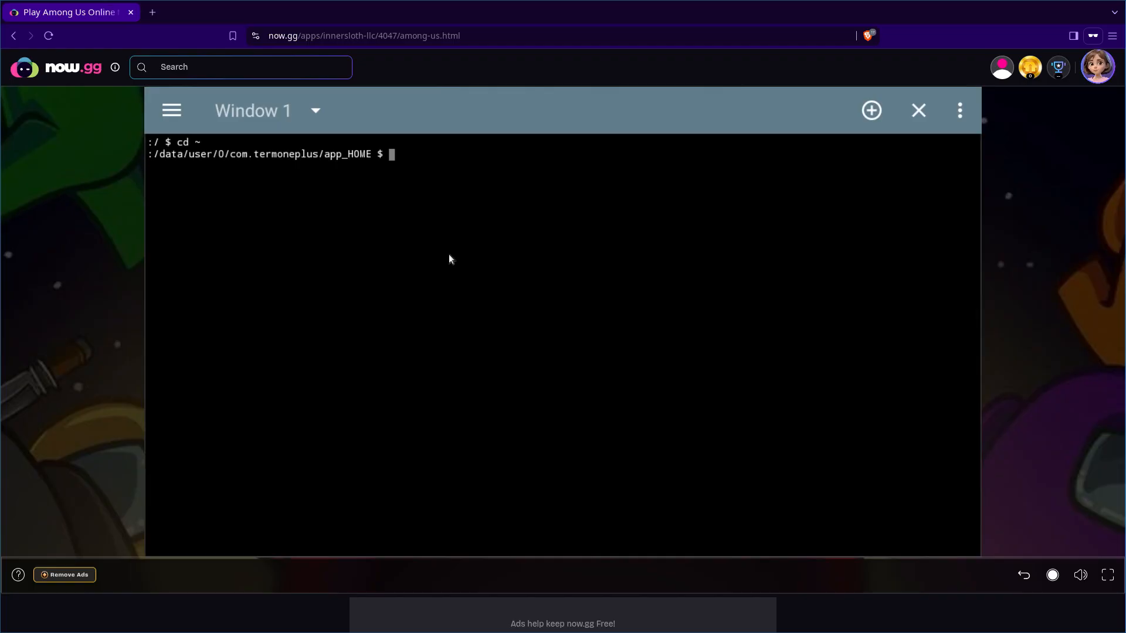
Step: Run whoami, uname, busybox and toybox to see which shell utilities the terminal provides
{"action": "type", "text": "whoami"}
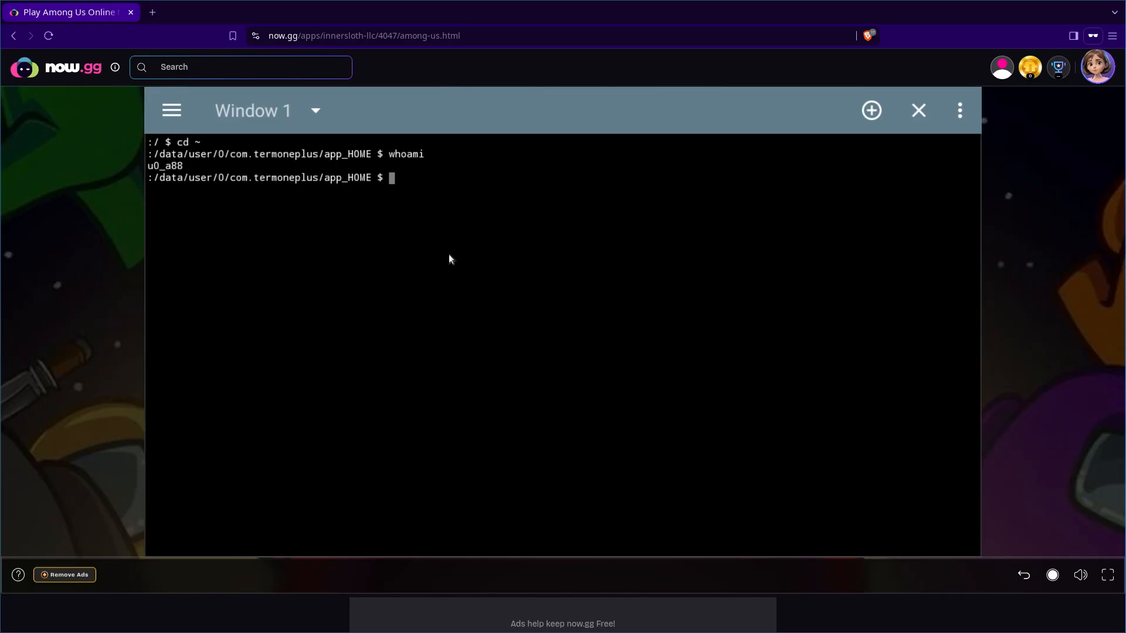
{"action": "type", "text": "uname -a"}
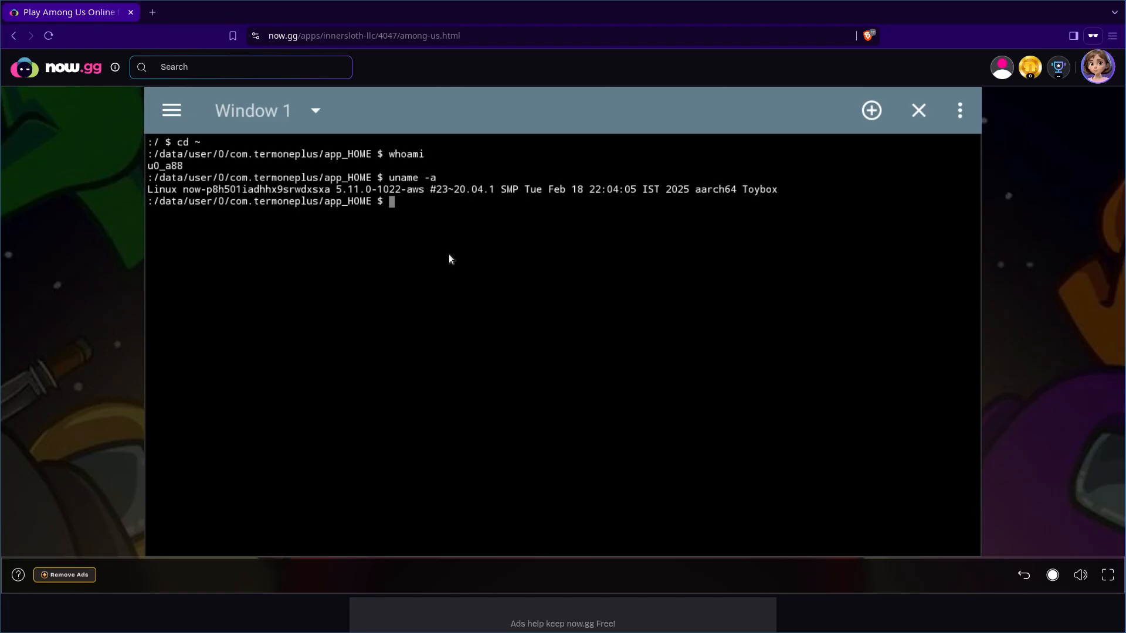
{"action": "mouse_move", "coordinate": [785, 194]}
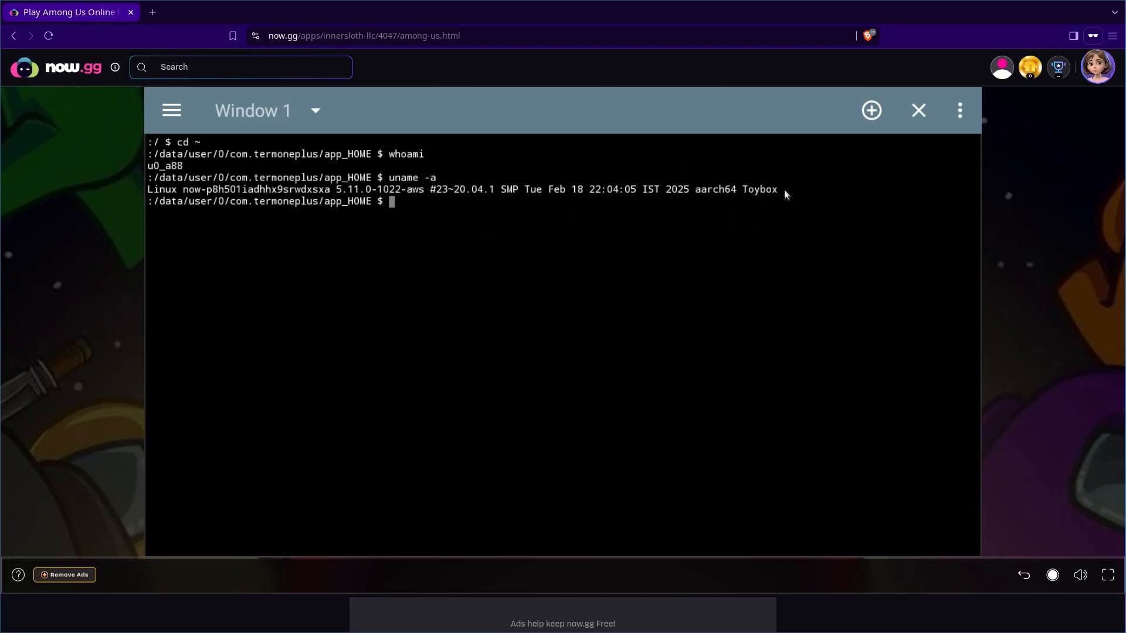
{"action": "type", "text": "busybox"}
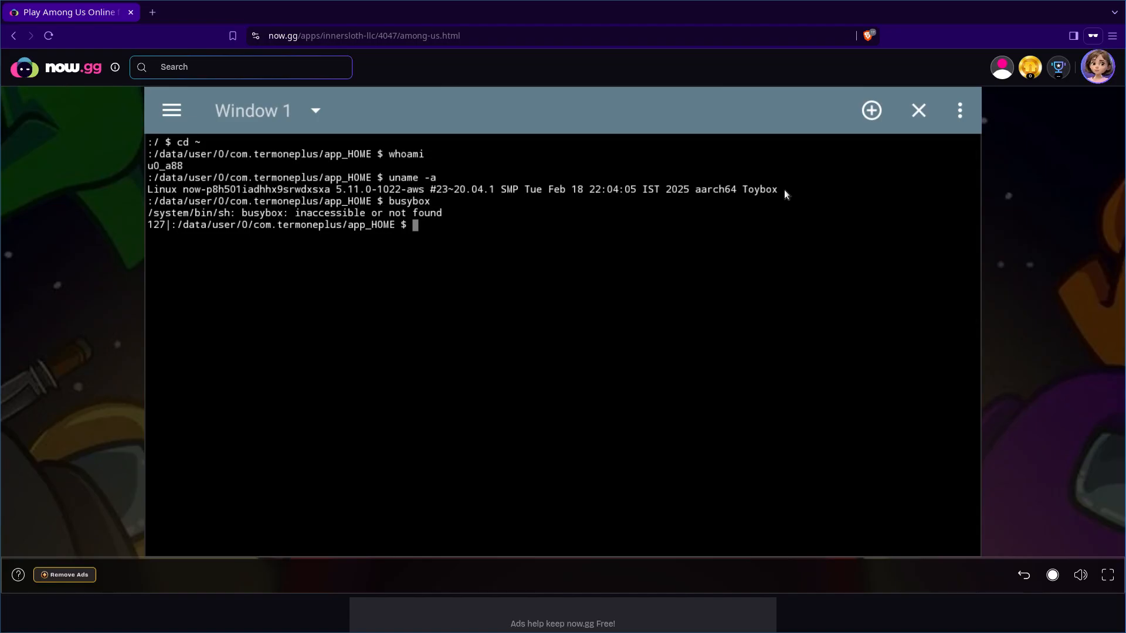
{"action": "type", "text": "toy"}
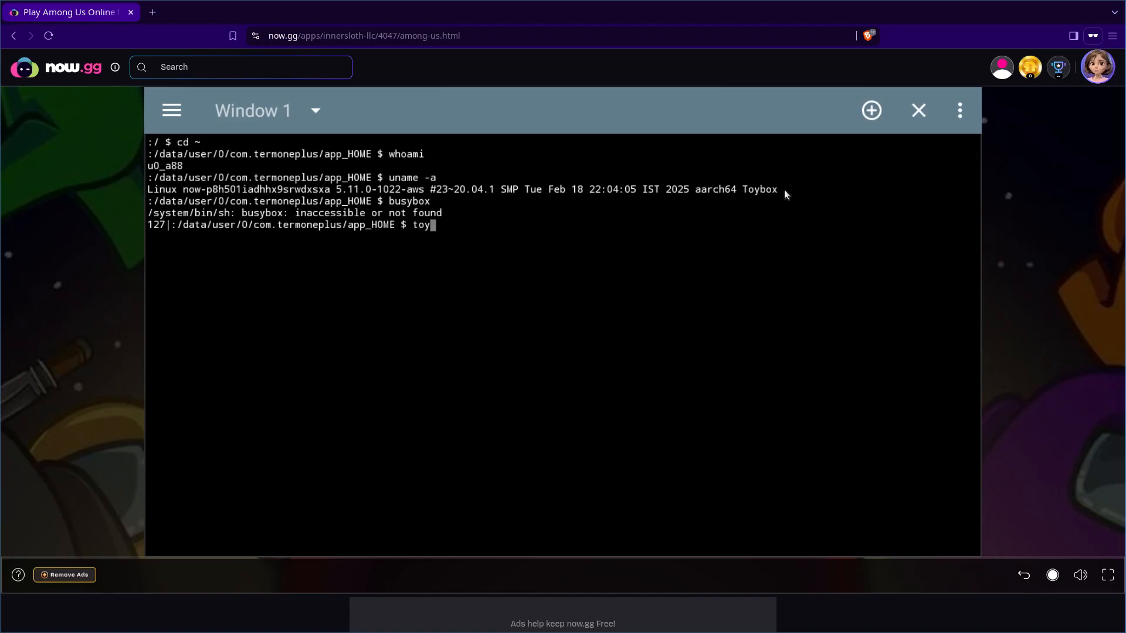
{"action": "type", "text": "box"}
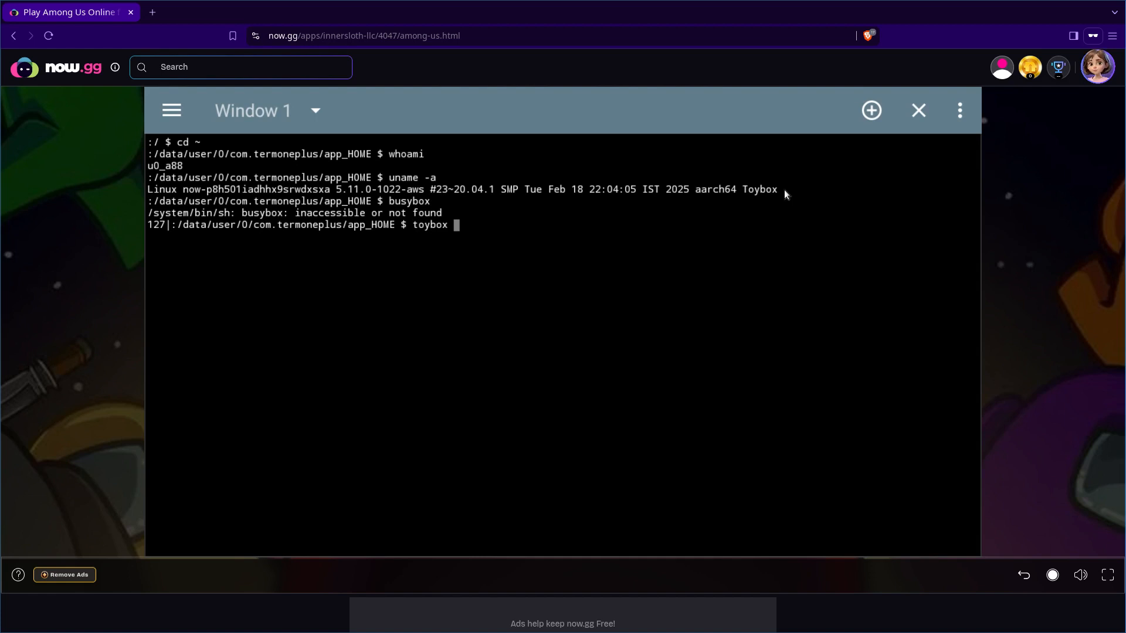
{"action": "key", "text": "Enter"}
{"action": "type", "text": "wget"}
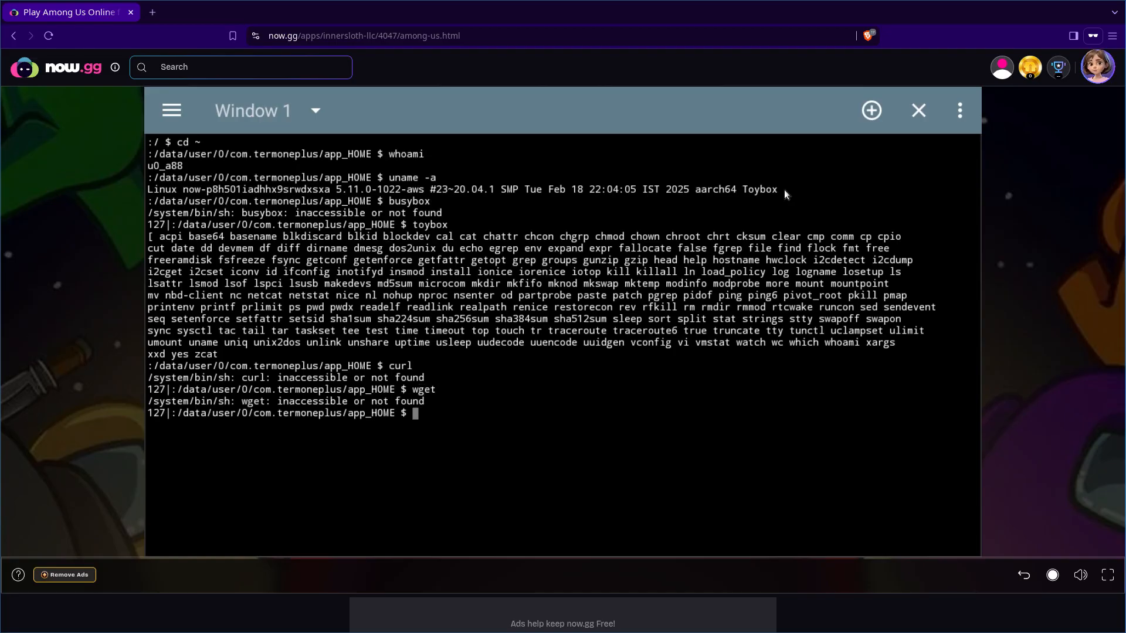
Step: Run nc filmsbykris.com 80 to attempt a raw netcat connection to the site
{"action": "type", "text": "nc"}
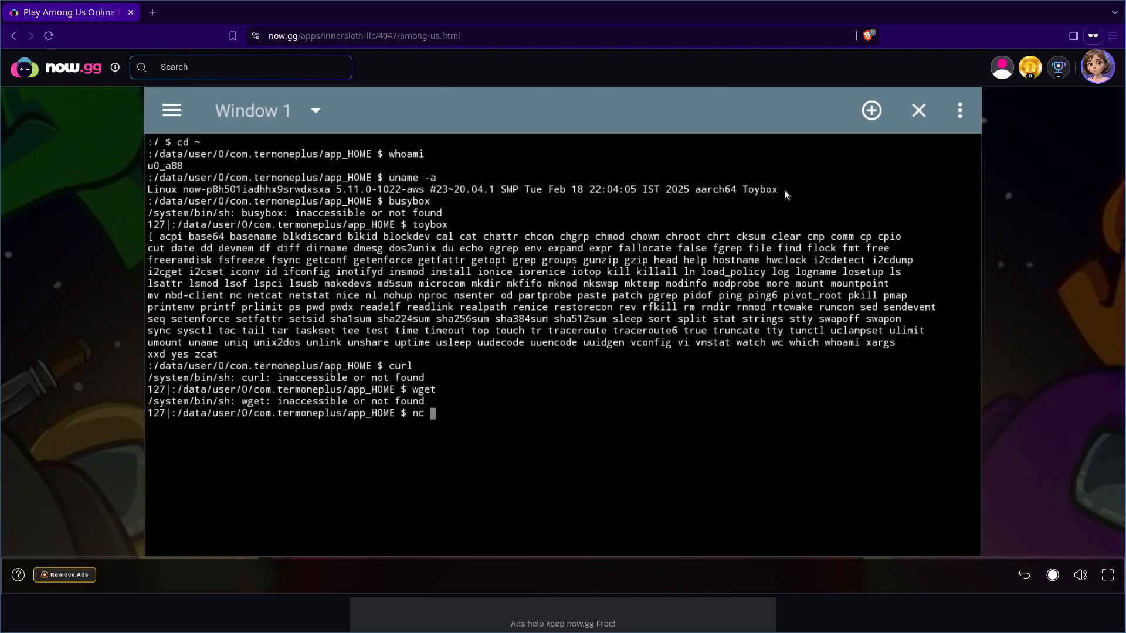
{"action": "type", "text": "filmsbyke"}
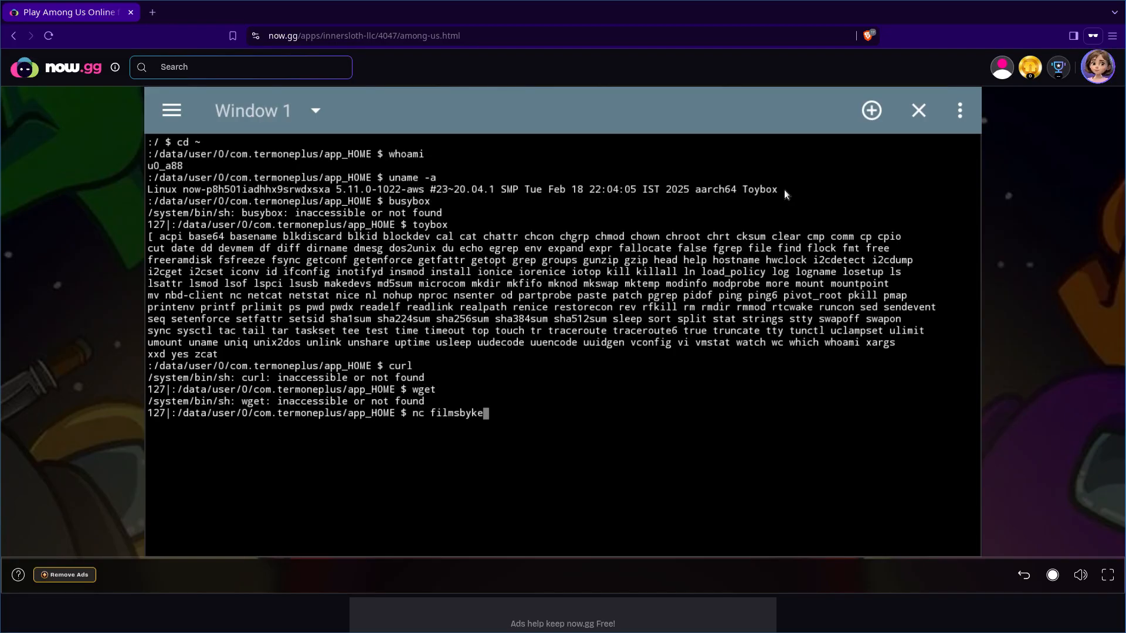
{"action": "type", "text": "kris."}
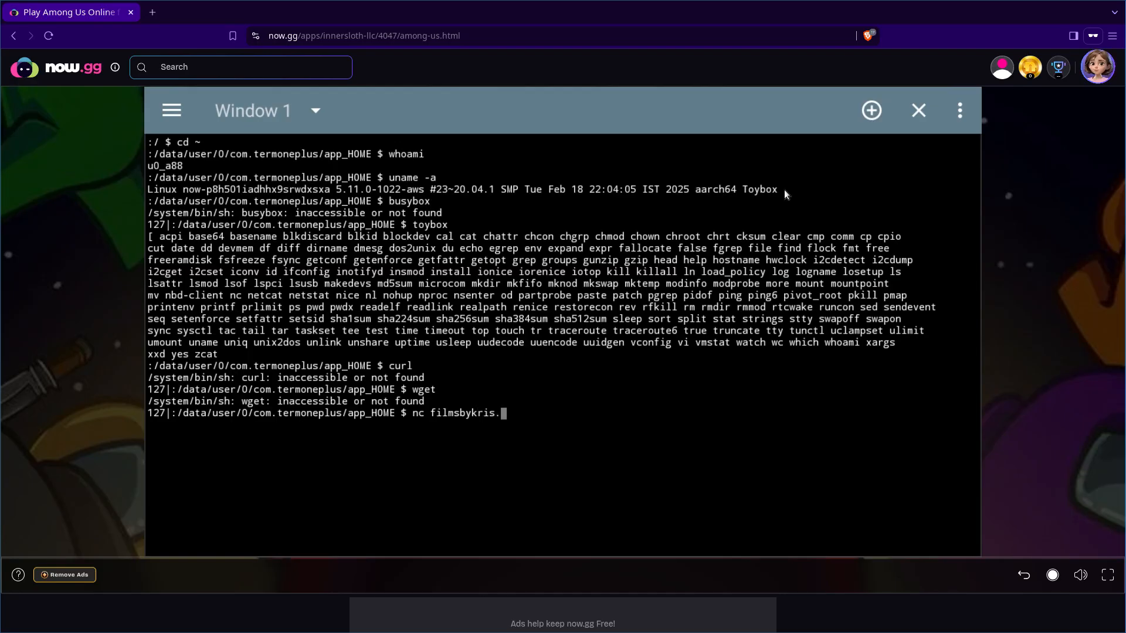
{"action": "type", "text": "com 80"}
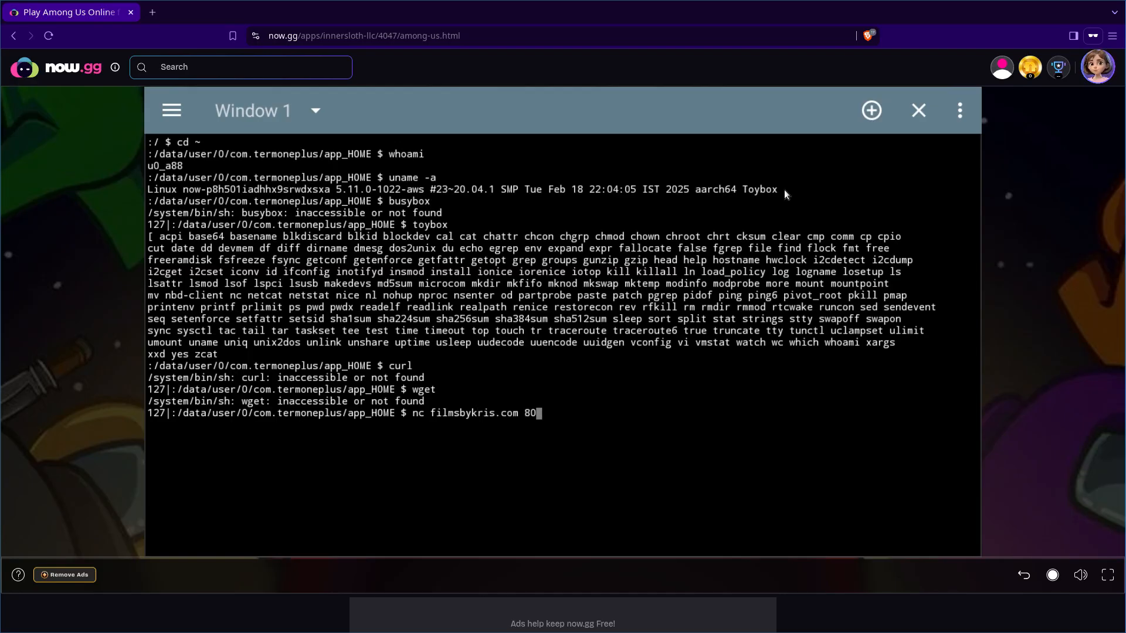
{"action": "key", "text": "Enter"}
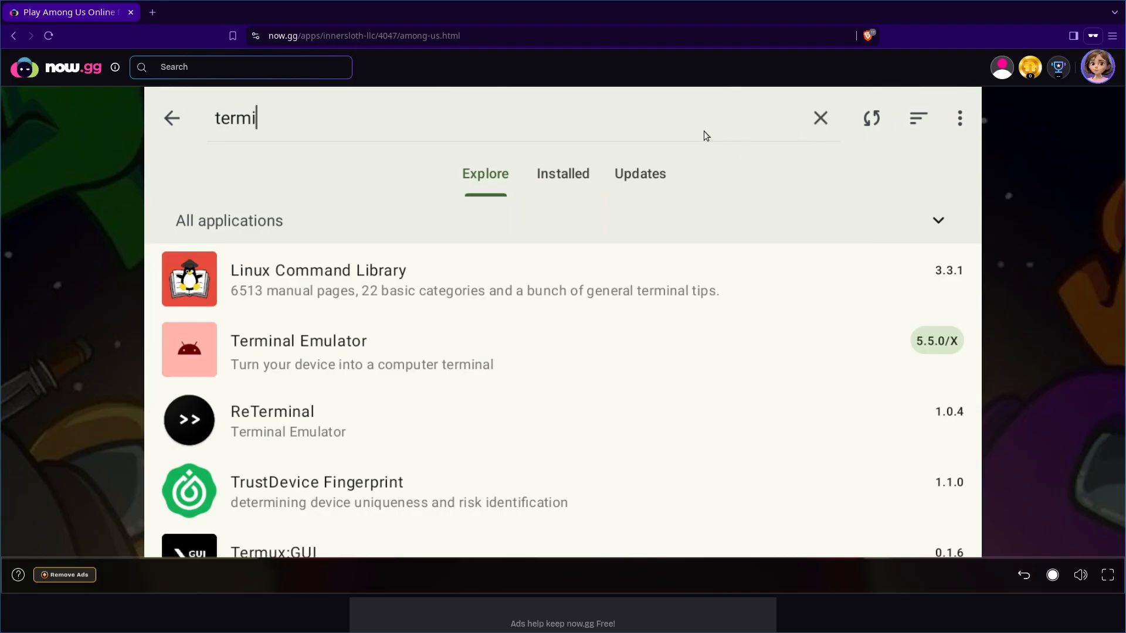
Step: Search Droid-ify for 'launcher' and open the Fossify Launcher Beta details page
{"action": "left_click", "coordinate": [821, 117]}
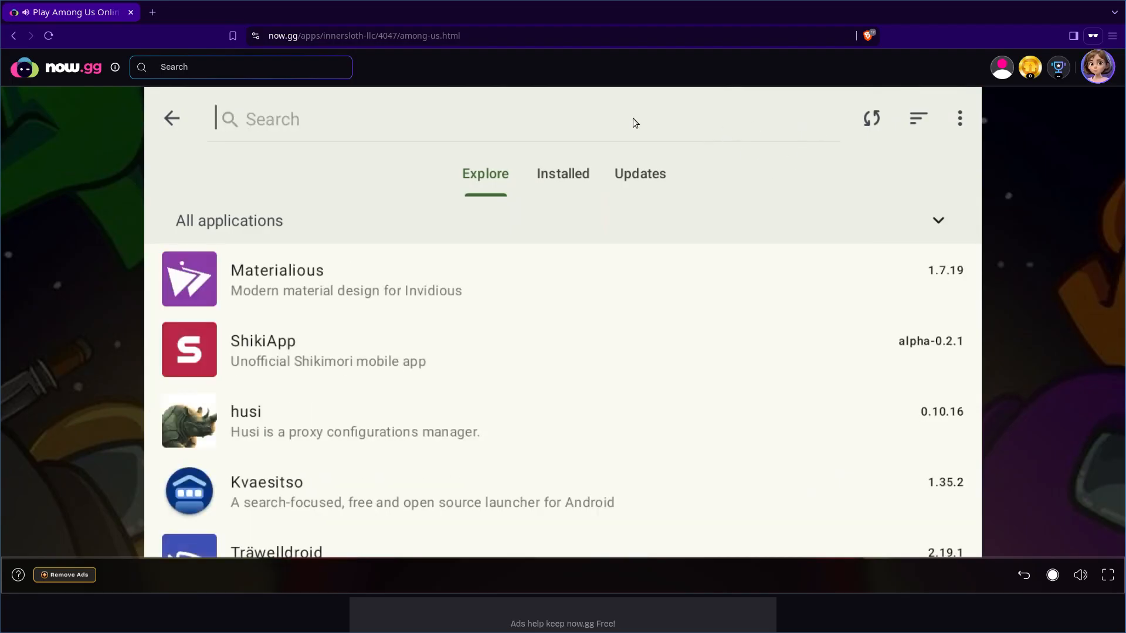
{"action": "mouse_move", "coordinate": [633, 114]}
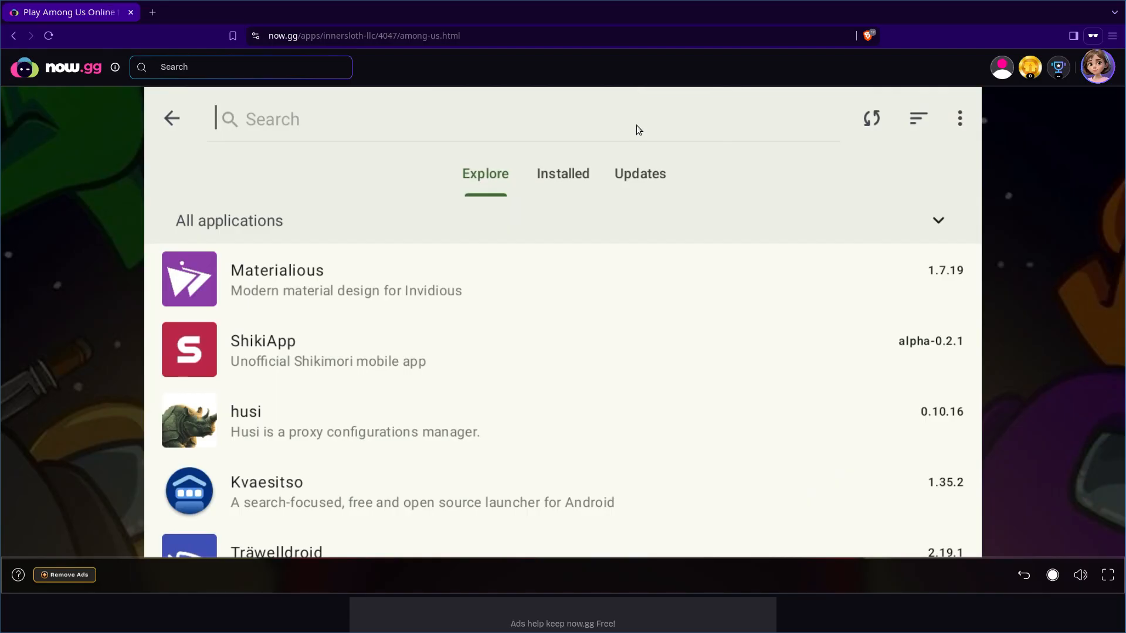
{"action": "mouse_move", "coordinate": [637, 134]}
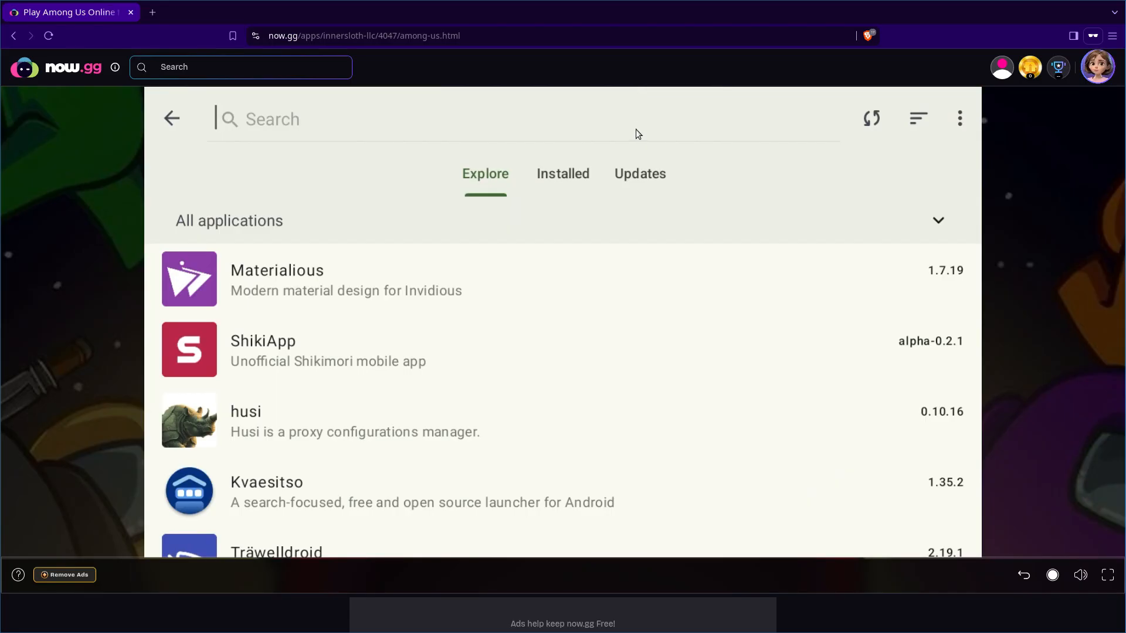
{"action": "type", "text": "launcher"}
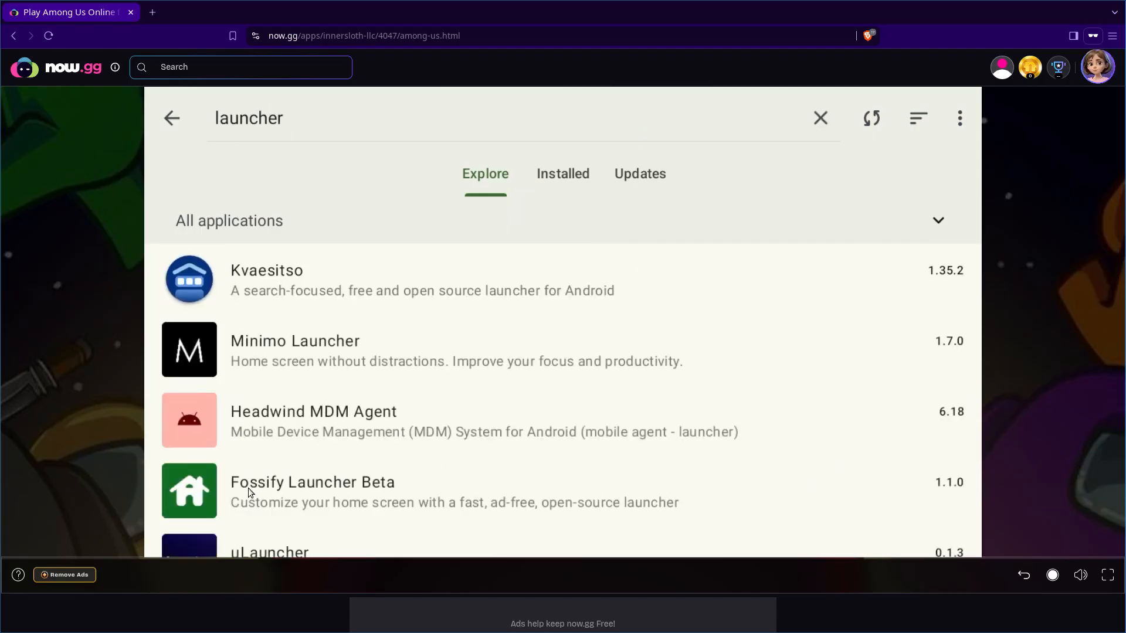
{"action": "mouse_move", "coordinate": [302, 494]}
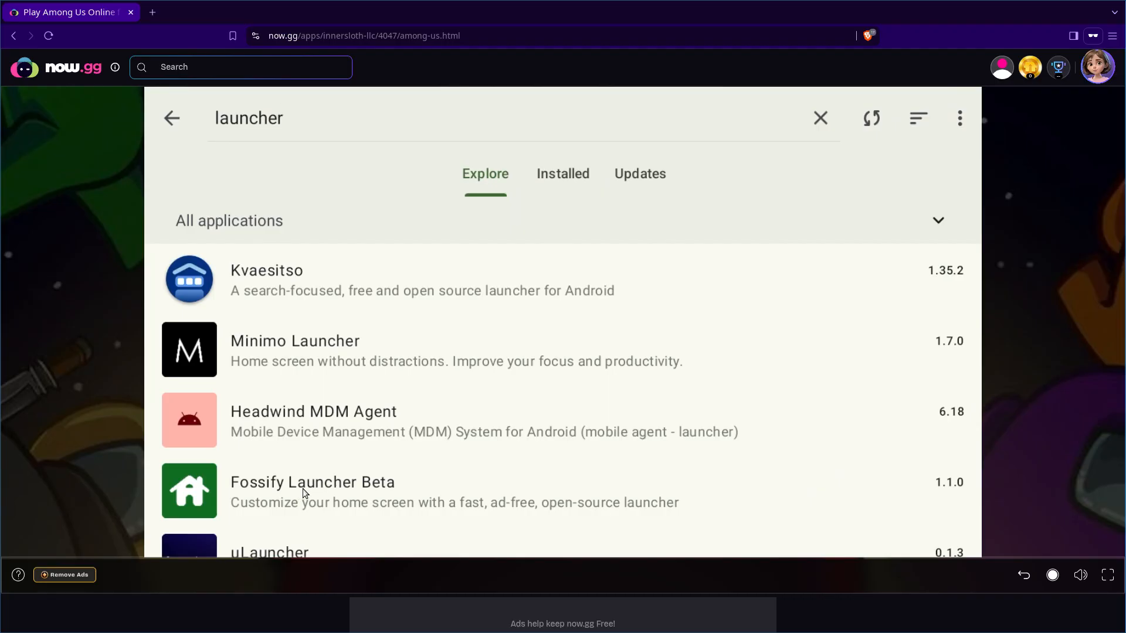
{"action": "left_click", "coordinate": [312, 482]}
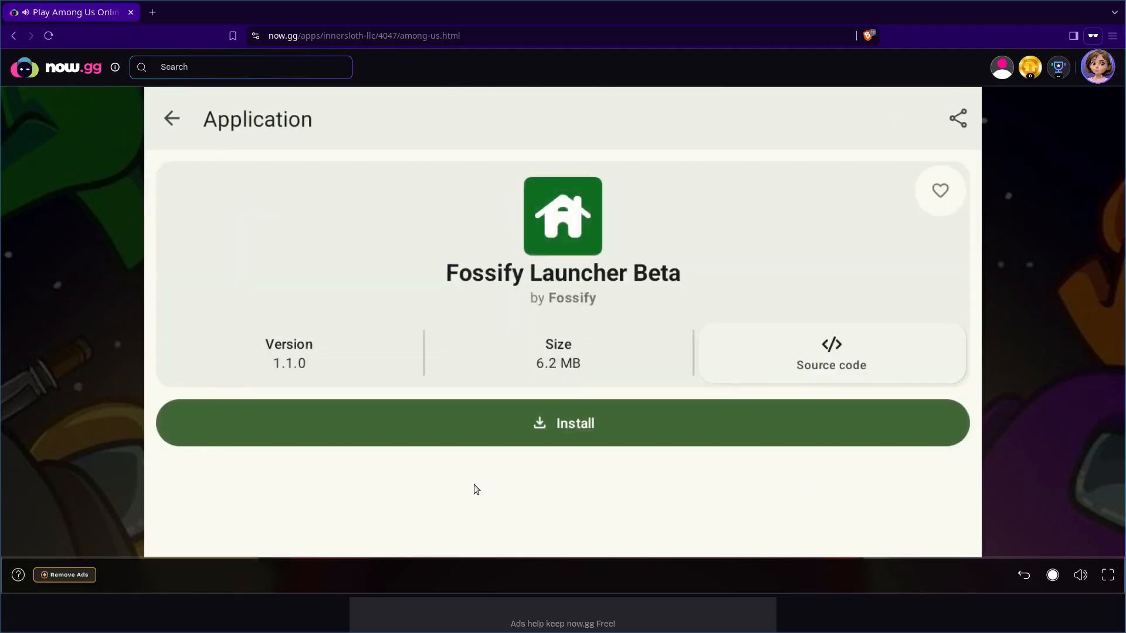
Step: Install Fossify Launcher Beta, confirm, and launch it to the new home screen
{"action": "left_click", "coordinate": [563, 424]}
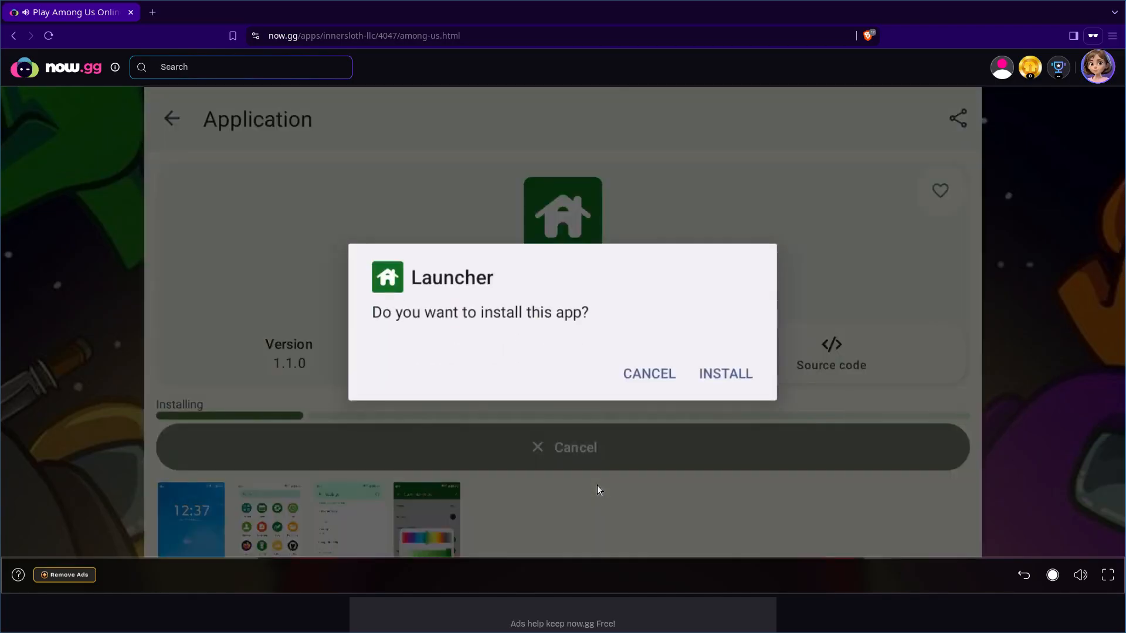
{"action": "left_click", "coordinate": [724, 375]}
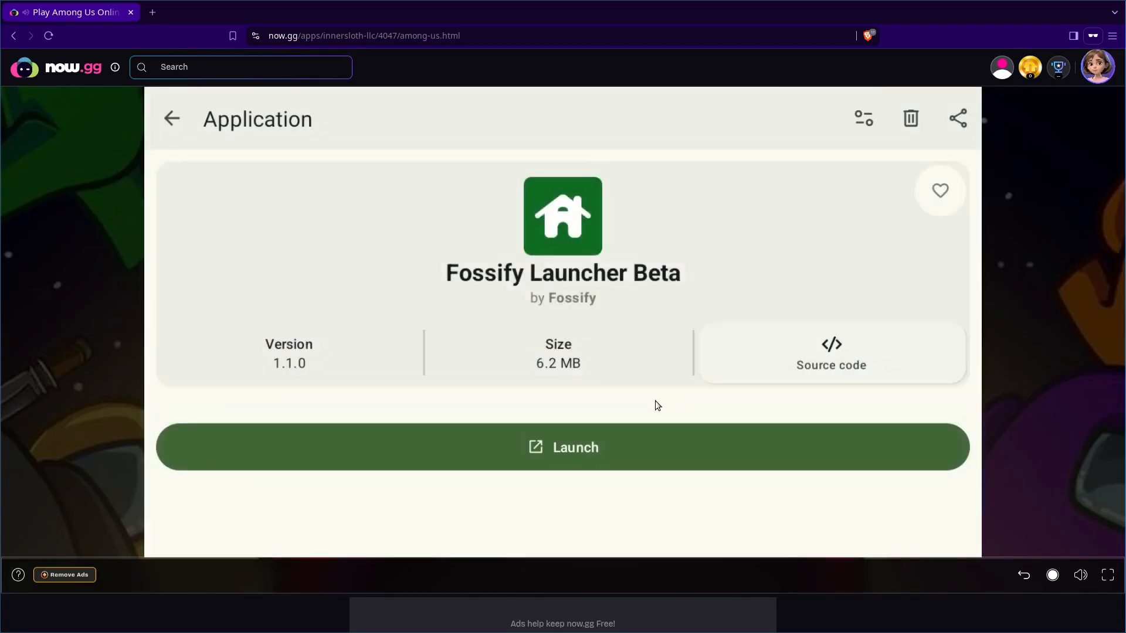
{"action": "left_click", "coordinate": [563, 447]}
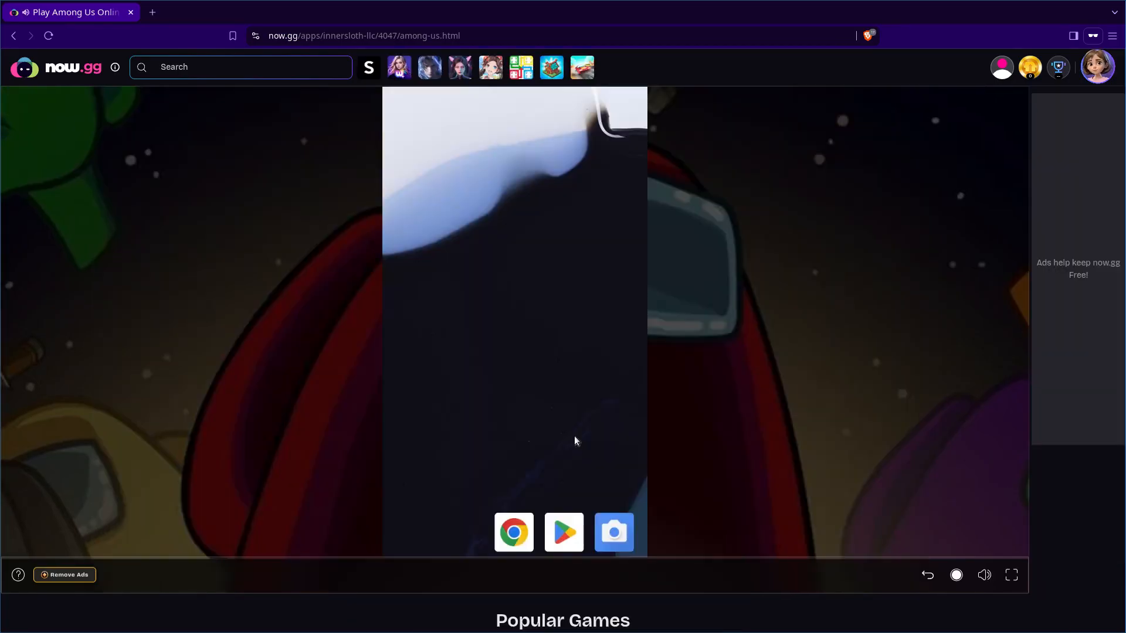
{"action": "mouse_move", "coordinate": [469, 483]}
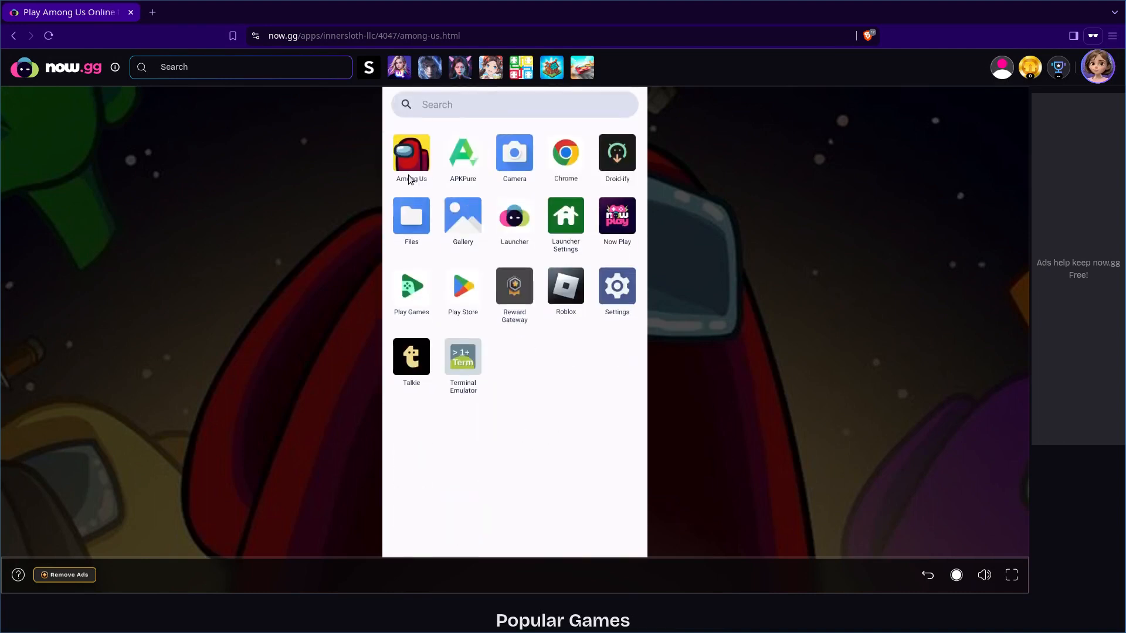
{"action": "mouse_move", "coordinate": [581, 156]}
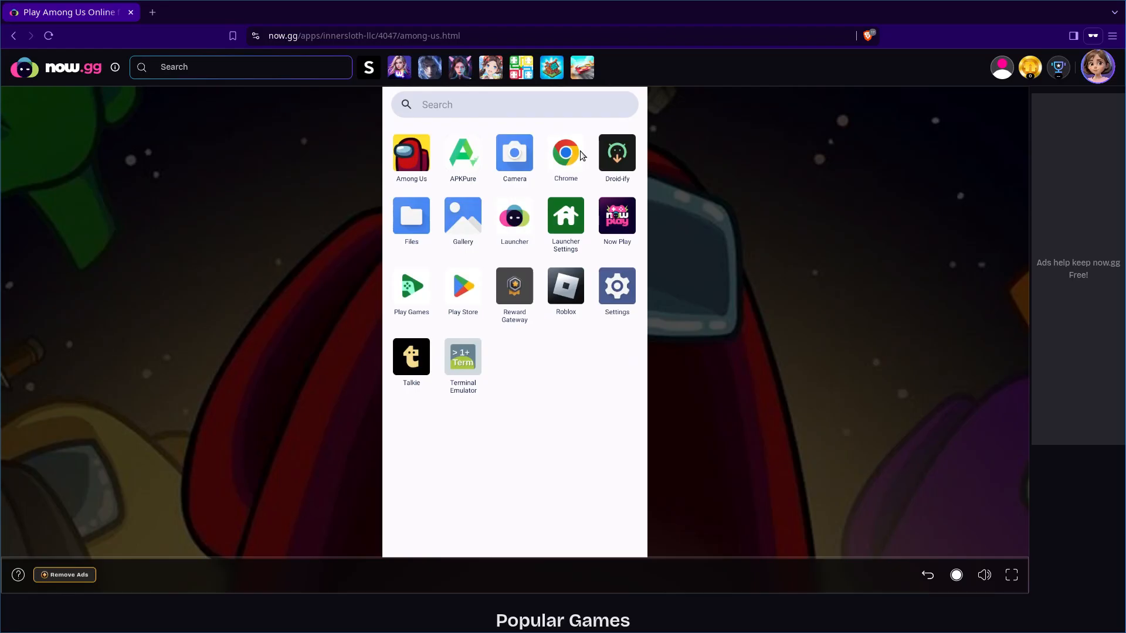
{"action": "mouse_move", "coordinate": [513, 171]}
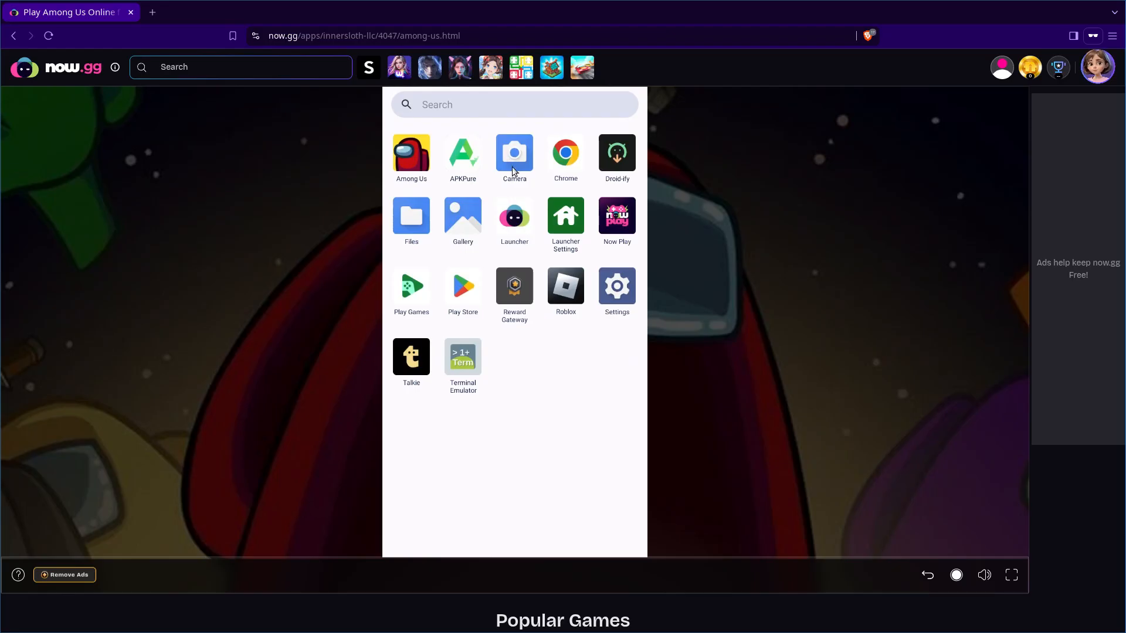
{"action": "mouse_move", "coordinate": [509, 230]}
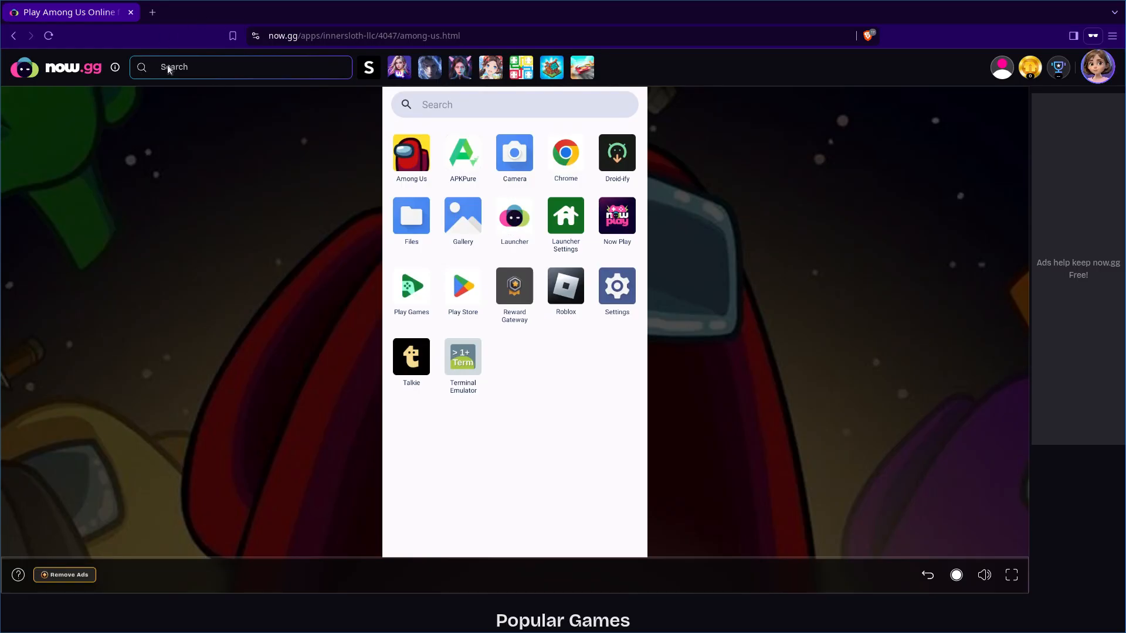
{"action": "mouse_move", "coordinate": [528, 183]}
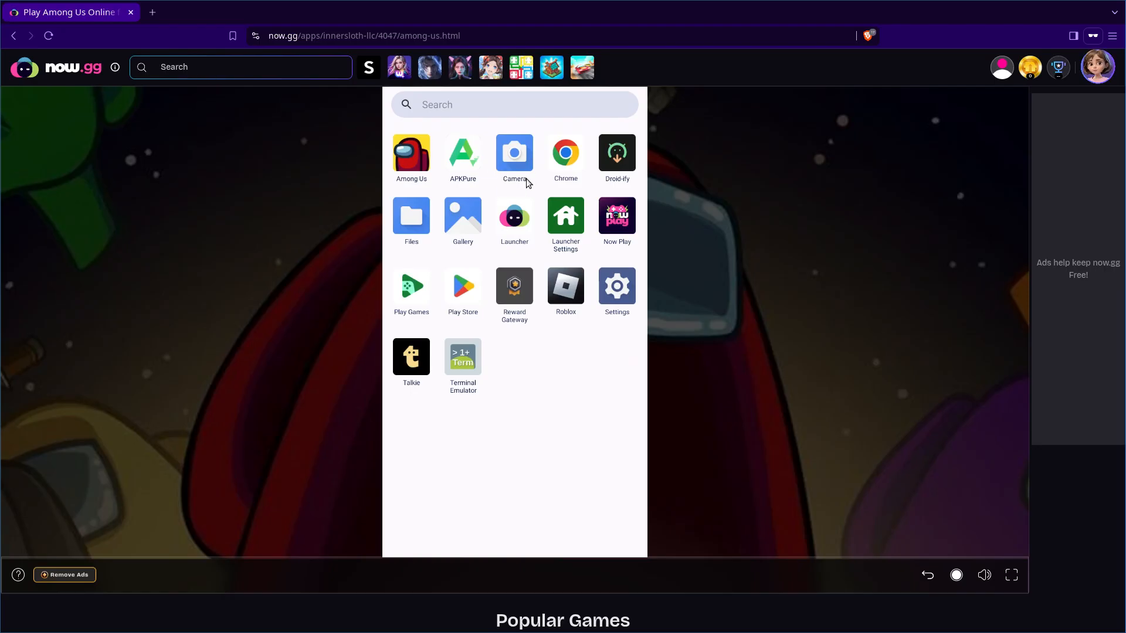
{"action": "mouse_move", "coordinate": [570, 429]}
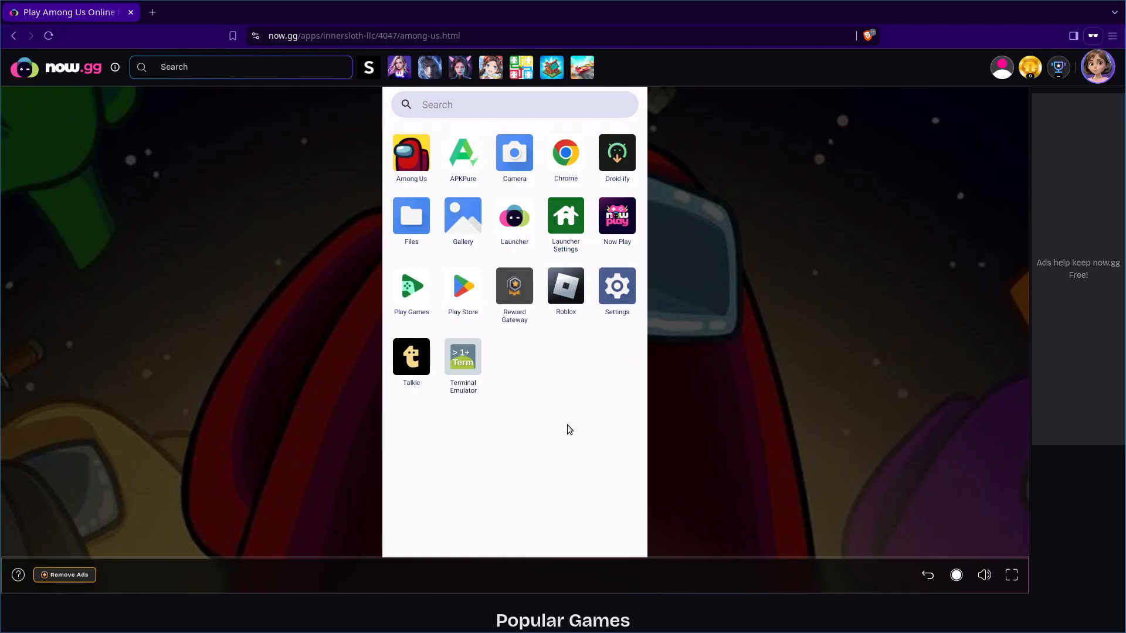
{"action": "mouse_move", "coordinate": [567, 402]}
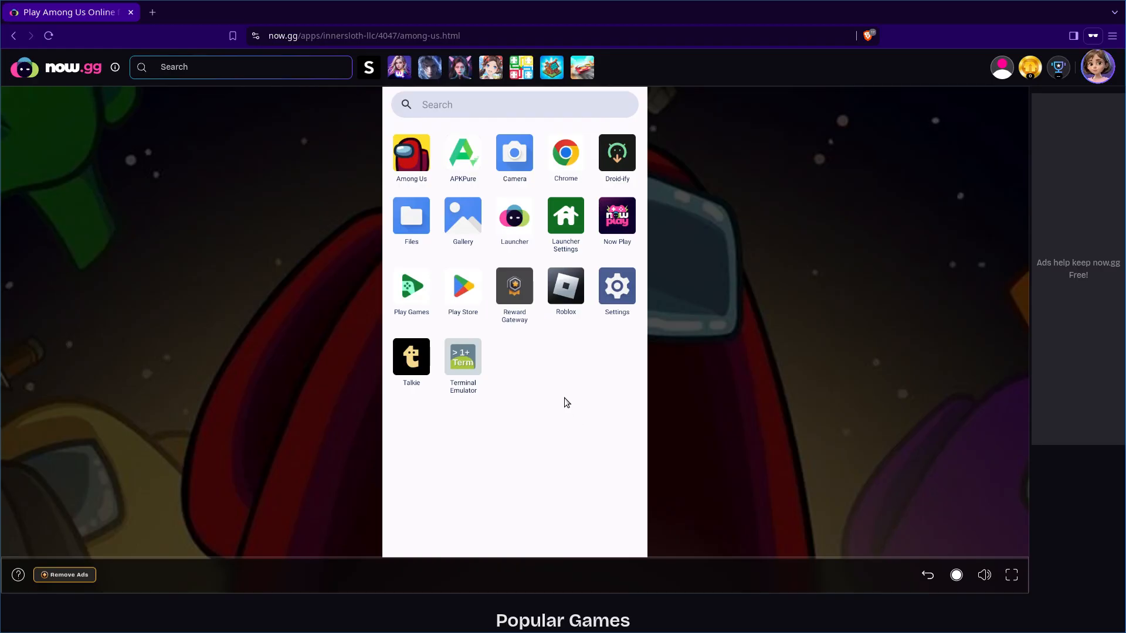
{"action": "mouse_move", "coordinate": [564, 405]}
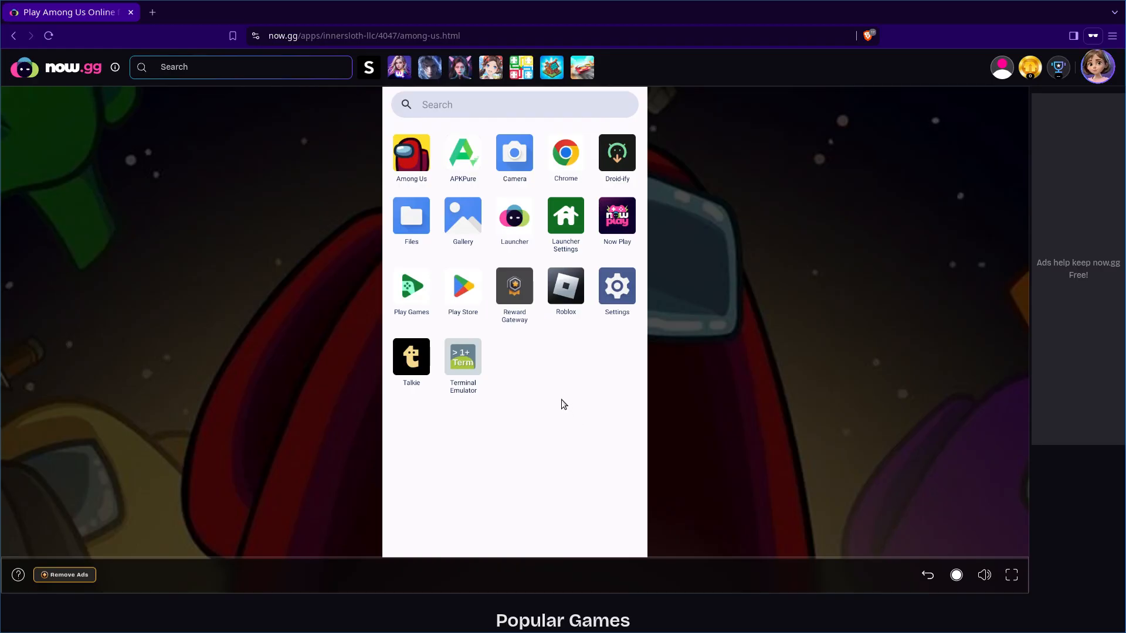
Step: In Android Settings, browse the full list of 21 apps and open Chrome's App info page
{"action": "left_click", "coordinate": [617, 286]}
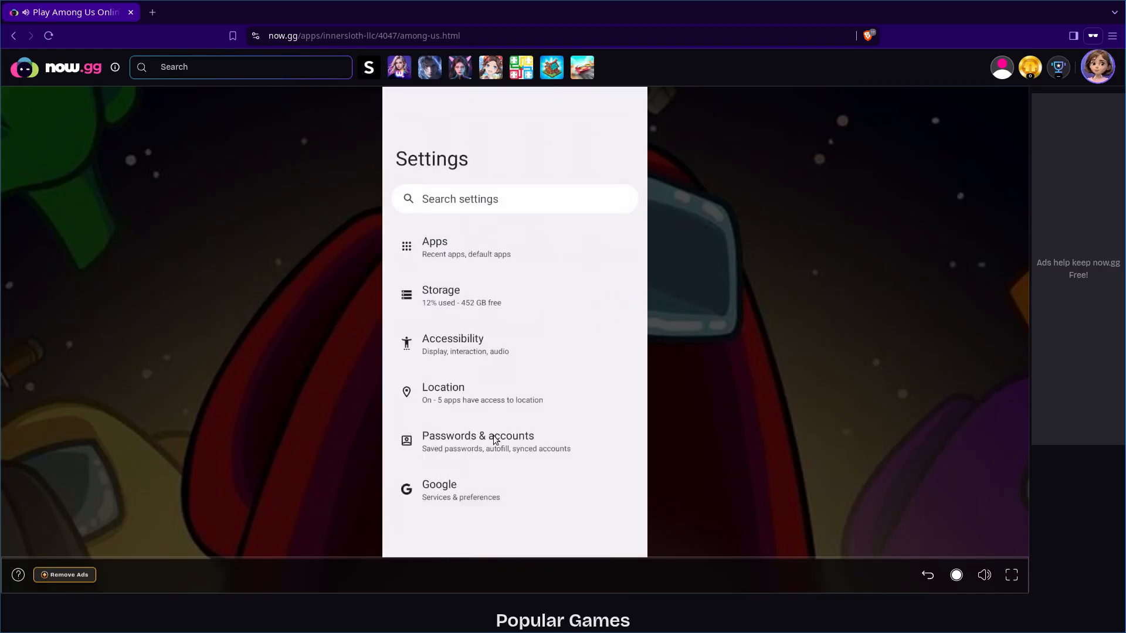
{"action": "mouse_move", "coordinate": [551, 508]}
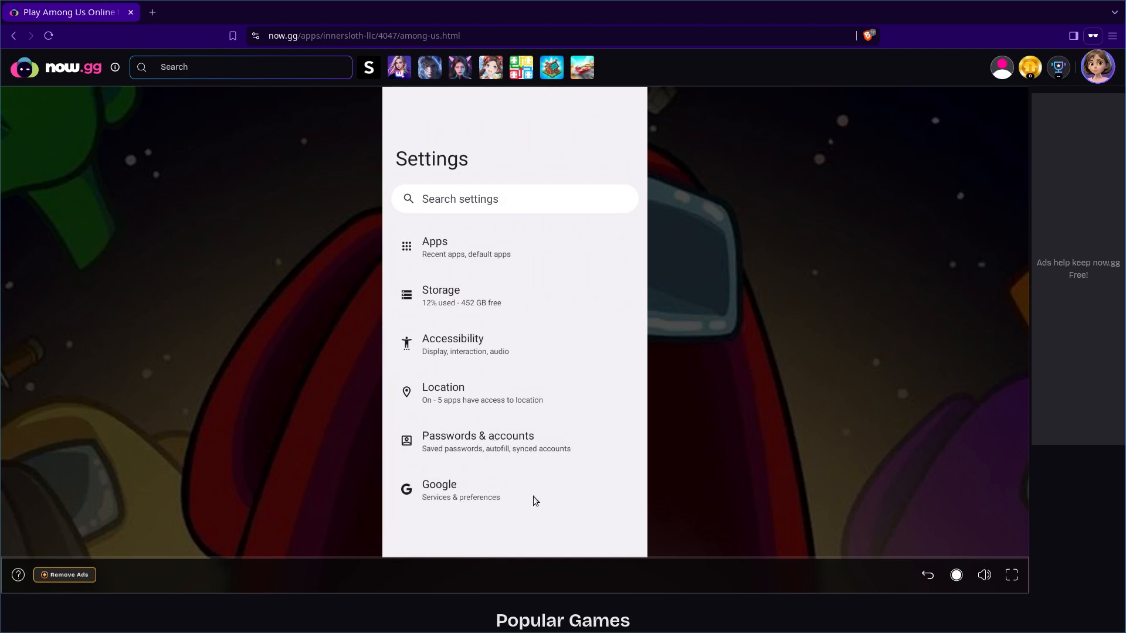
{"action": "mouse_move", "coordinate": [419, 321]}
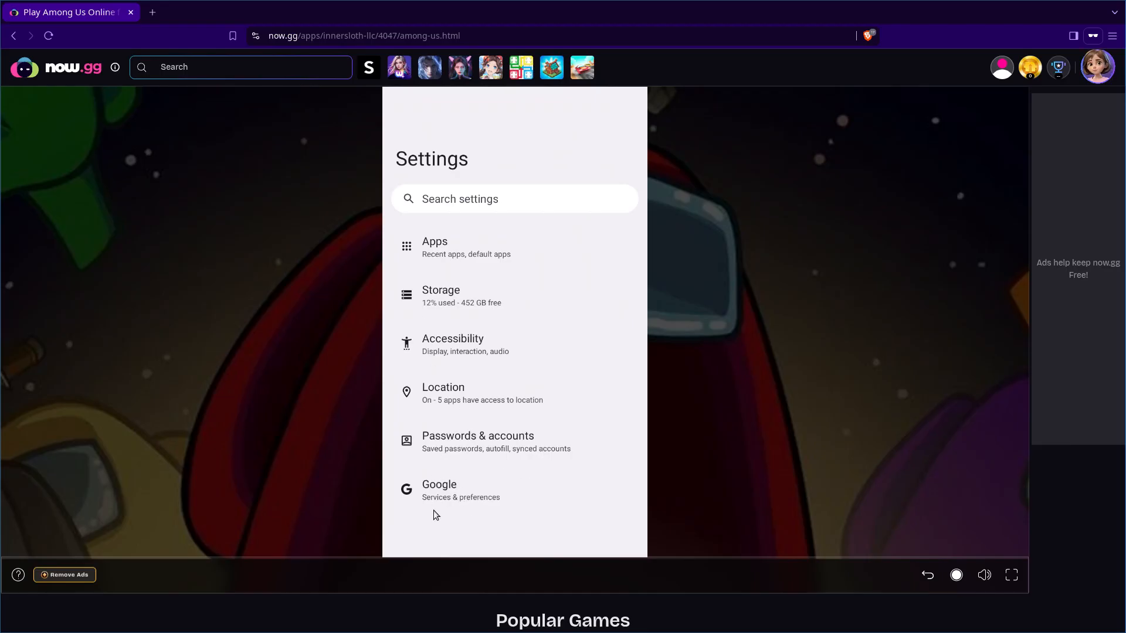
{"action": "left_click", "coordinate": [434, 246]}
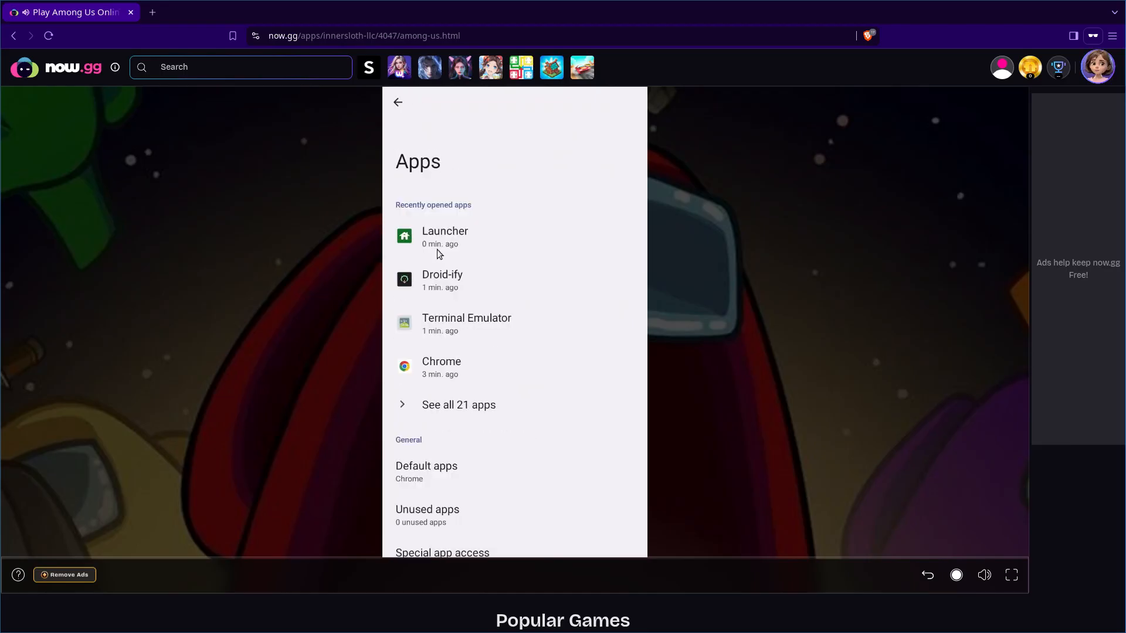
{"action": "left_click", "coordinate": [459, 404]}
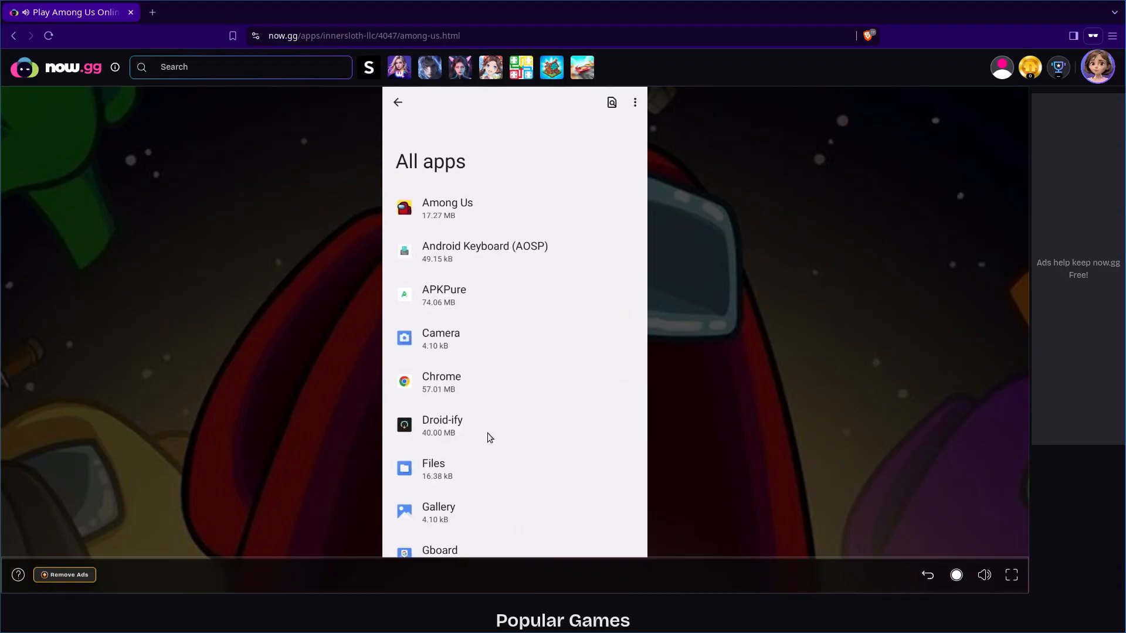
{"action": "scroll", "scroll_direction": "down", "scroll_amount": 3}
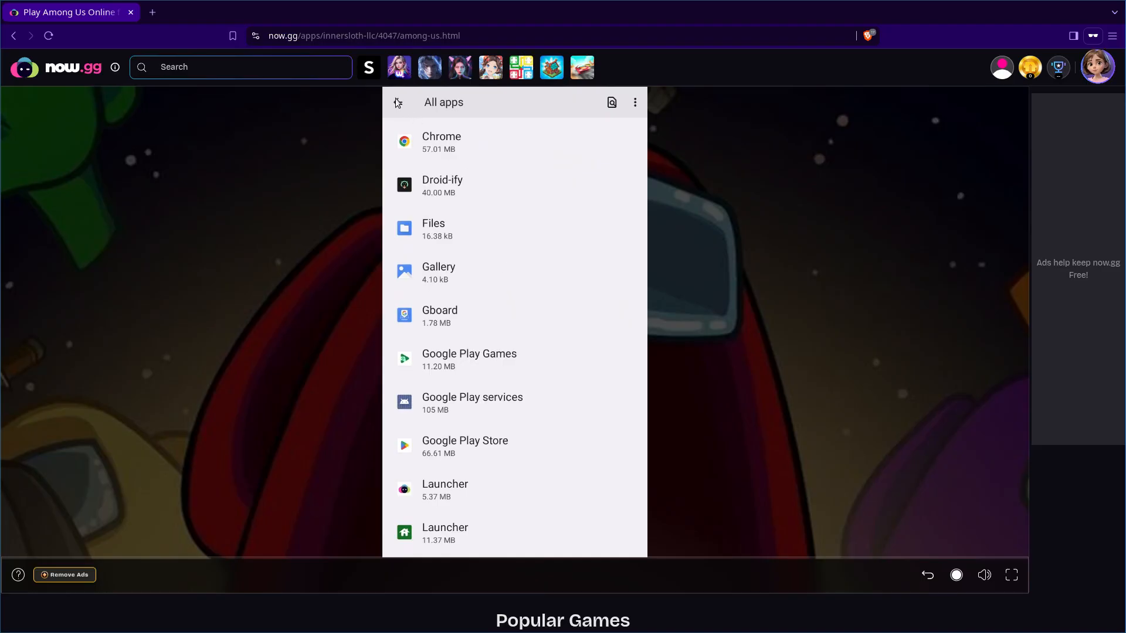
{"action": "left_click", "coordinate": [440, 141]}
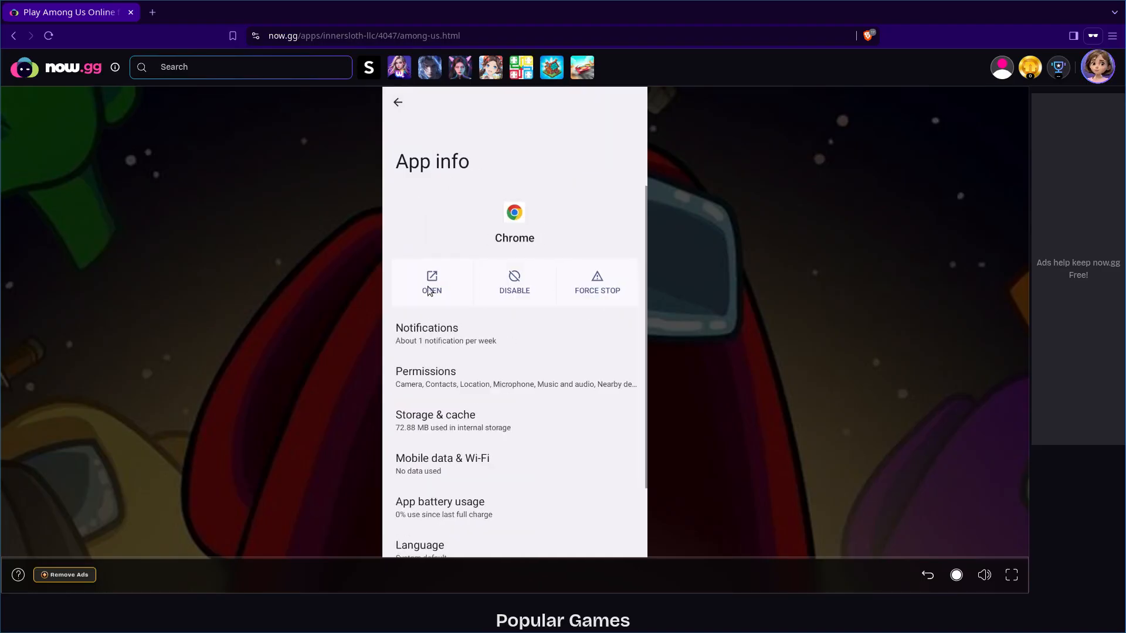
Step: Launch Chrome, load filmsbykris.com/games/2020 and go up to the games directory
{"action": "left_click", "coordinate": [431, 281]}
{"action": "type", "text": "filmsbykris.com/games/2020"}
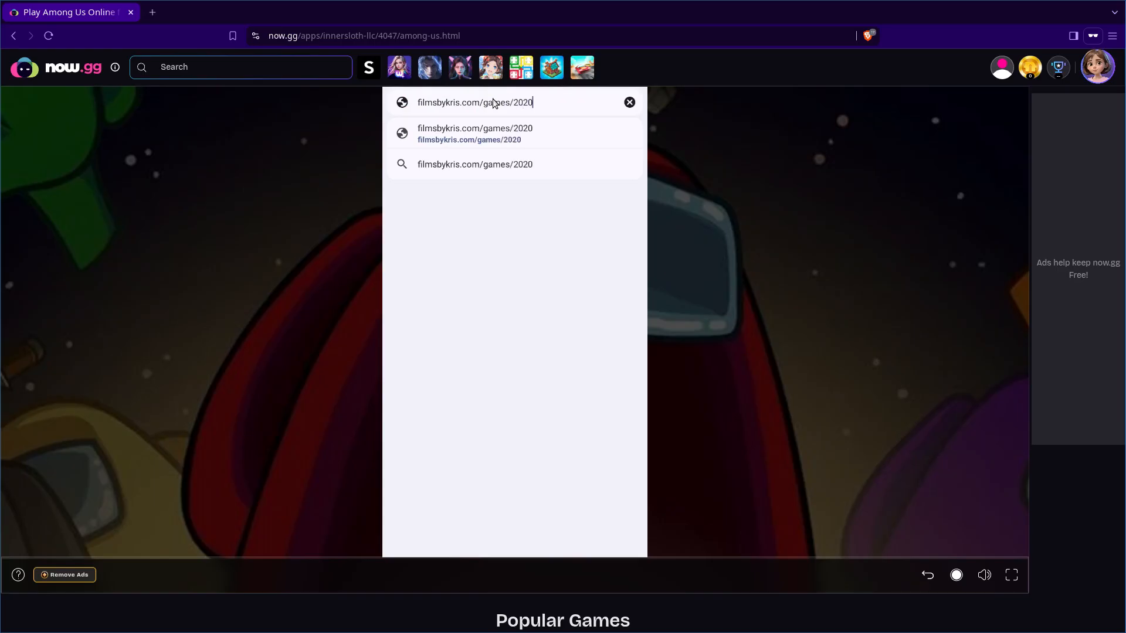
{"action": "left_click", "coordinate": [475, 133]}
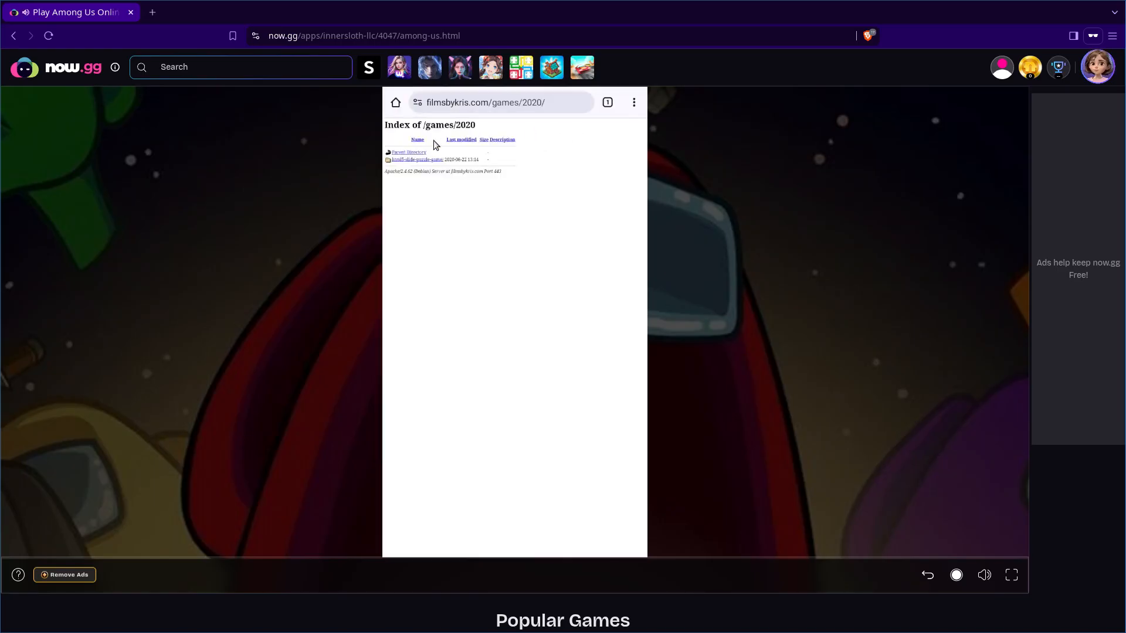
{"action": "left_click", "coordinate": [408, 151]}
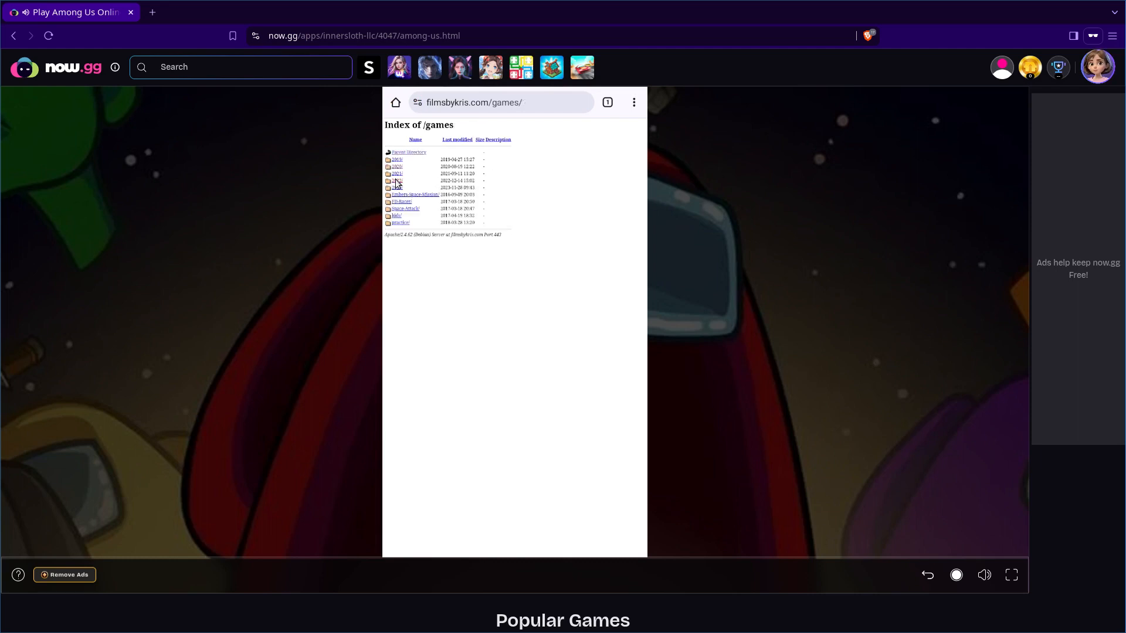
Step: Browse the 2022 games folder, return to the directory and enter the 2021 folder
{"action": "left_click", "coordinate": [396, 181]}
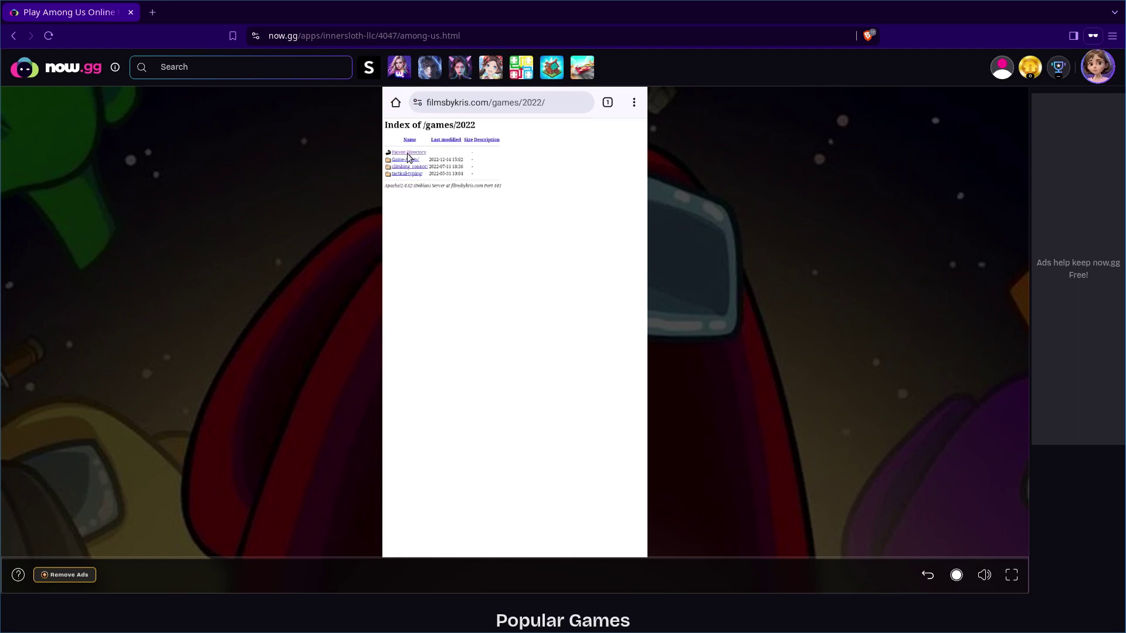
{"action": "left_click", "coordinate": [408, 152]}
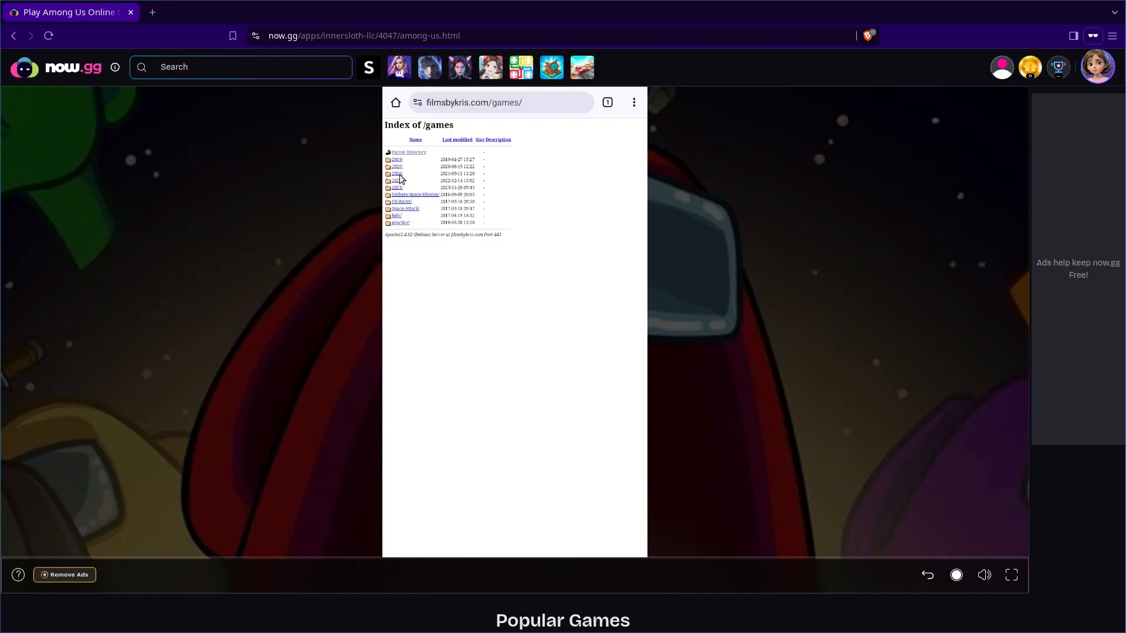
{"action": "left_click", "coordinate": [397, 174]}
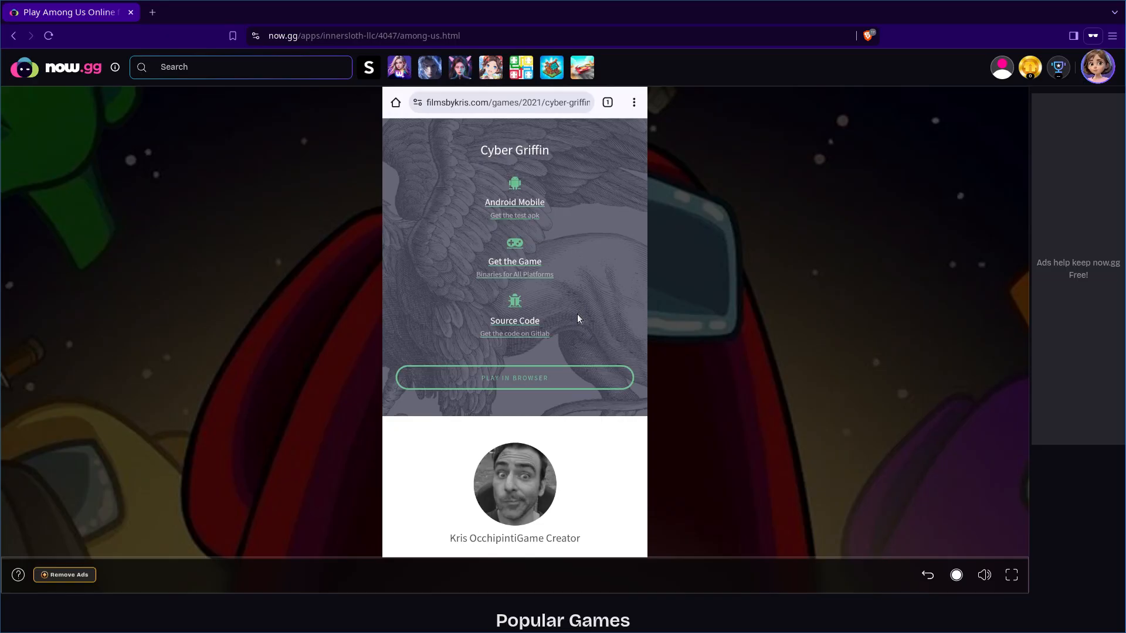
{"action": "mouse_move", "coordinate": [571, 336]}
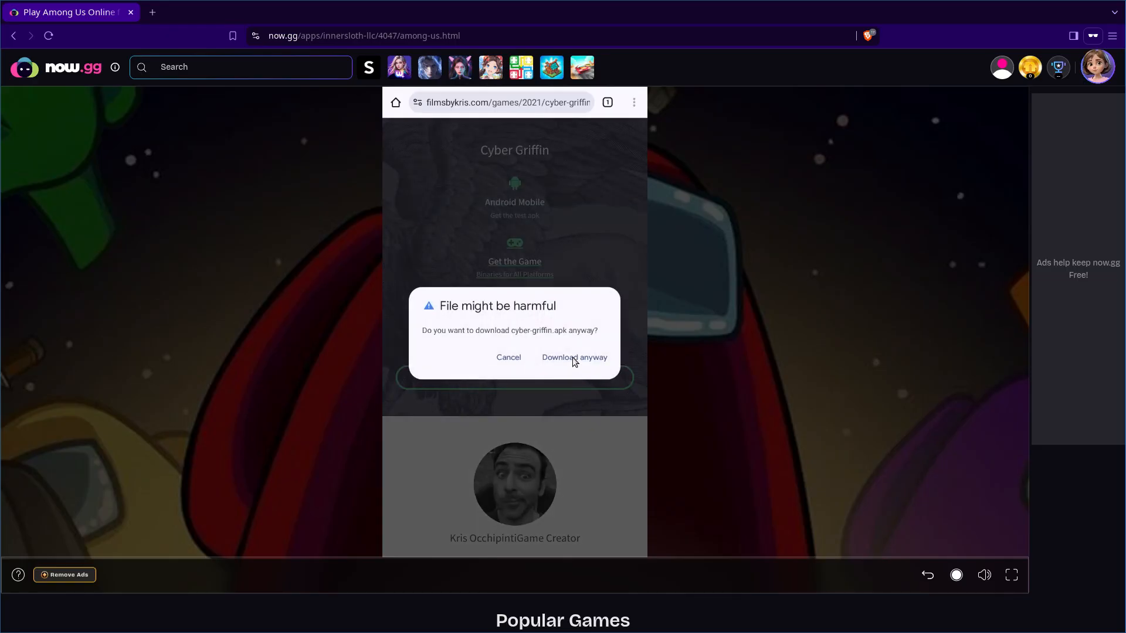
Step: Download cyber-griffin.apk anyway, install and run it, then make the emulator fullscreen
{"action": "left_click", "coordinate": [574, 357]}
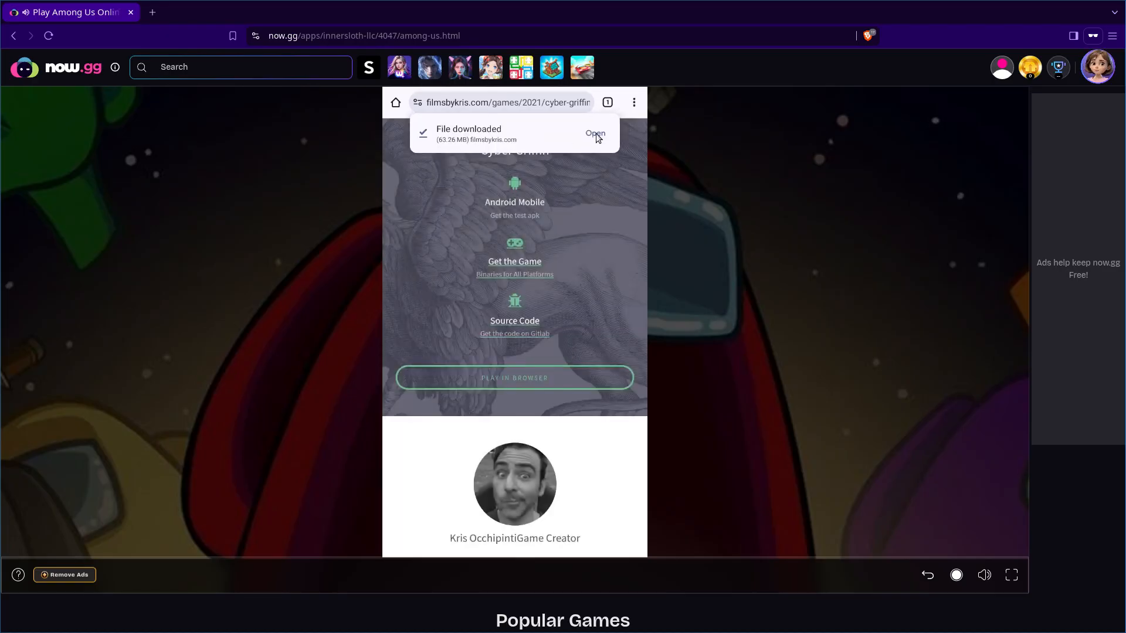
{"action": "left_click", "coordinate": [594, 133]}
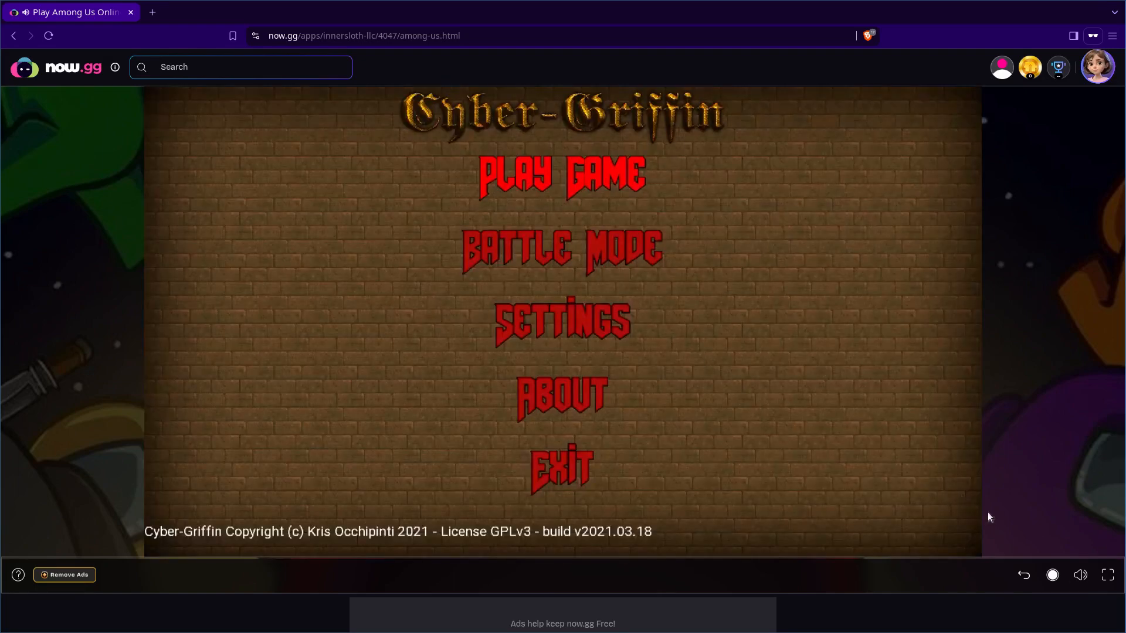
{"action": "left_click", "coordinate": [1106, 576]}
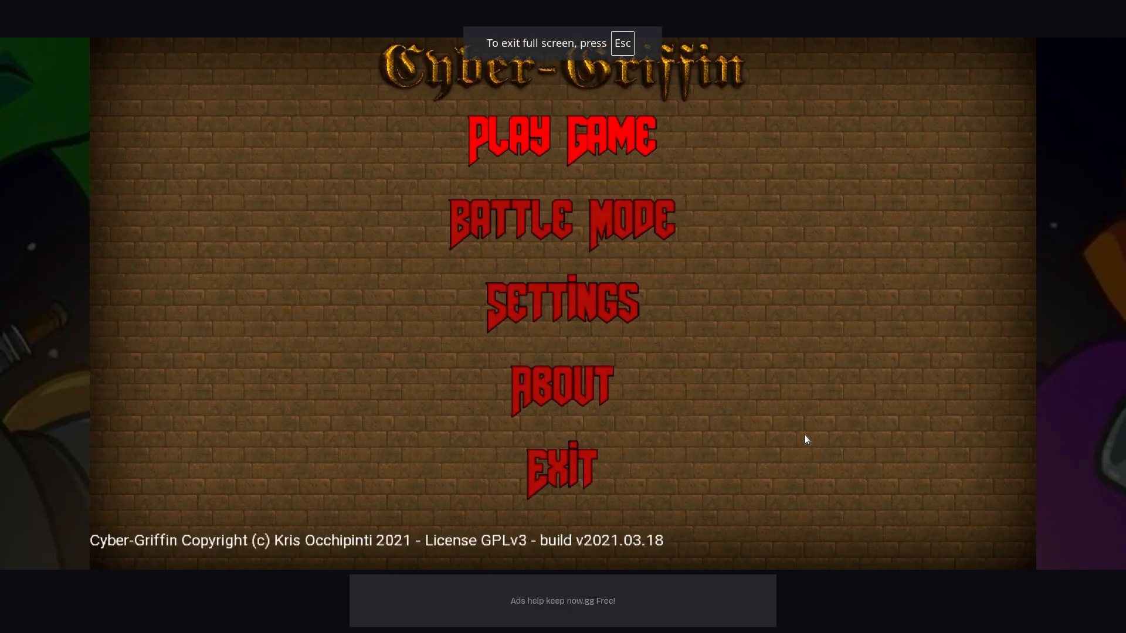
{"action": "mouse_move", "coordinate": [800, 580]}
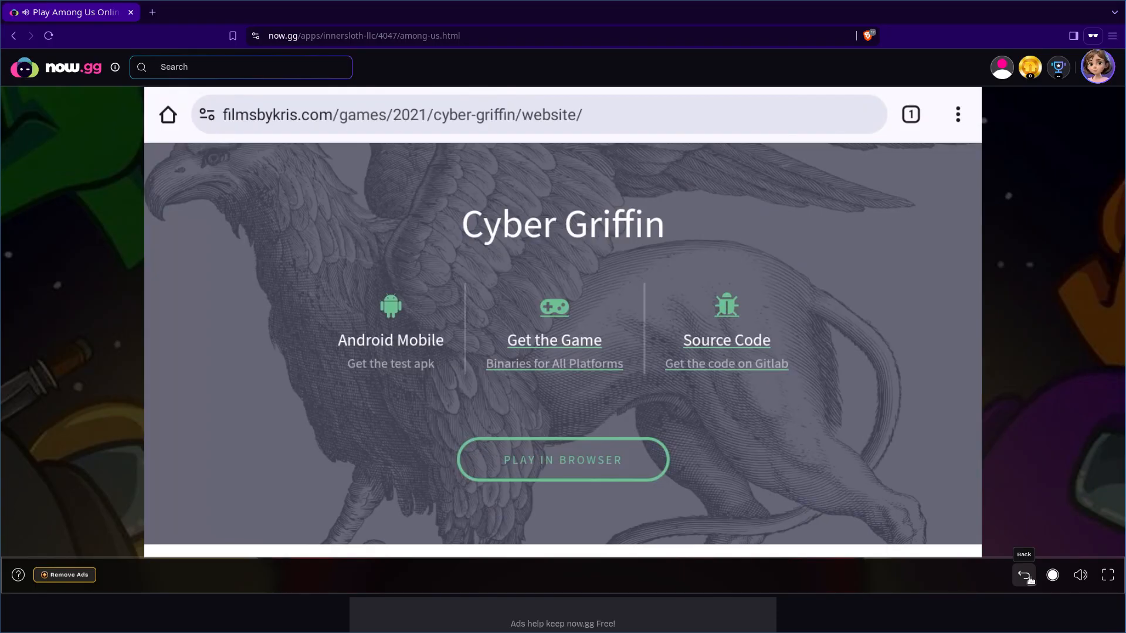
Step: Back out through the 2021 folder and games directory to Chrome's App info page
{"action": "left_click", "coordinate": [1024, 574]}
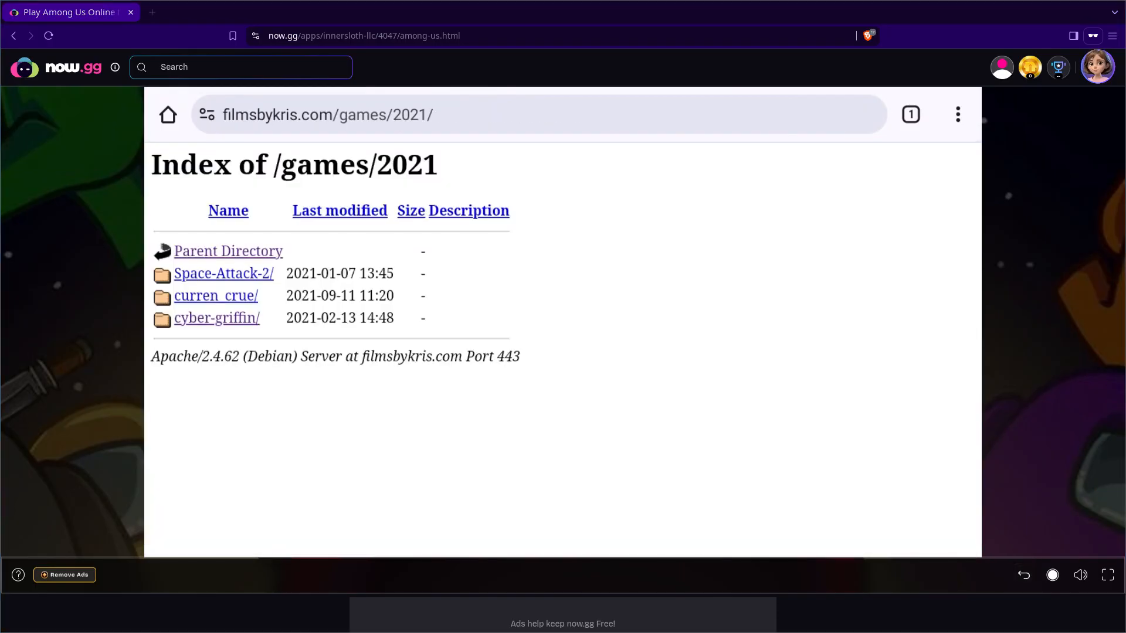
{"action": "left_click", "coordinate": [227, 251]}
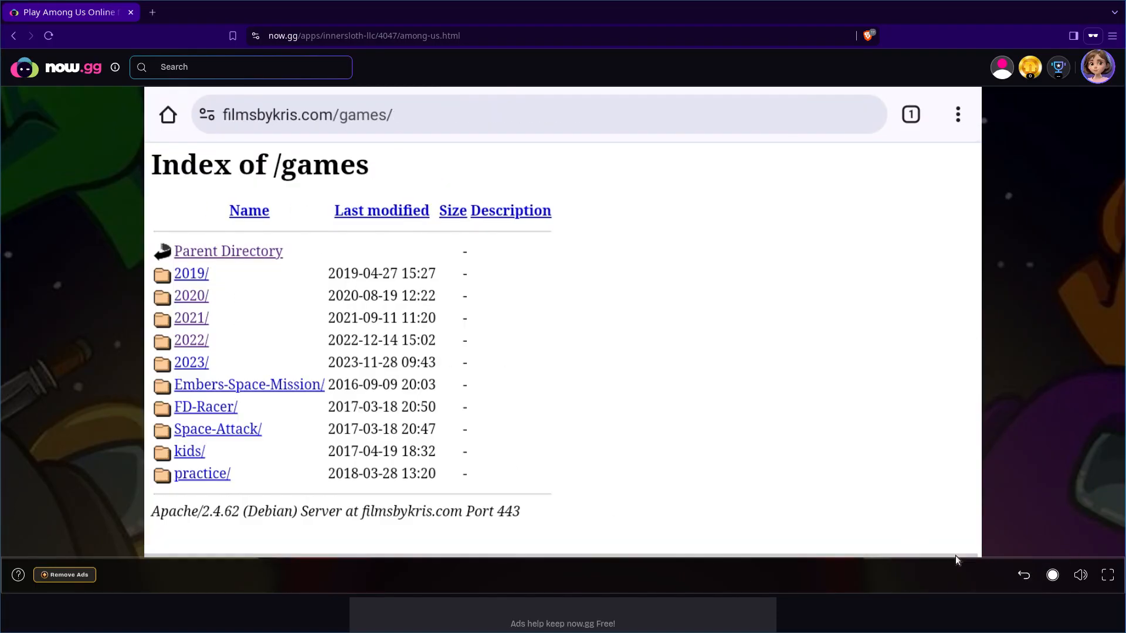
{"action": "left_click", "coordinate": [190, 295]}
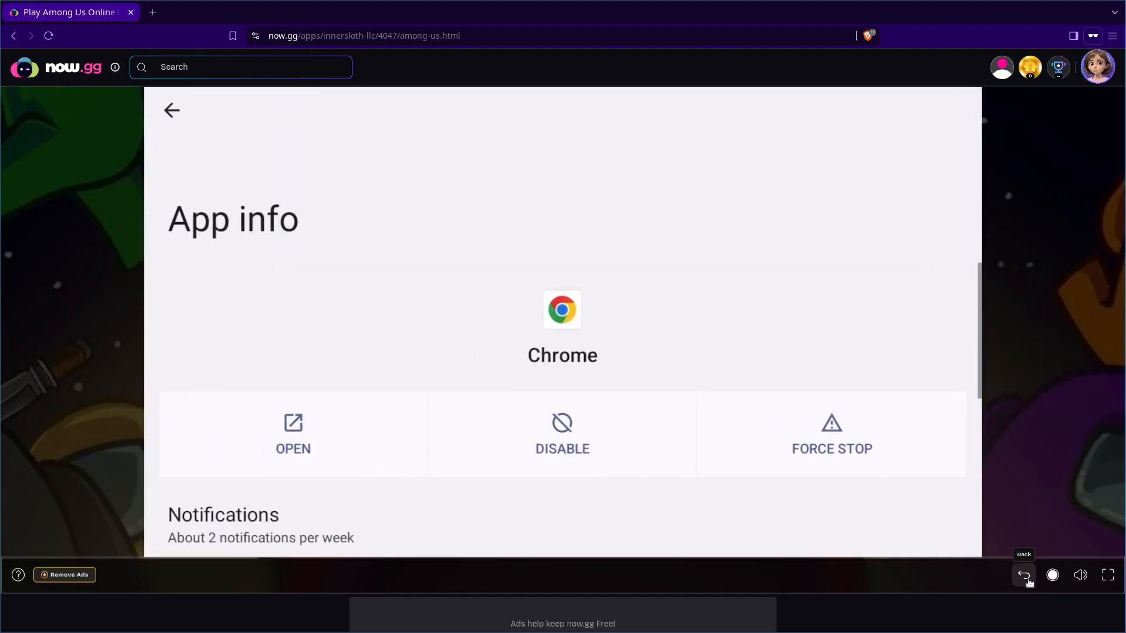
Step: Return to the apps list, reopen Droid-ify's Fossify Launcher page and go back to its search
{"action": "left_click", "coordinate": [171, 111]}
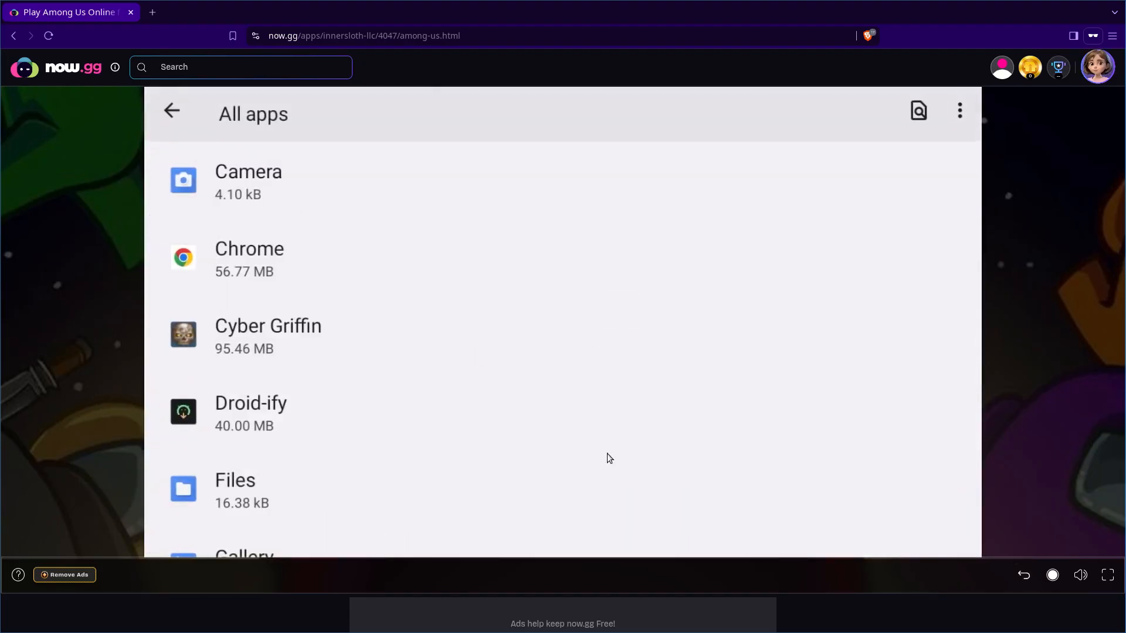
{"action": "scroll", "scroll_direction": "down", "scroll_amount": 3}
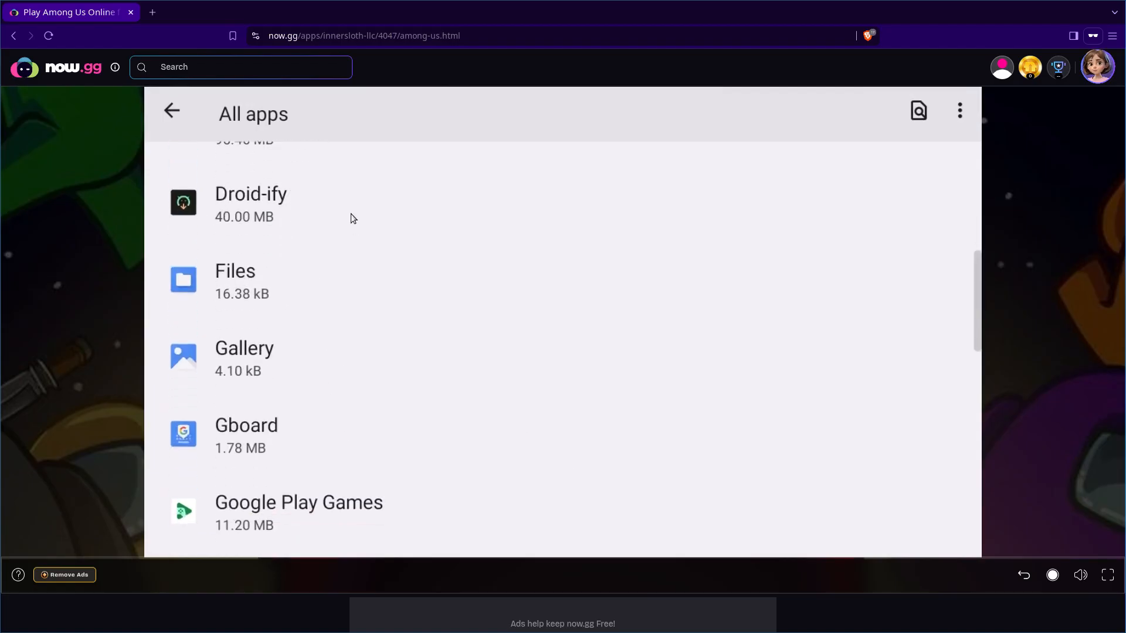
{"action": "left_click", "coordinate": [251, 202]}
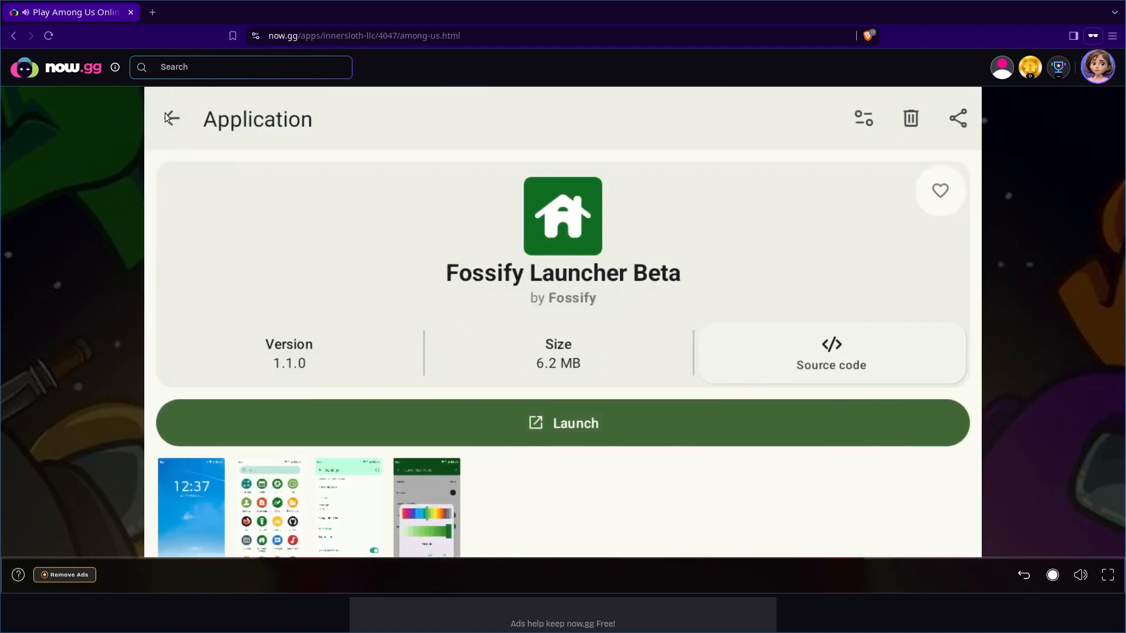
{"action": "left_click", "coordinate": [172, 117]}
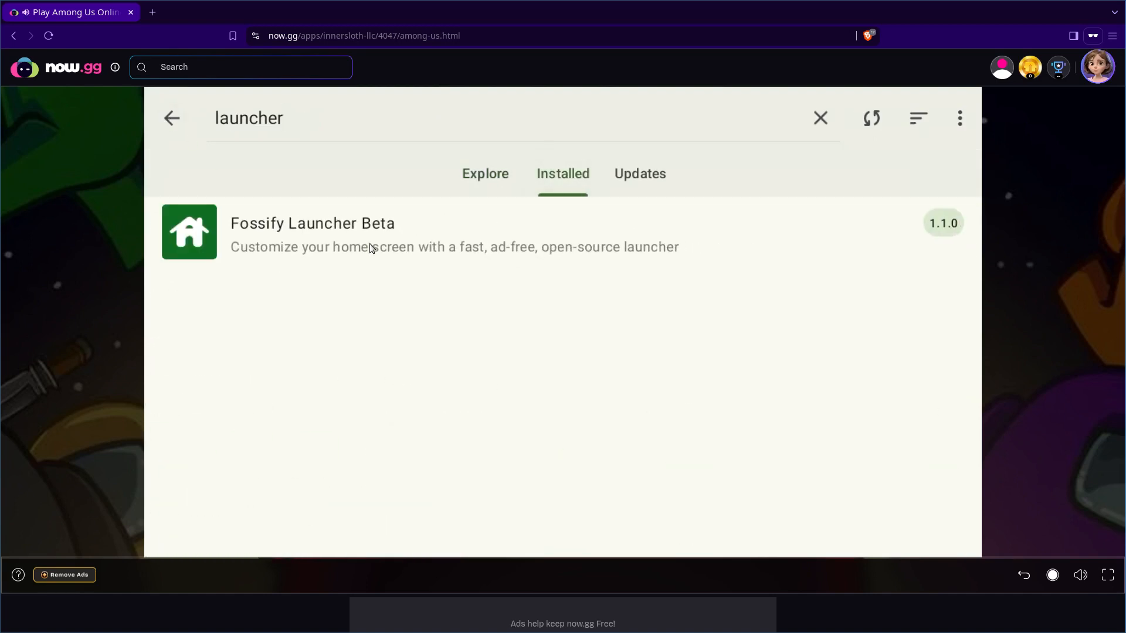
{"action": "mouse_move", "coordinate": [461, 304]}
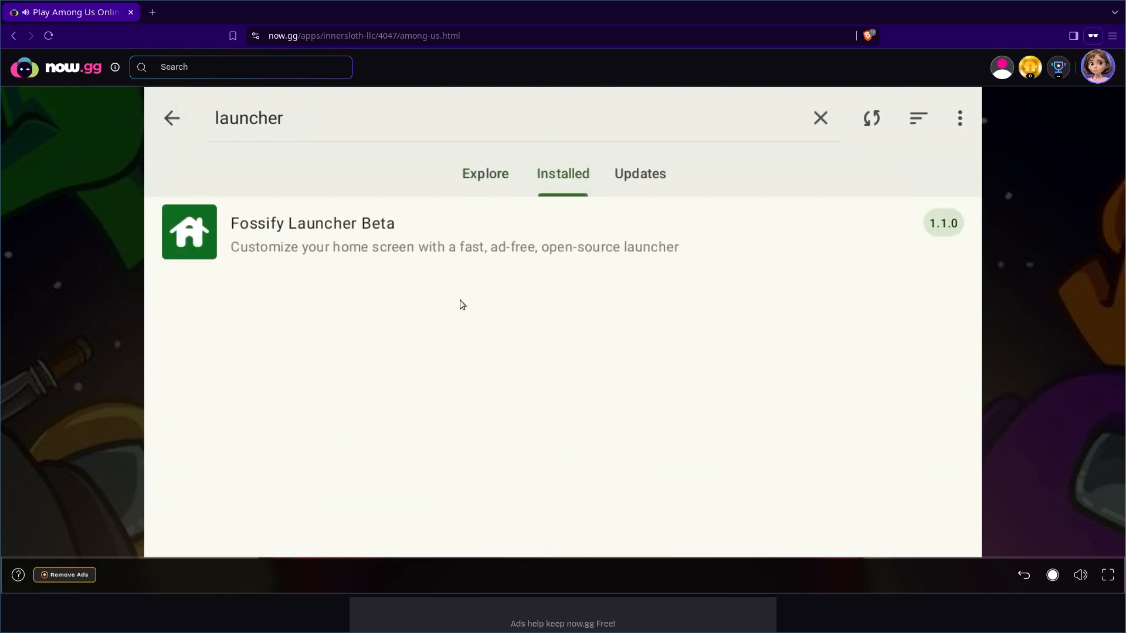
Step: Clear the launcher search so Droid-ify's Installed tab lists its three apps
{"action": "left_click", "coordinate": [486, 173]}
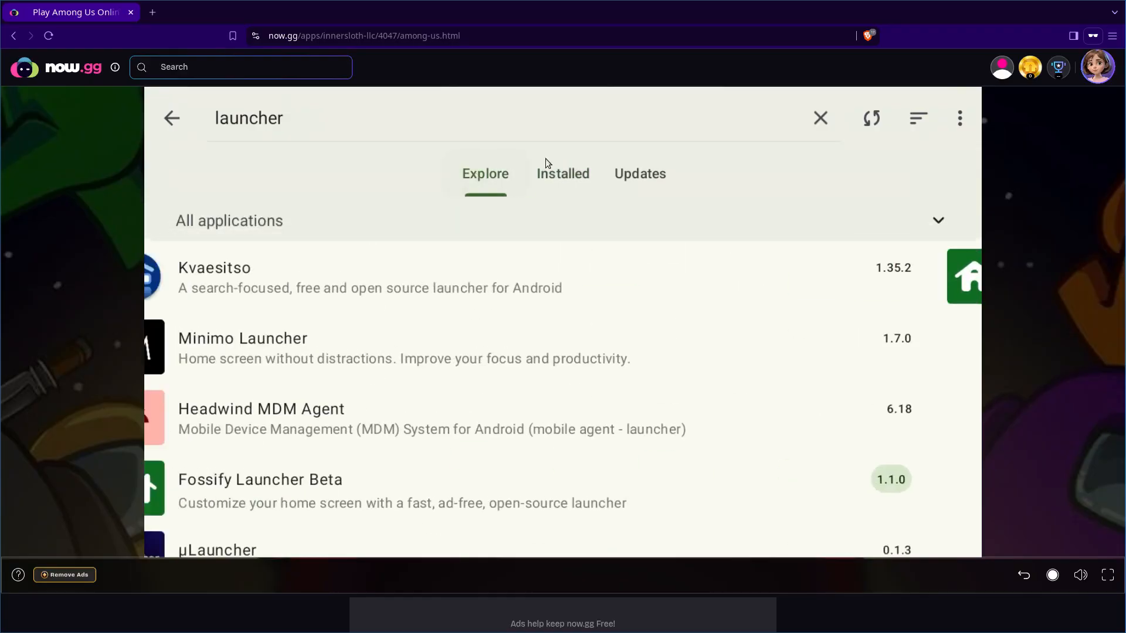
{"action": "left_click", "coordinate": [563, 174]}
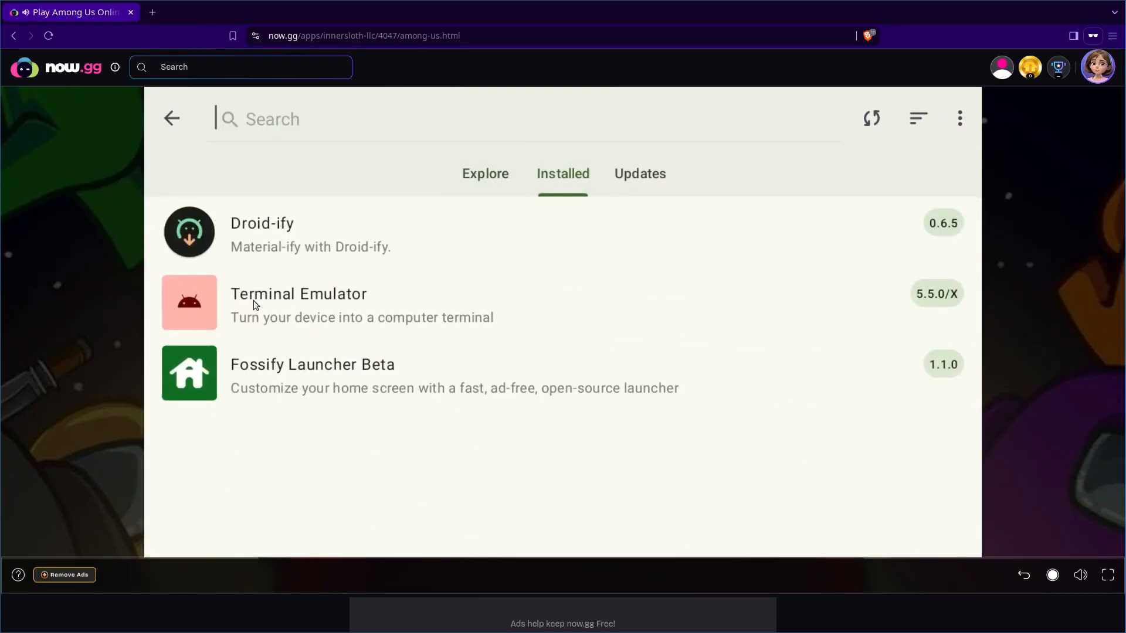
{"action": "mouse_move", "coordinate": [448, 384]}
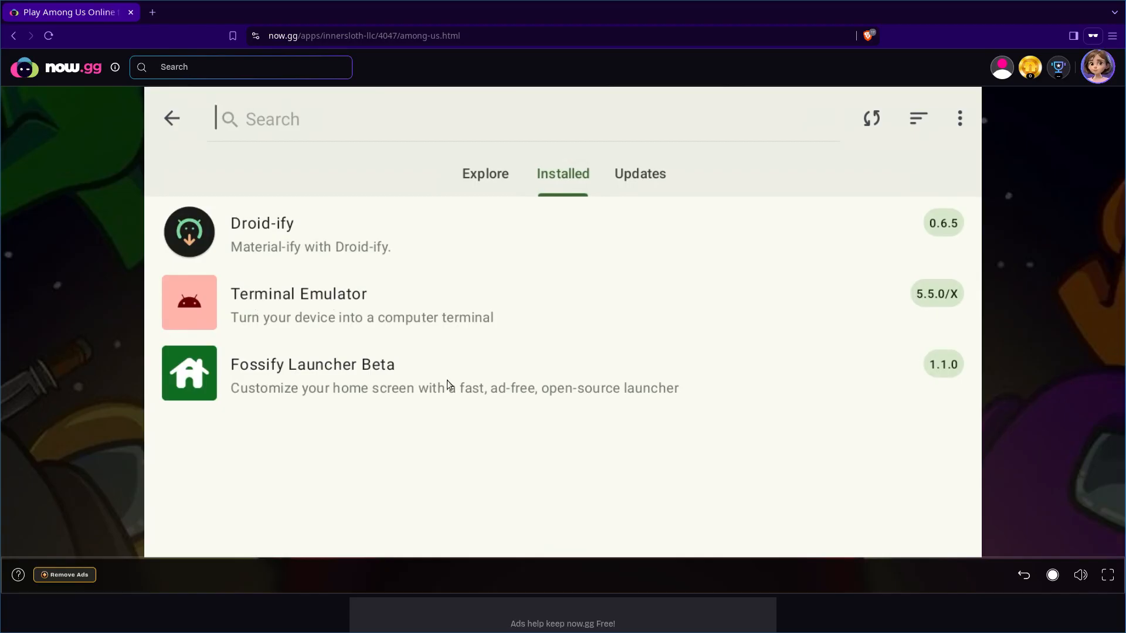
{"action": "mouse_move", "coordinate": [344, 356]}
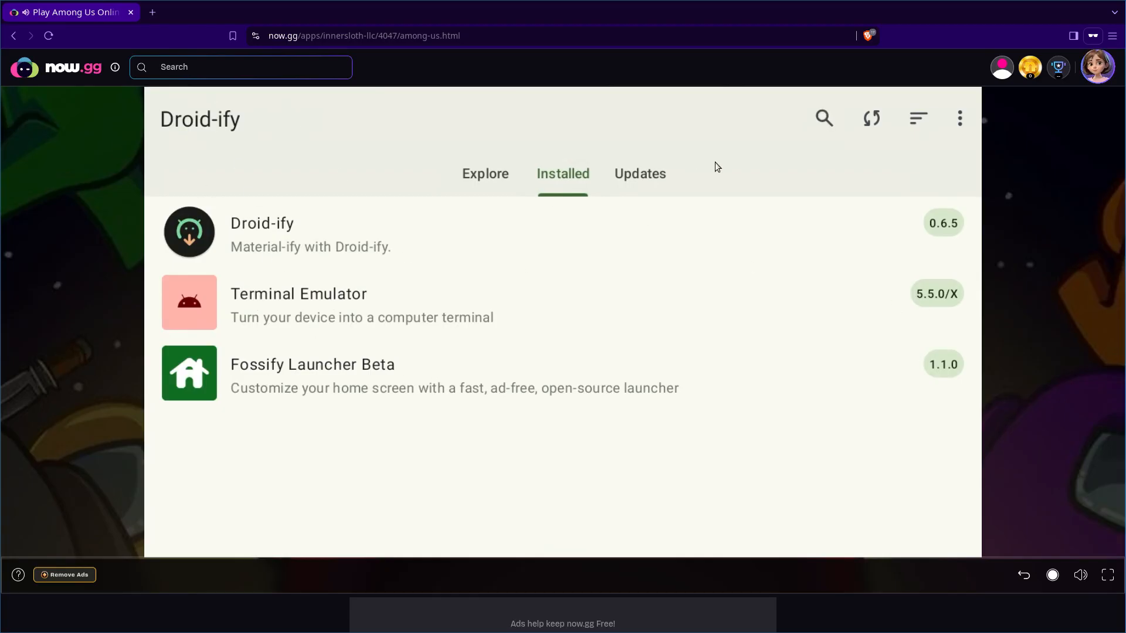
{"action": "mouse_move", "coordinate": [514, 335]}
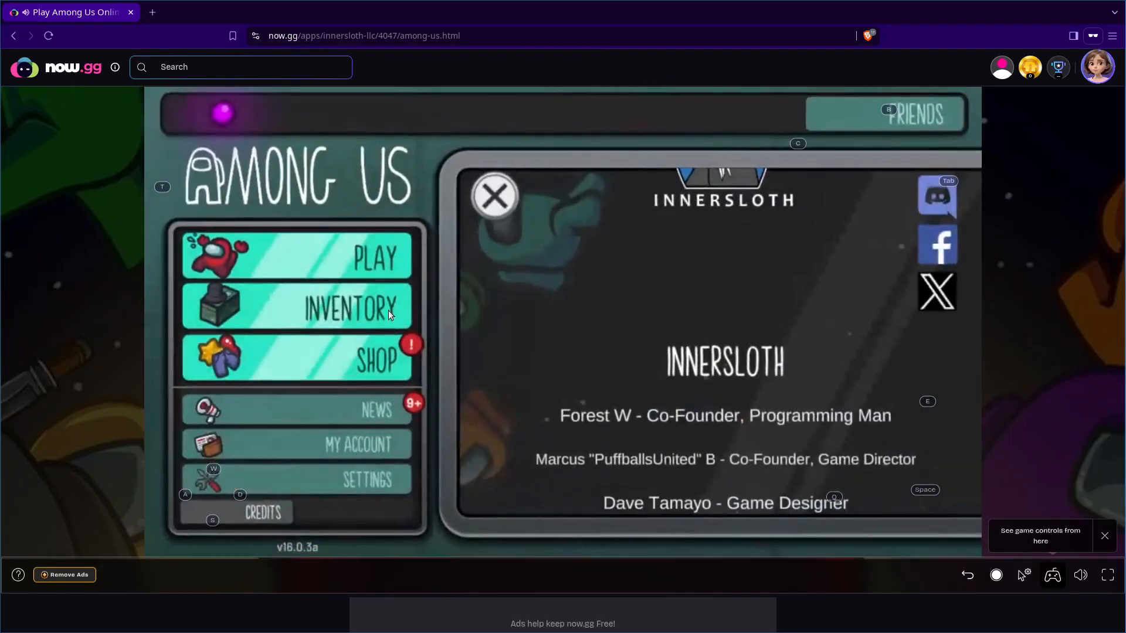
Step: Restart the Among Us credits and scroll through the full list to the end
{"action": "left_click", "coordinate": [495, 195]}
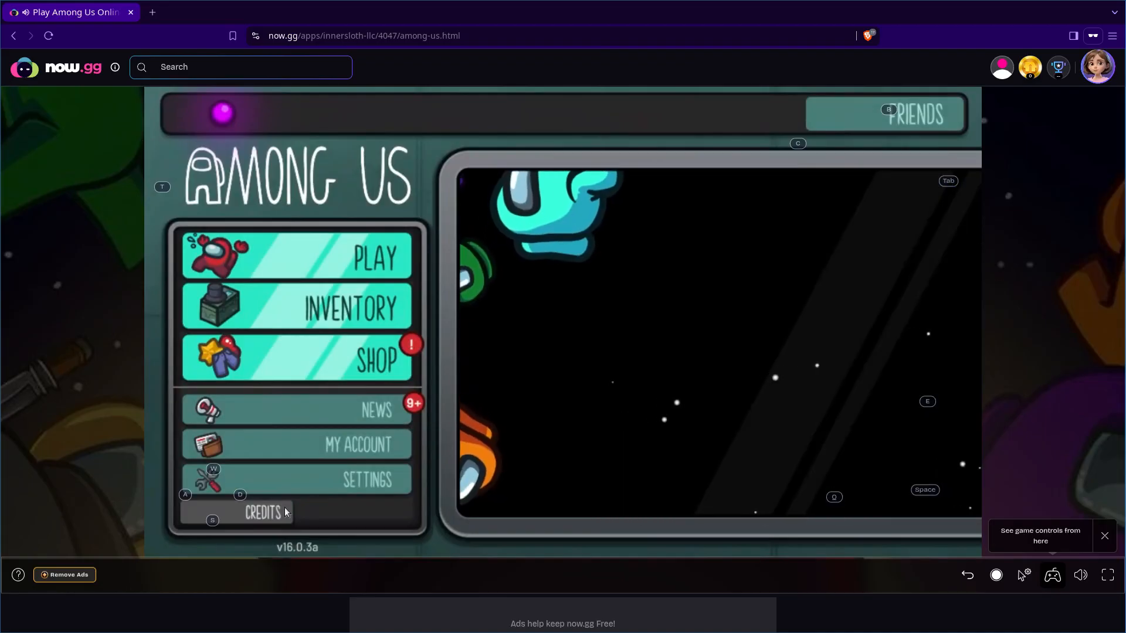
{"action": "left_click", "coordinate": [263, 513]}
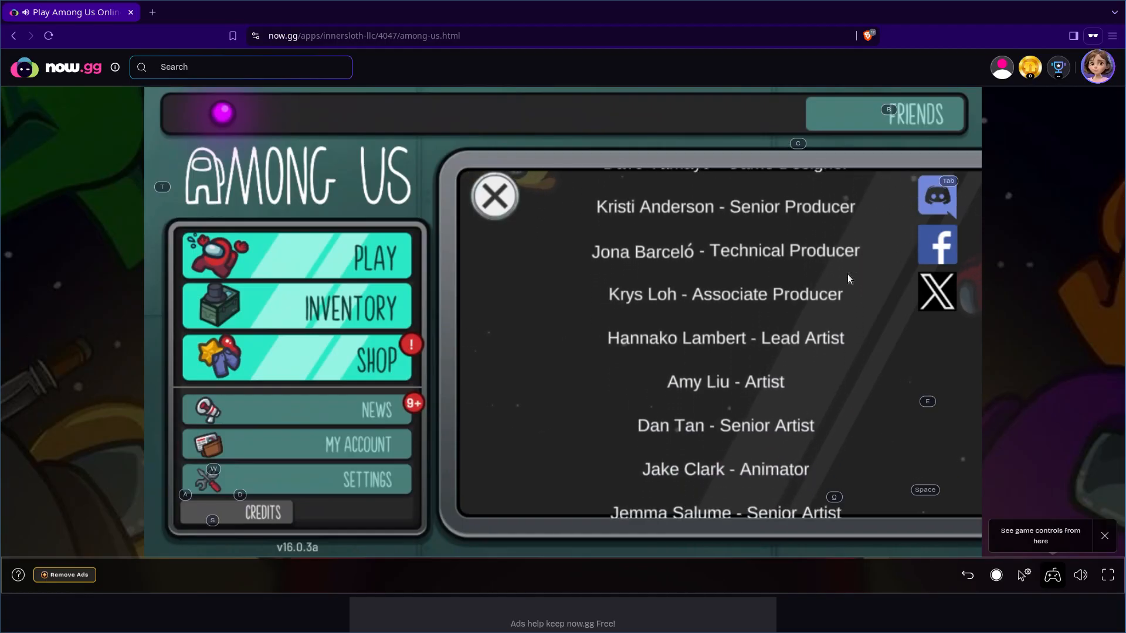
{"action": "scroll", "scroll_direction": "down", "scroll_amount": 3}
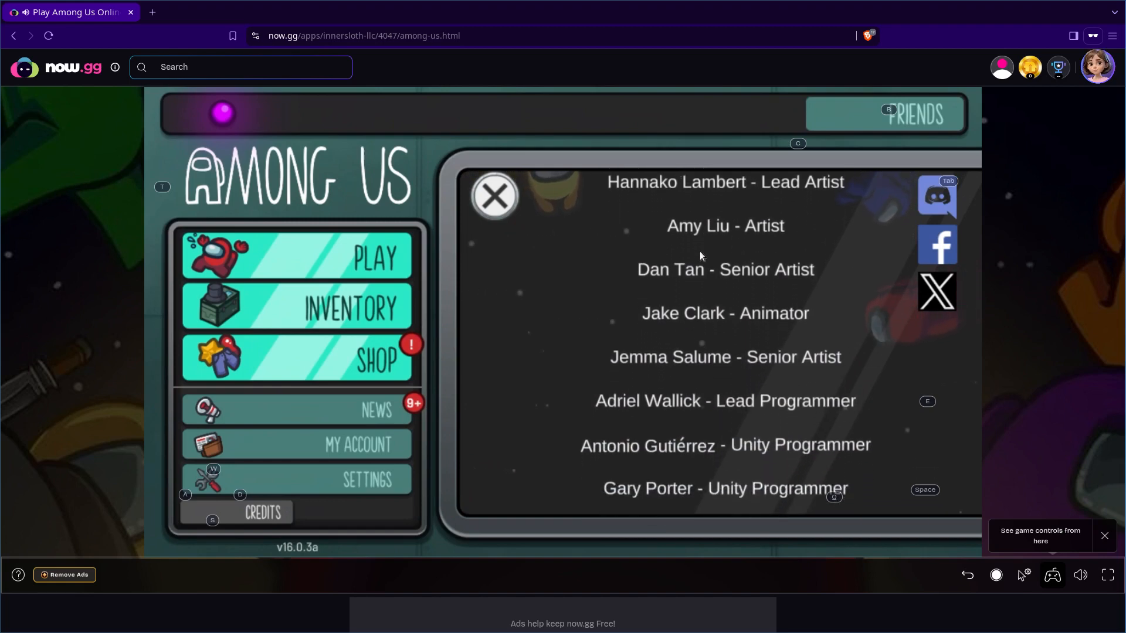
{"action": "scroll", "scroll_direction": "down", "scroll_amount": 3}
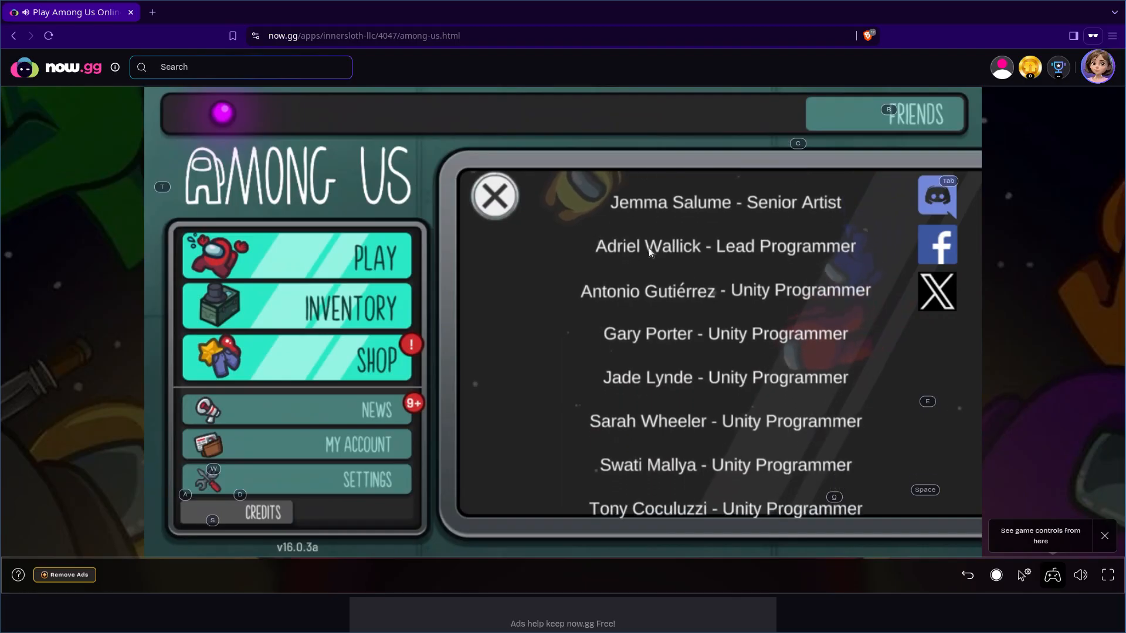
{"action": "scroll", "scroll_direction": "down", "scroll_amount": 3}
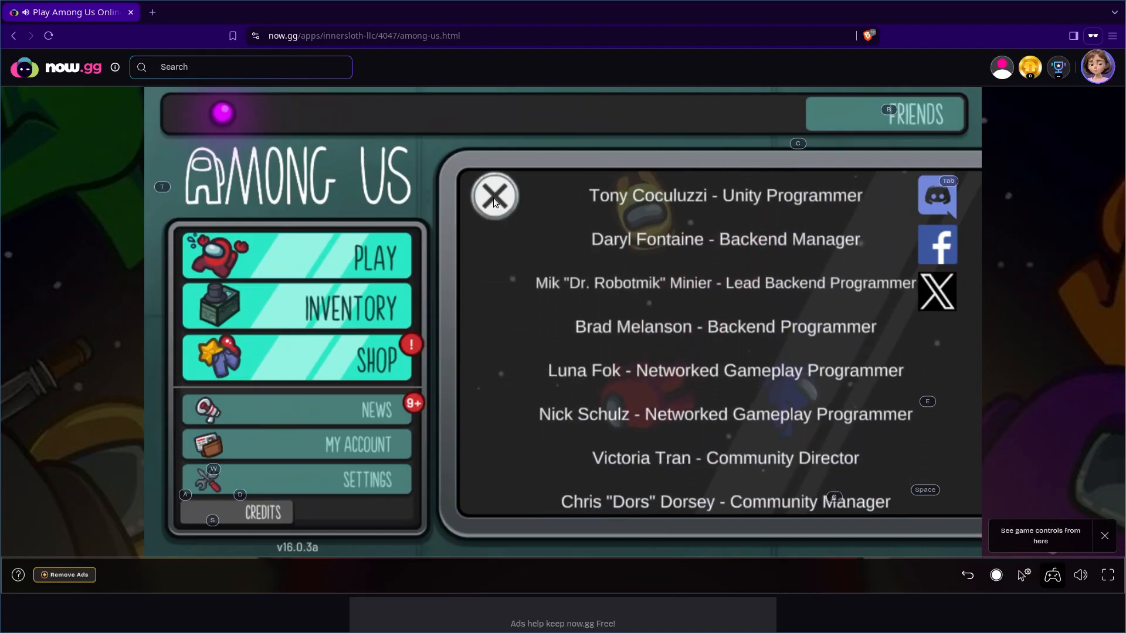
{"action": "scroll", "scroll_direction": "down", "scroll_amount": 3}
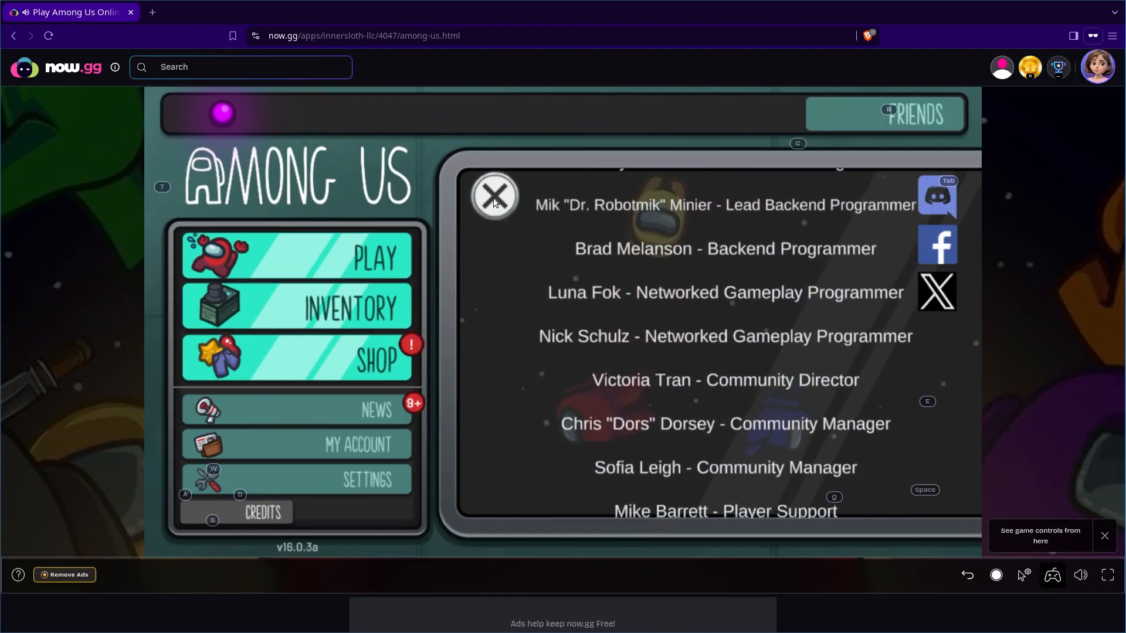
{"action": "scroll", "scroll_direction": "down", "scroll_amount": 3}
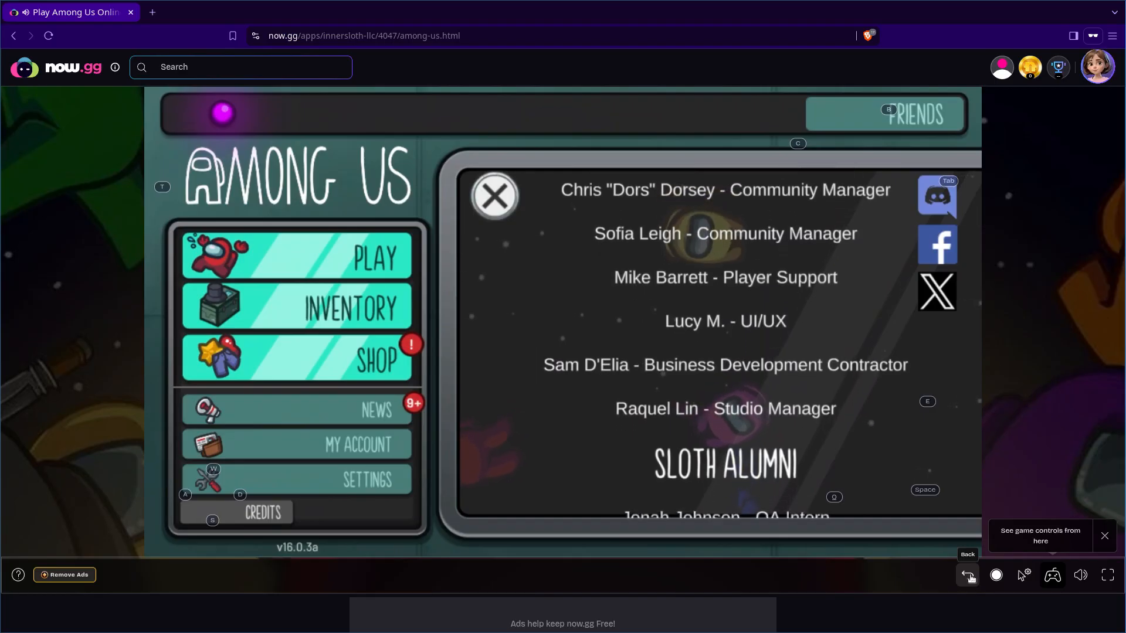
{"action": "left_click", "coordinate": [495, 195]}
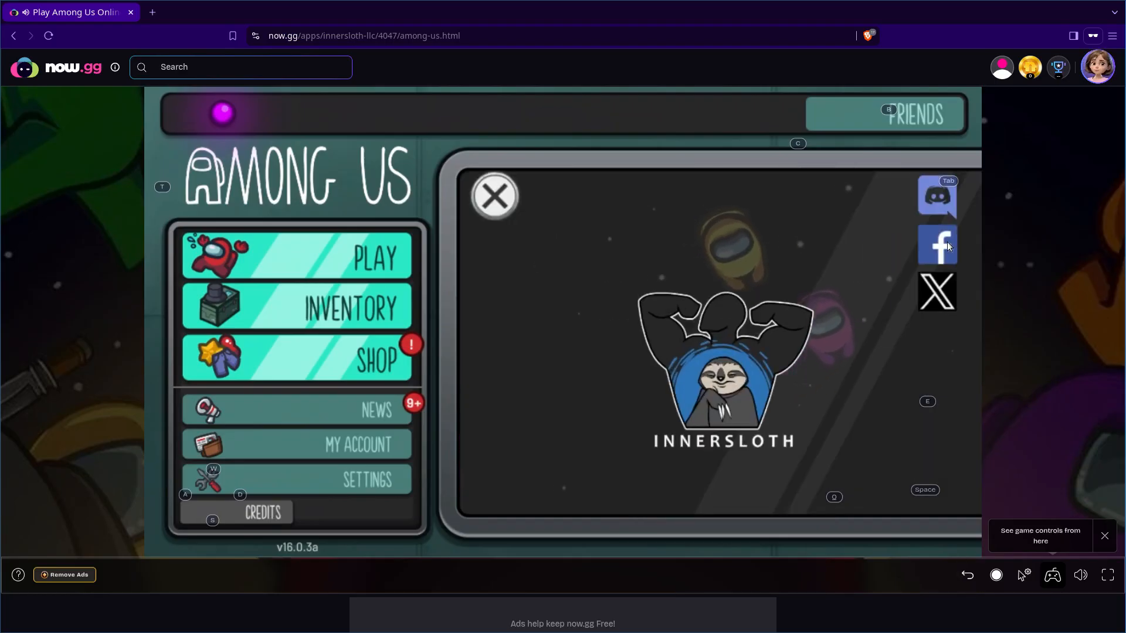
Step: Follow Innersloth's Facebook link, bringing up a Facebook login page in the browser
{"action": "left_click", "coordinate": [937, 244]}
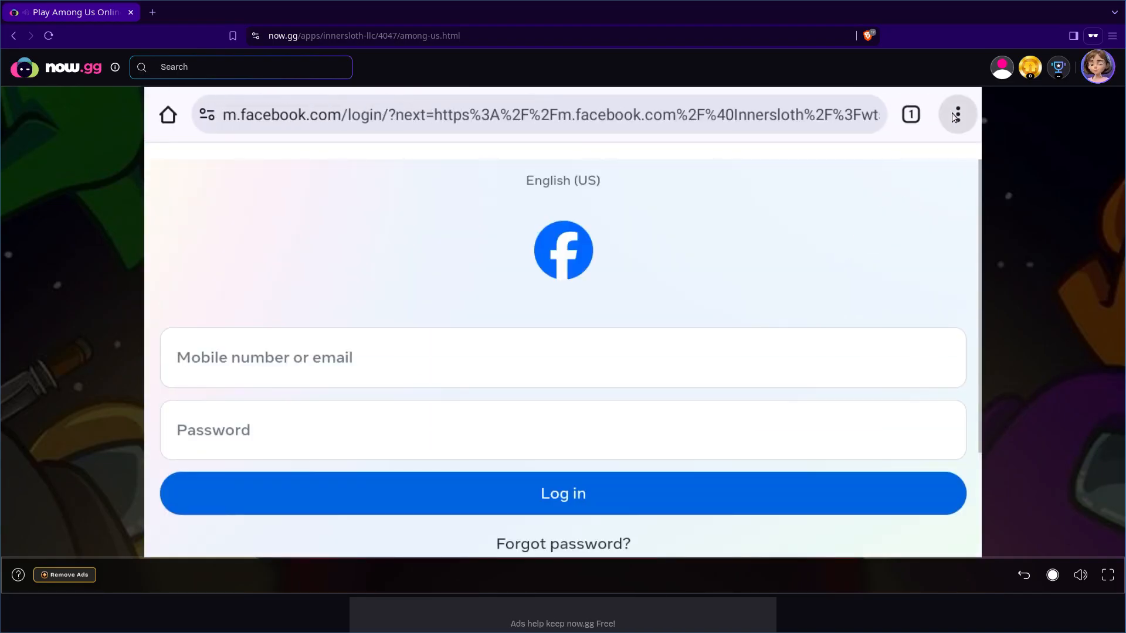
Step: From Chrome's three-dot menu start a new address-bar search for 'droi'
{"action": "left_click", "coordinate": [957, 115]}
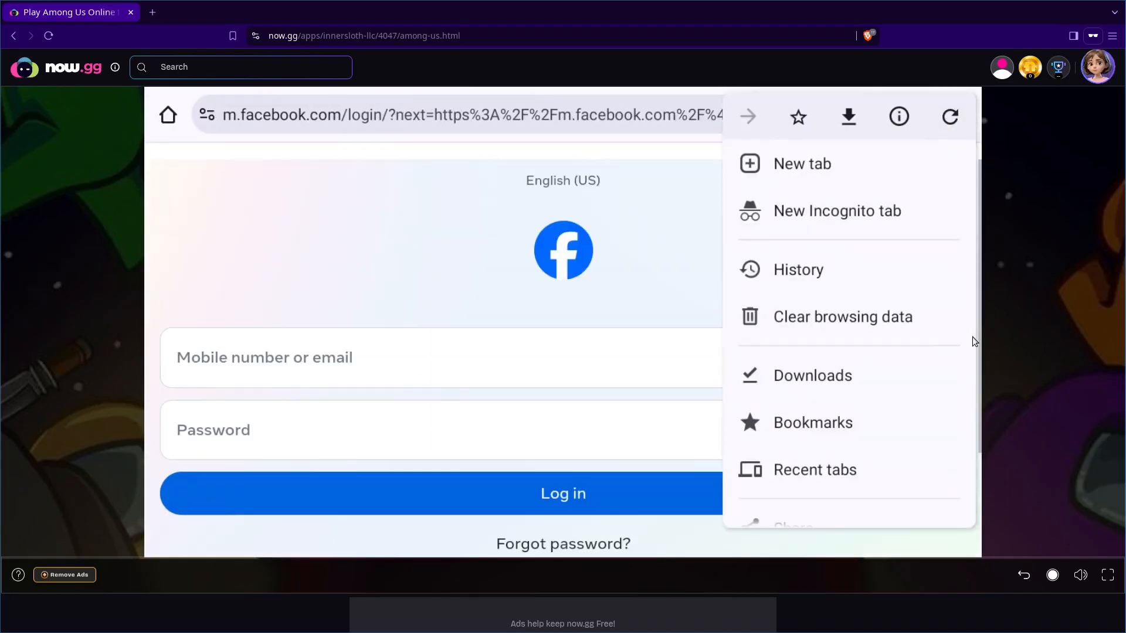
{"action": "scroll", "scroll_direction": "down", "scroll_amount": 3}
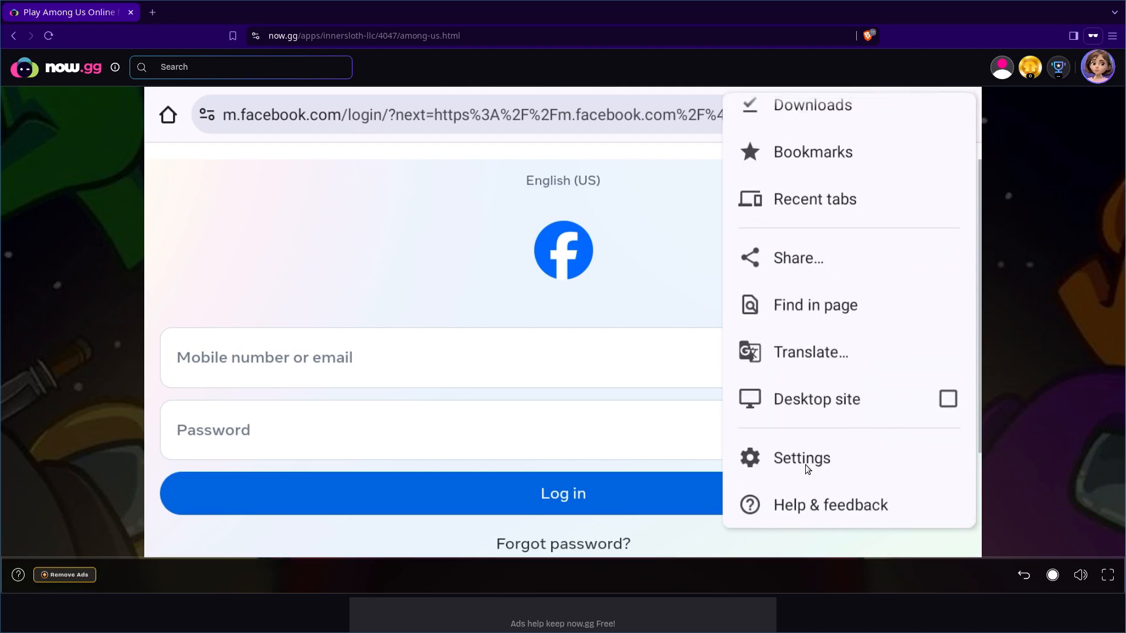
{"action": "left_click", "coordinate": [801, 457]}
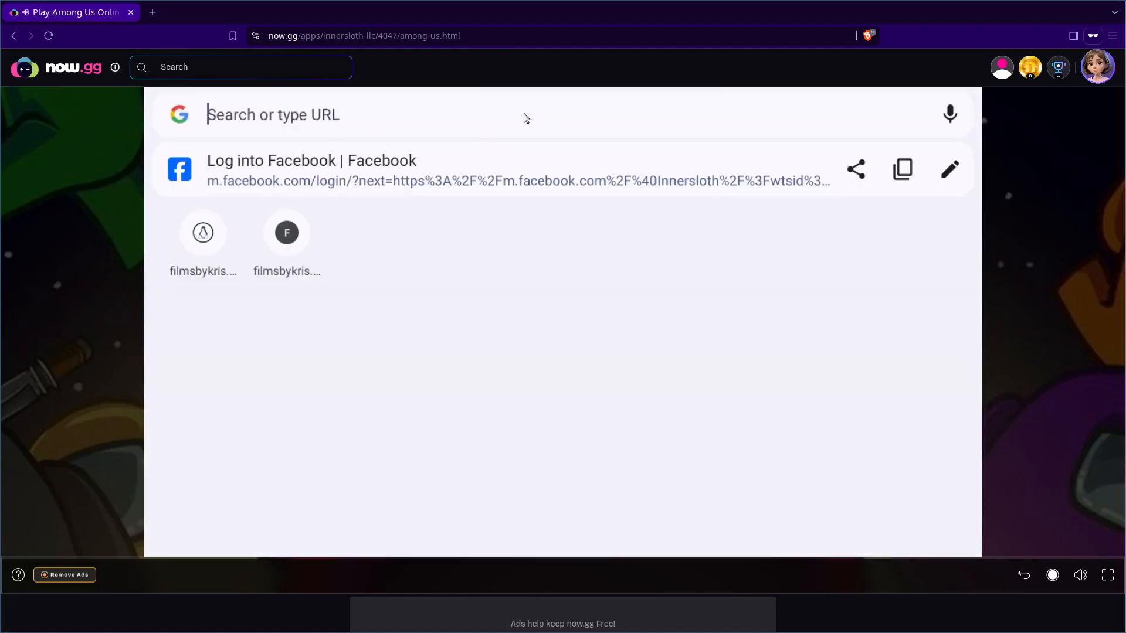
{"action": "mouse_move", "coordinate": [538, 128]}
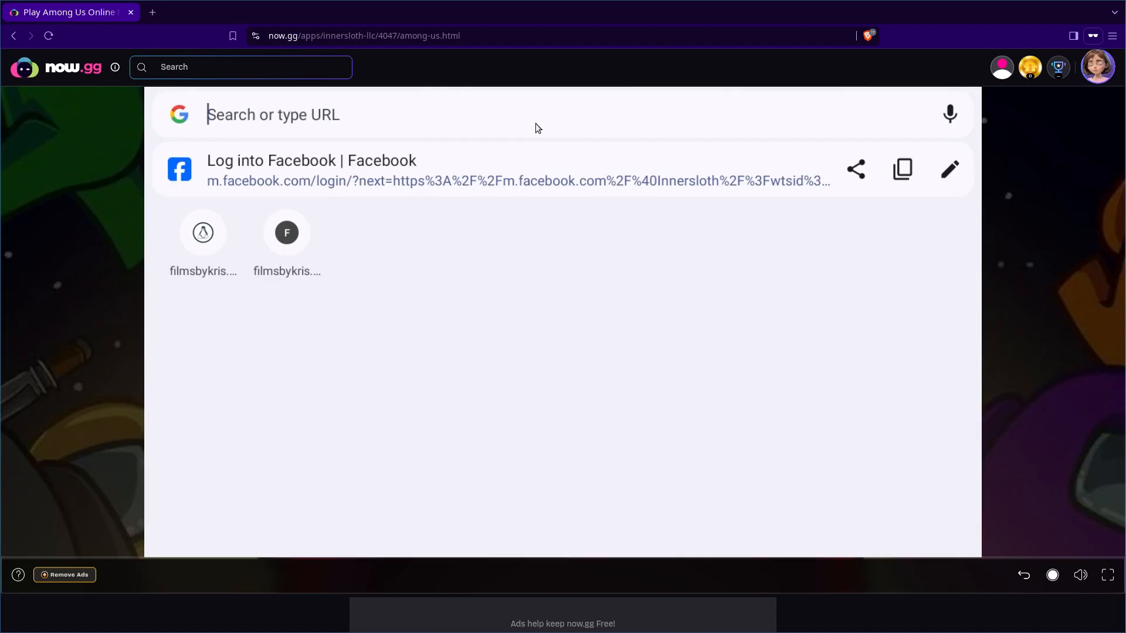
{"action": "type", "text": "droi"}
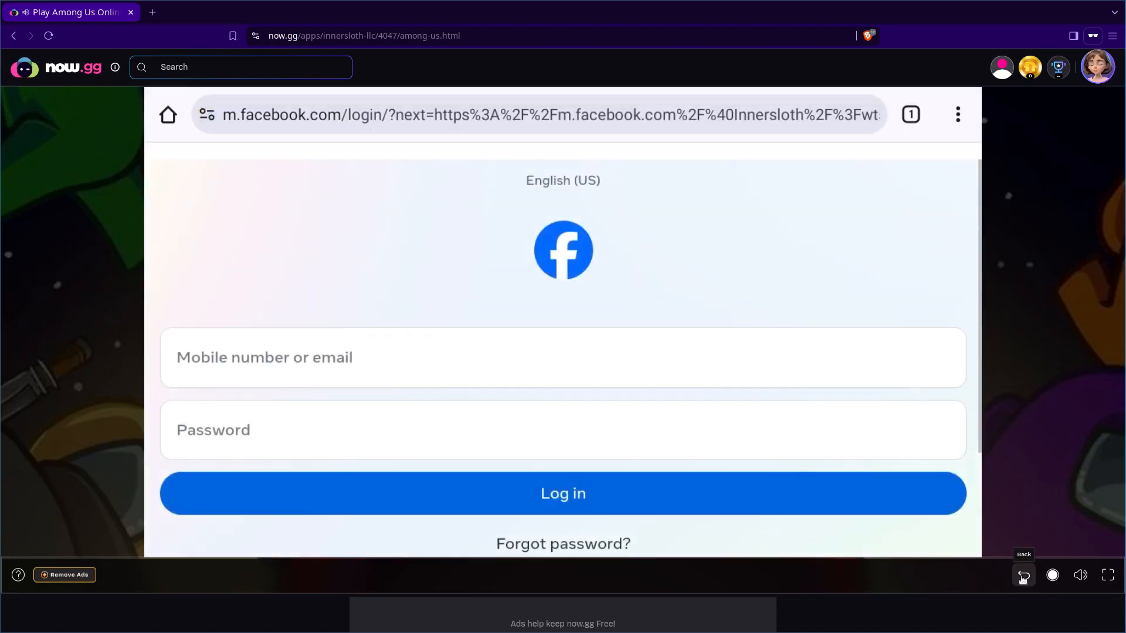
Step: Leave the Facebook page via the browser menu and return to Droid-ify's app list
{"action": "left_click", "coordinate": [957, 115]}
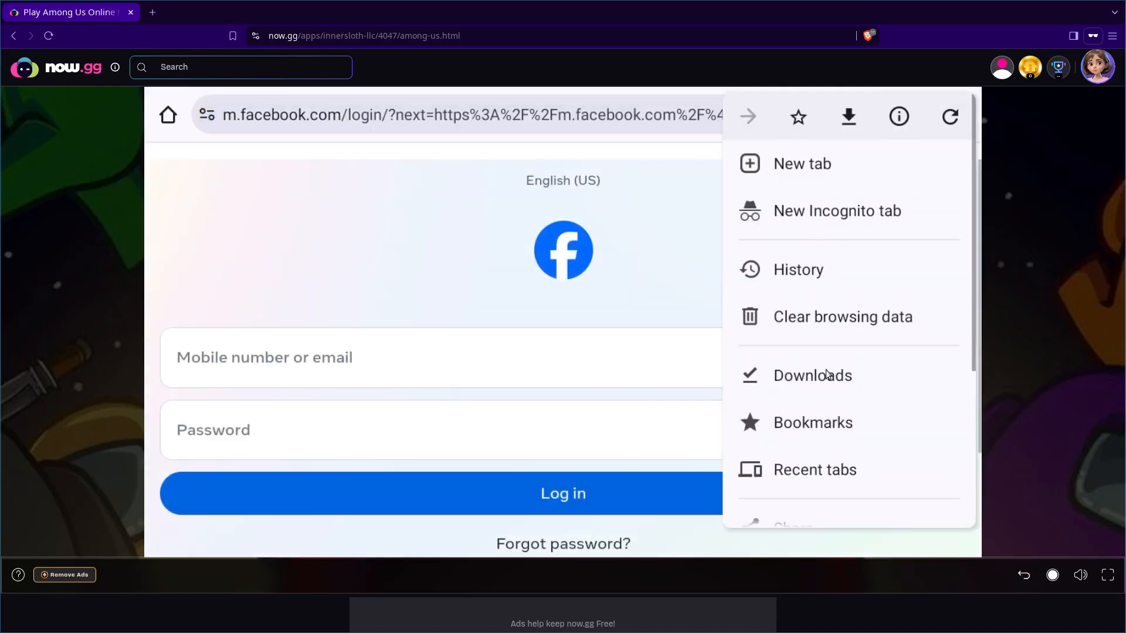
{"action": "left_click", "coordinate": [811, 375]}
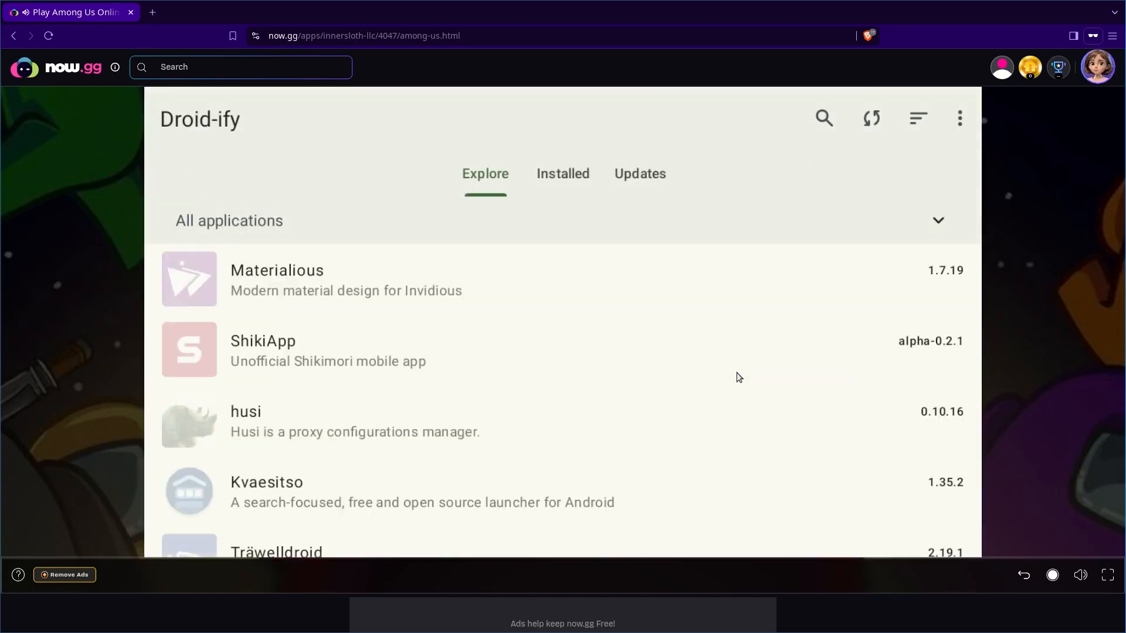
Step: Check Droid-ify's Installed tab, then show the launcher's app drawer with all emulator apps
{"action": "left_click", "coordinate": [562, 174]}
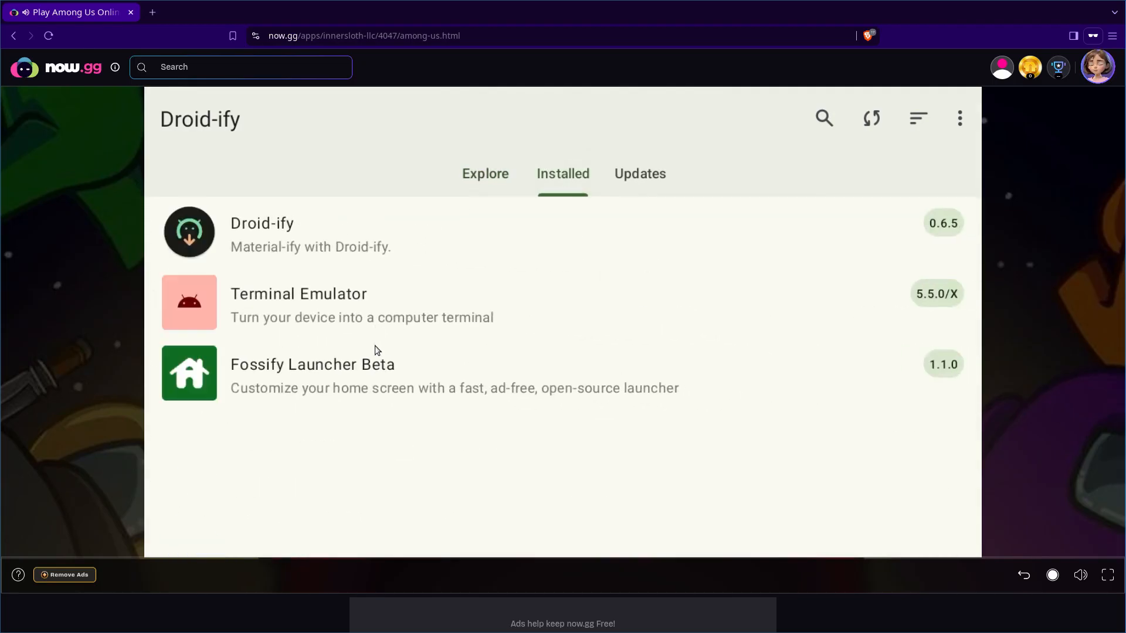
{"action": "left_click", "coordinate": [312, 363]}
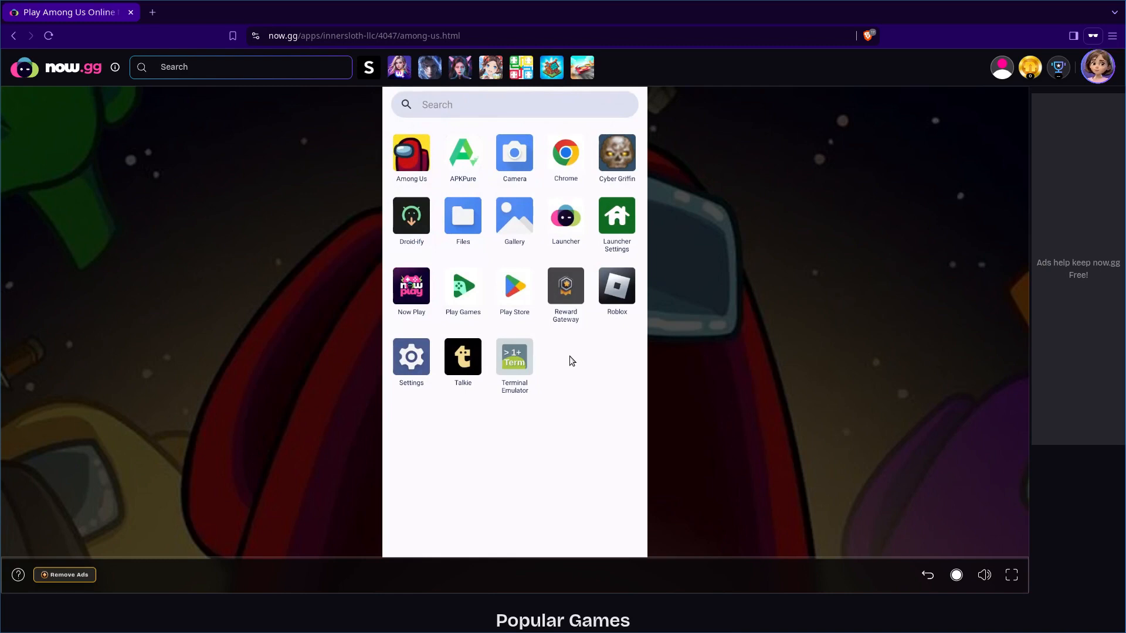
{"action": "mouse_move", "coordinate": [575, 357]}
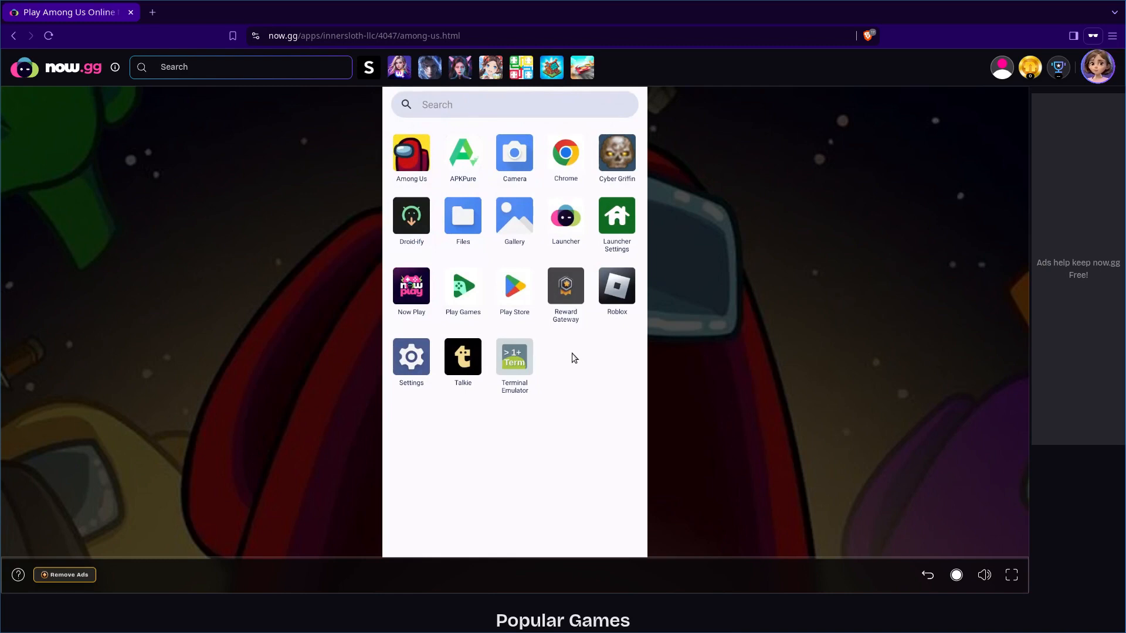
Step: Launch APKPure from the app drawer and proceed past the Harmful app detected warning
{"action": "left_click", "coordinate": [462, 153]}
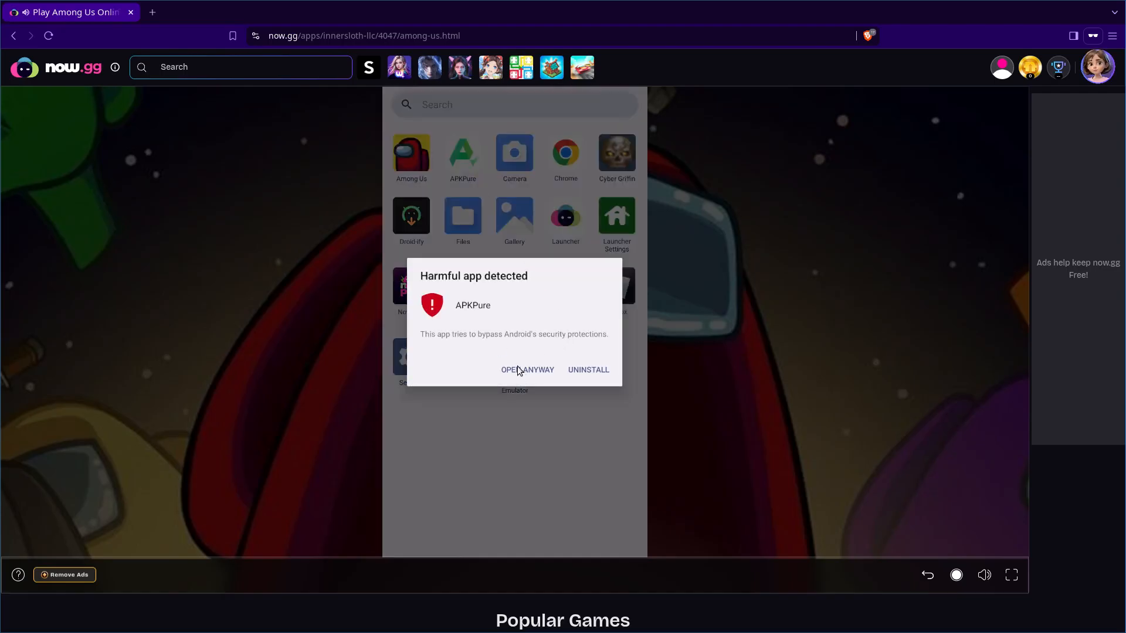
{"action": "left_click", "coordinate": [528, 370]}
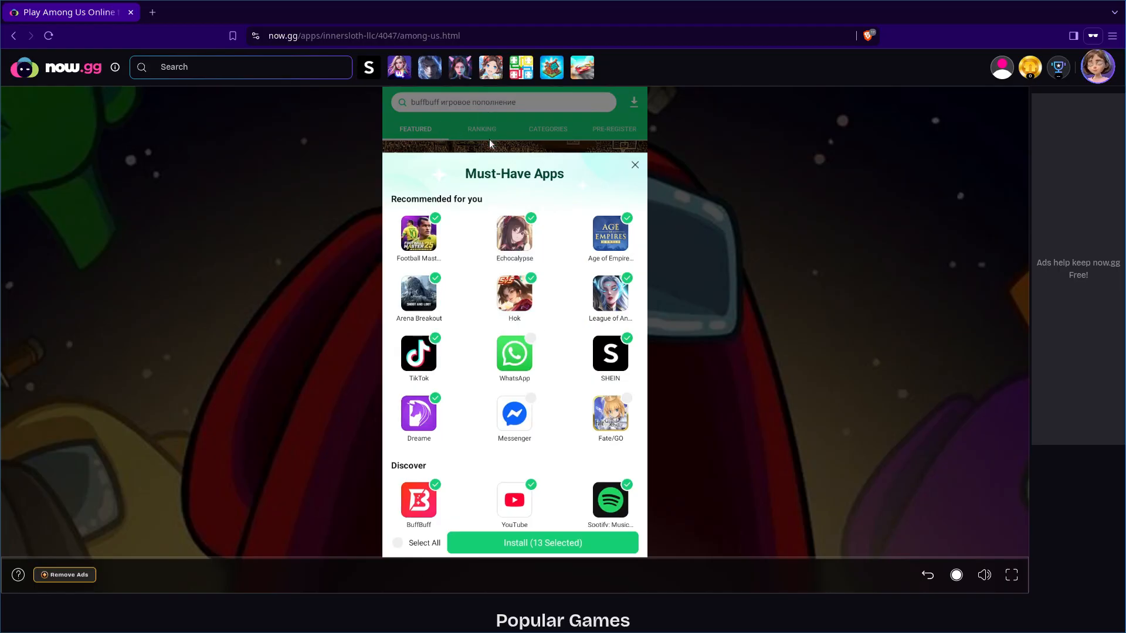
{"action": "mouse_move", "coordinate": [205, 218]}
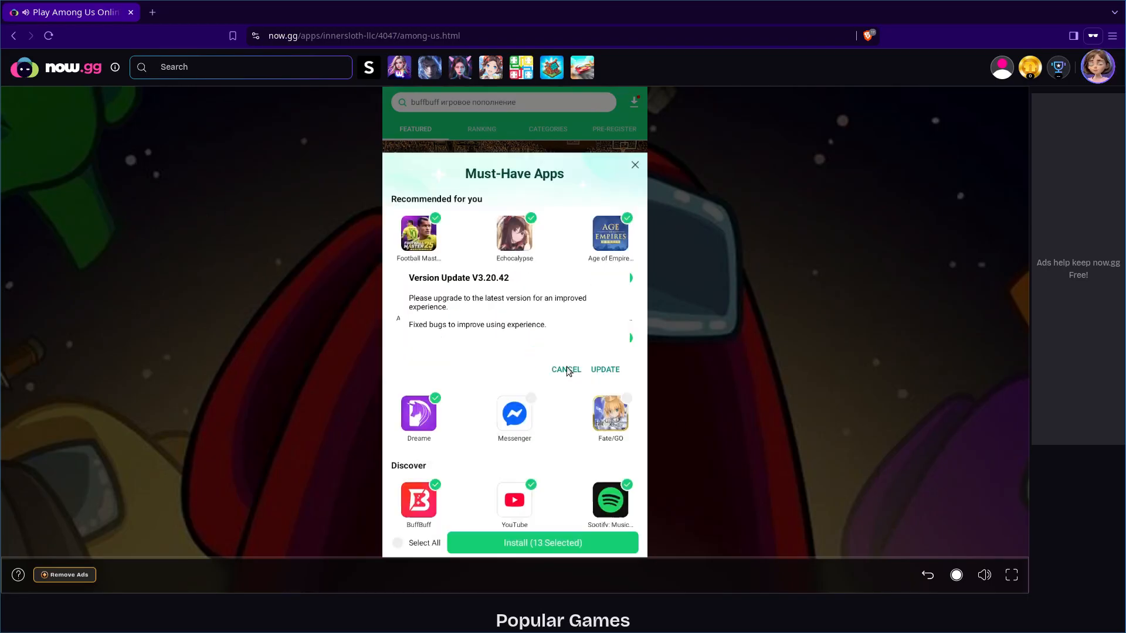
{"action": "left_click", "coordinate": [567, 369]}
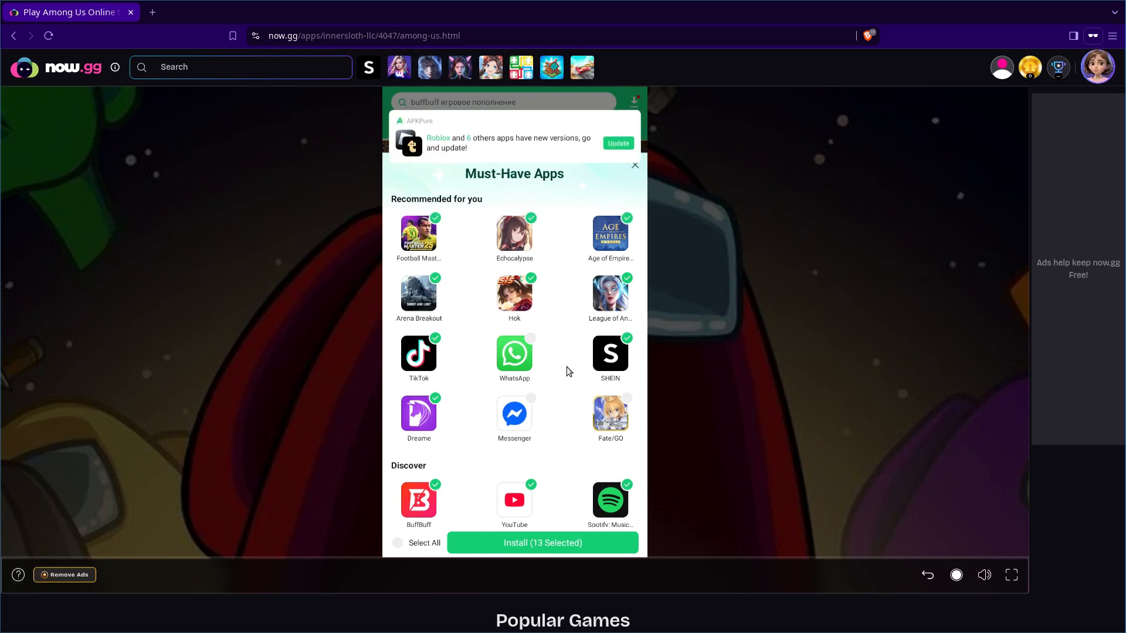
{"action": "mouse_move", "coordinate": [813, 338]}
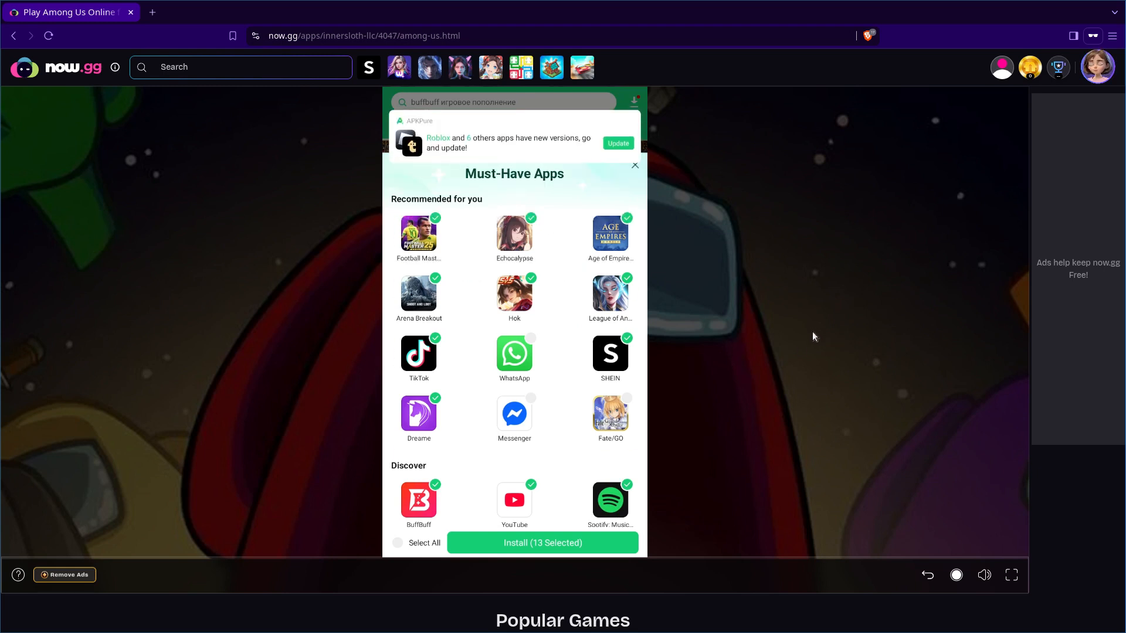